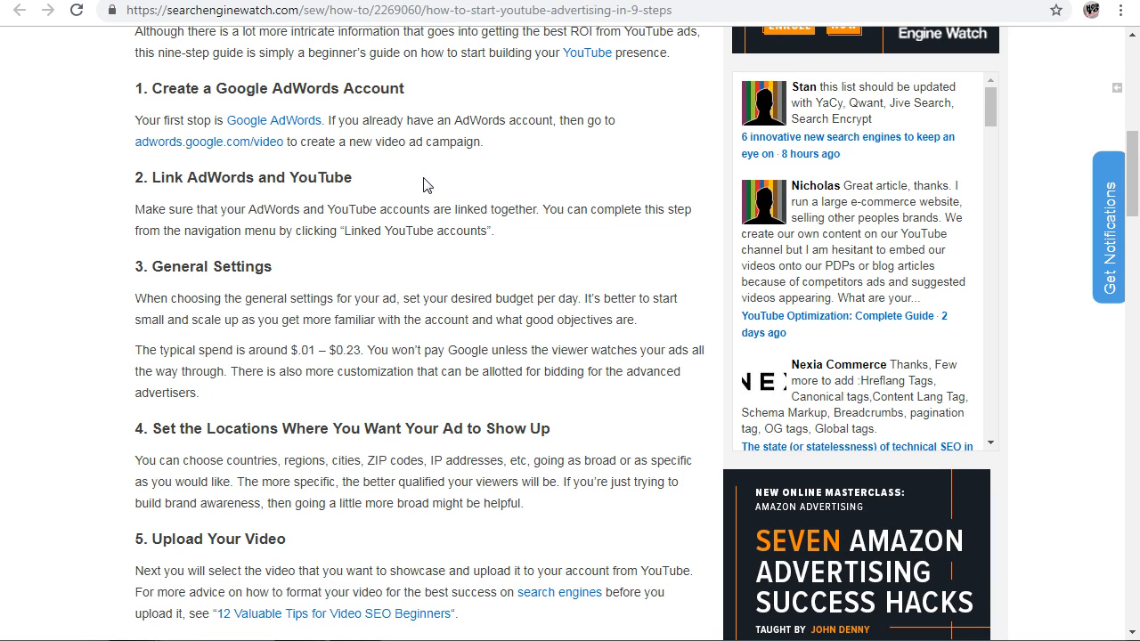
{"action": "mouse_move", "coordinate": [425, 175]}
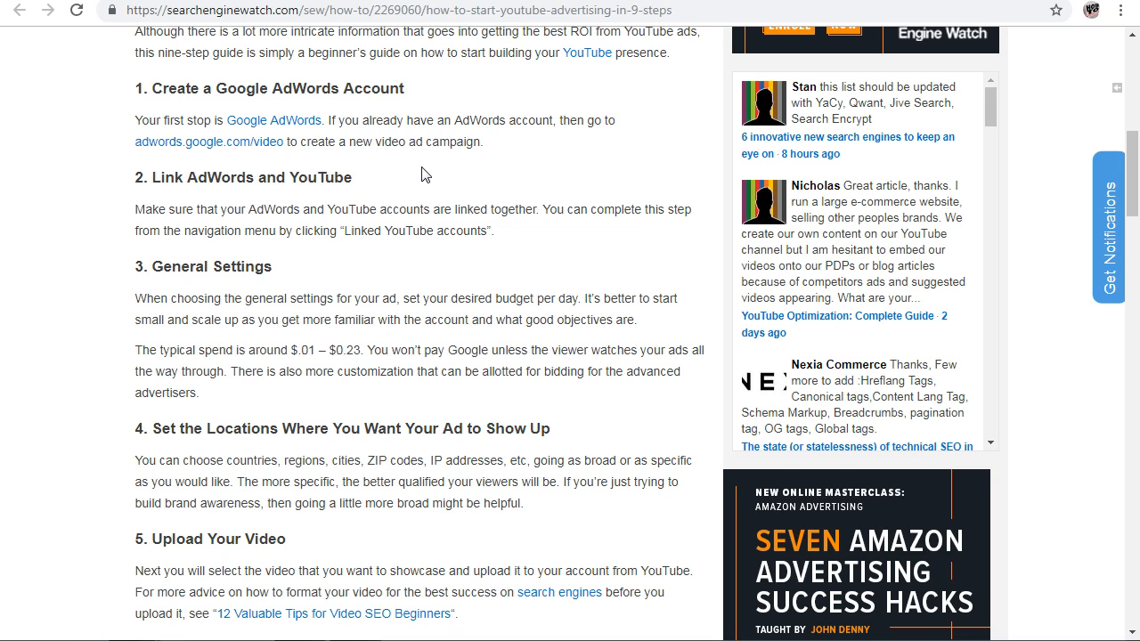
{"action": "mouse_move", "coordinate": [288, 168]}
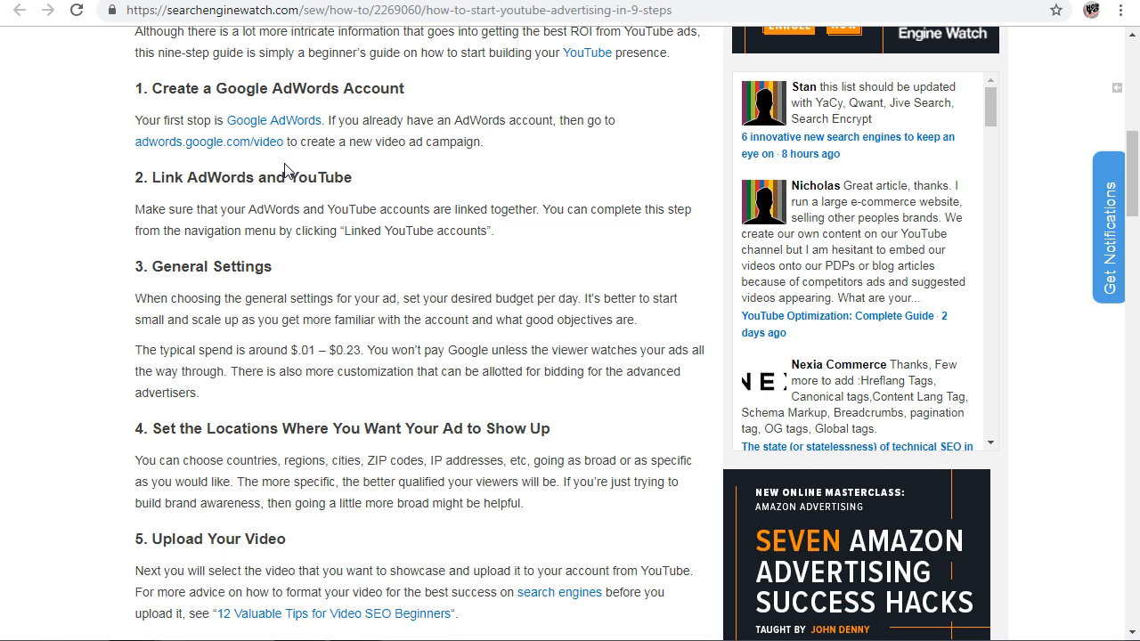
{"action": "mouse_move", "coordinate": [436, 141]}
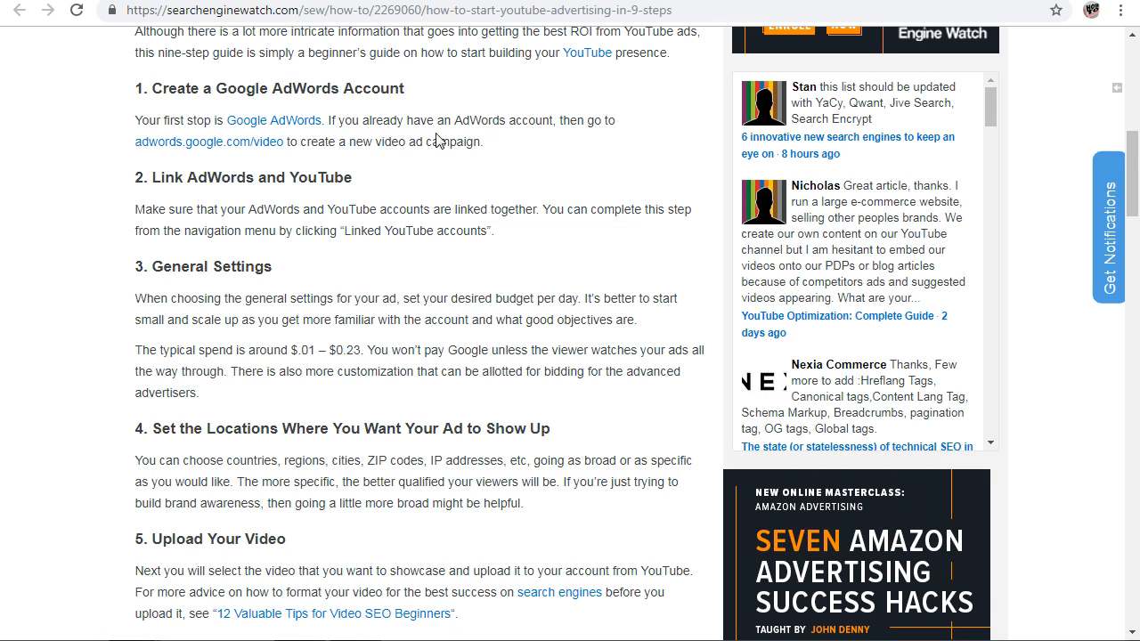
{"action": "mouse_move", "coordinate": [249, 236]}
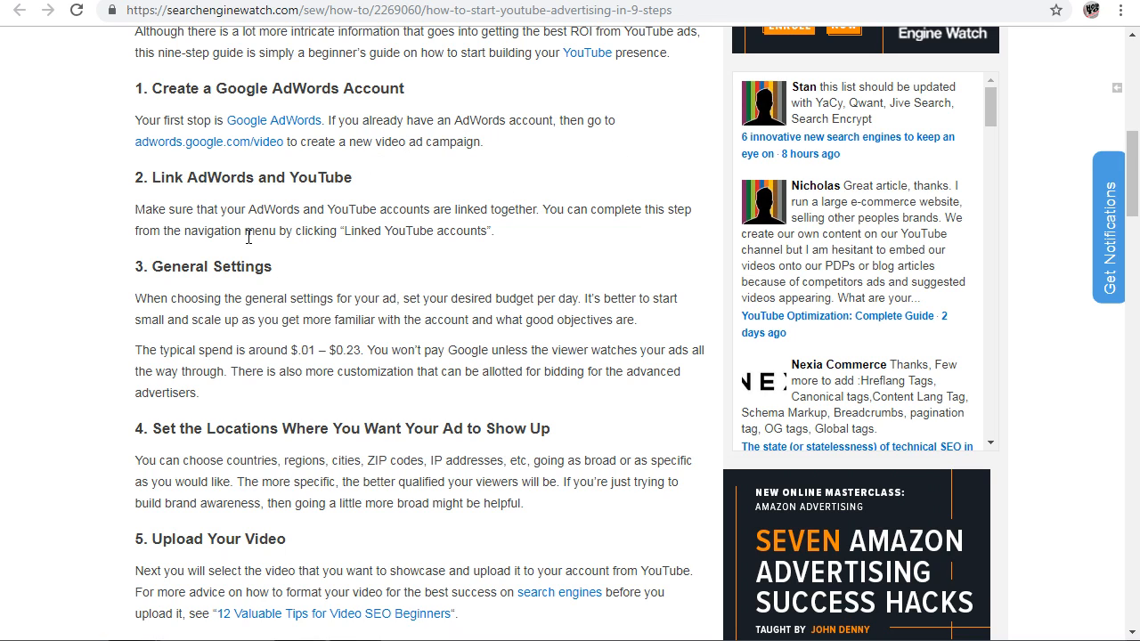
{"action": "mouse_move", "coordinate": [251, 194]}
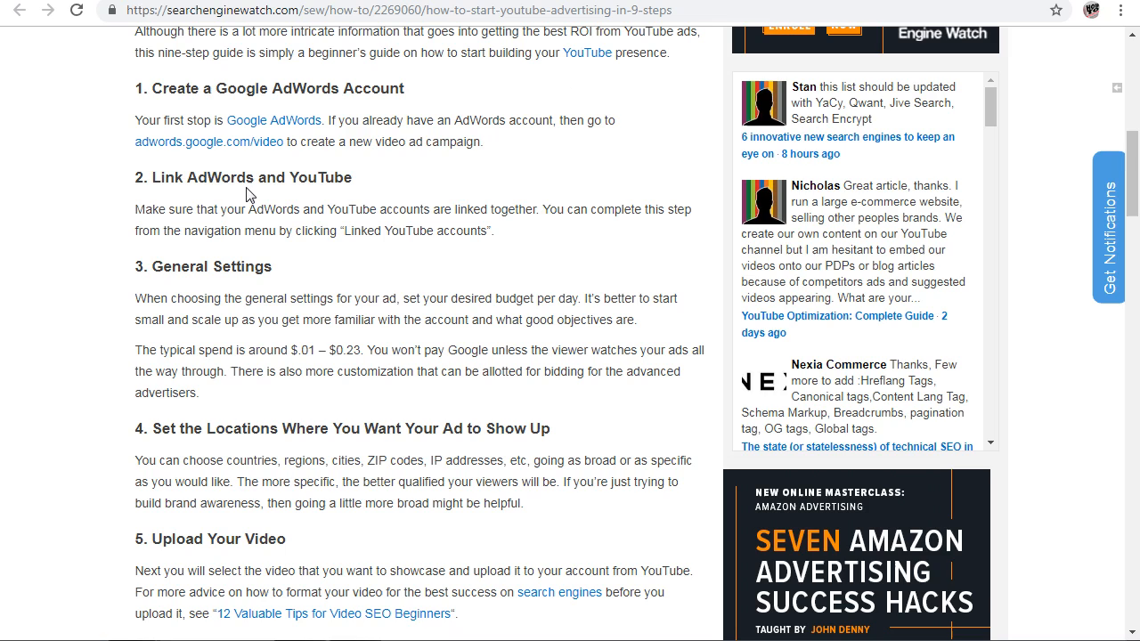
{"action": "mouse_move", "coordinate": [249, 169]}
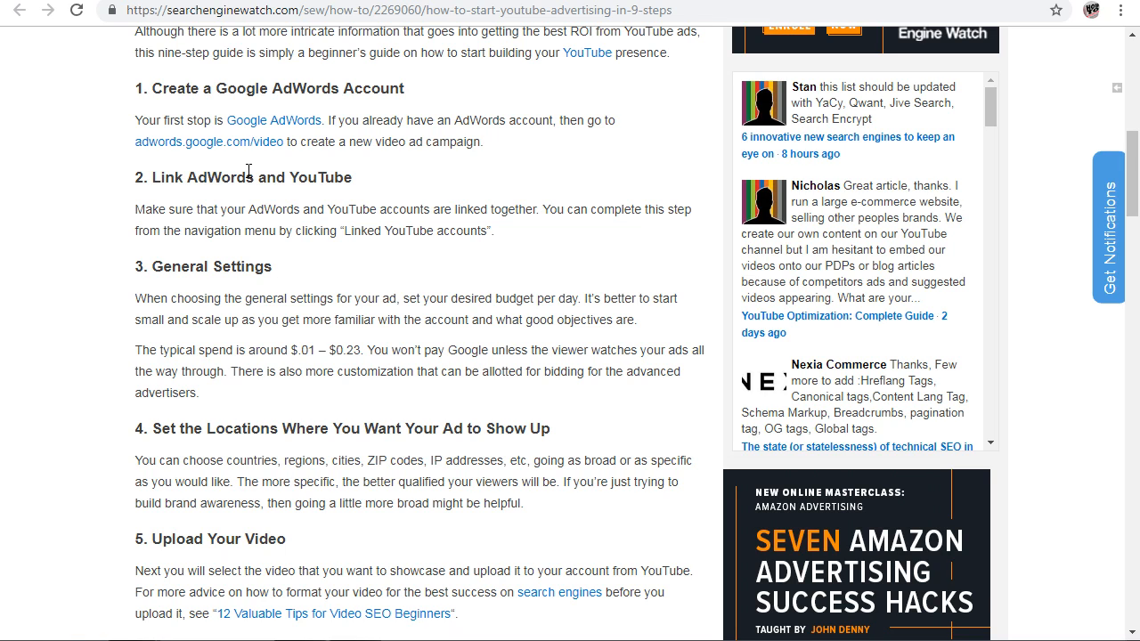
{"action": "mouse_move", "coordinate": [131, 104]}
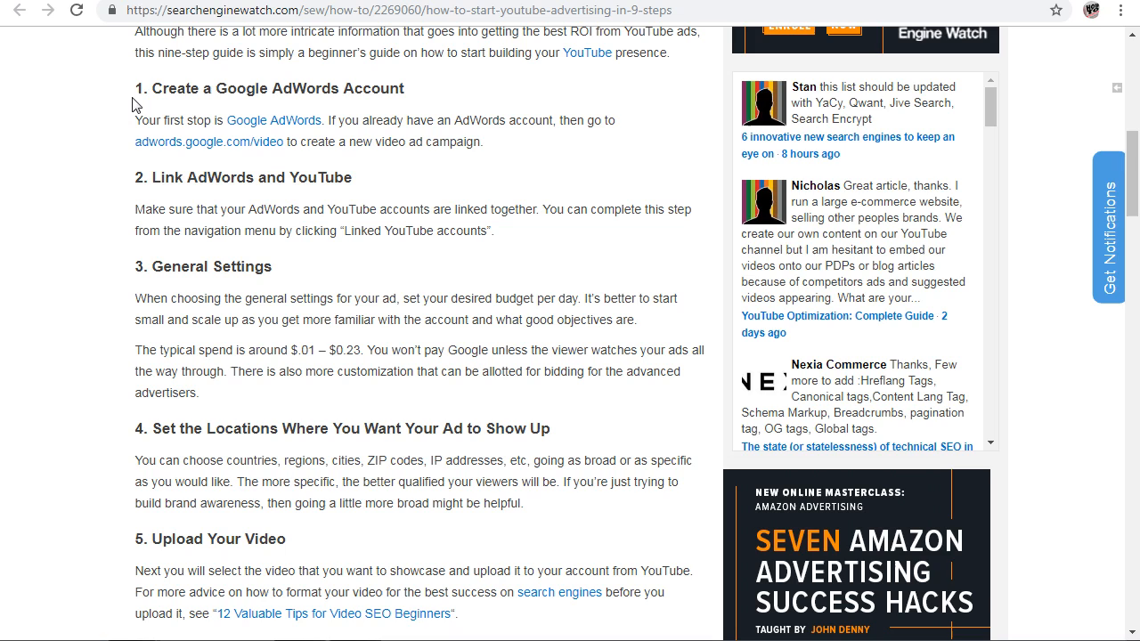
- Highlight the step 2 heading 'Link AdWords and YouTube' in the article
{"action": "left_click_drag", "start_coordinate": [135, 88], "coordinate": [414, 120]}
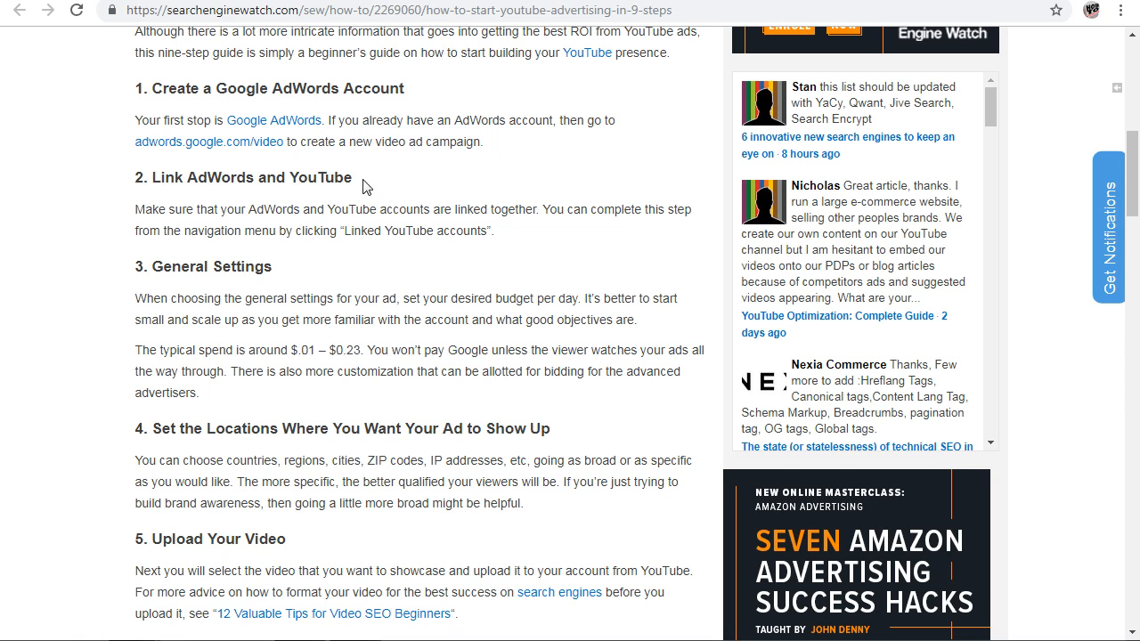
{"action": "double_click", "coordinate": [252, 178]}
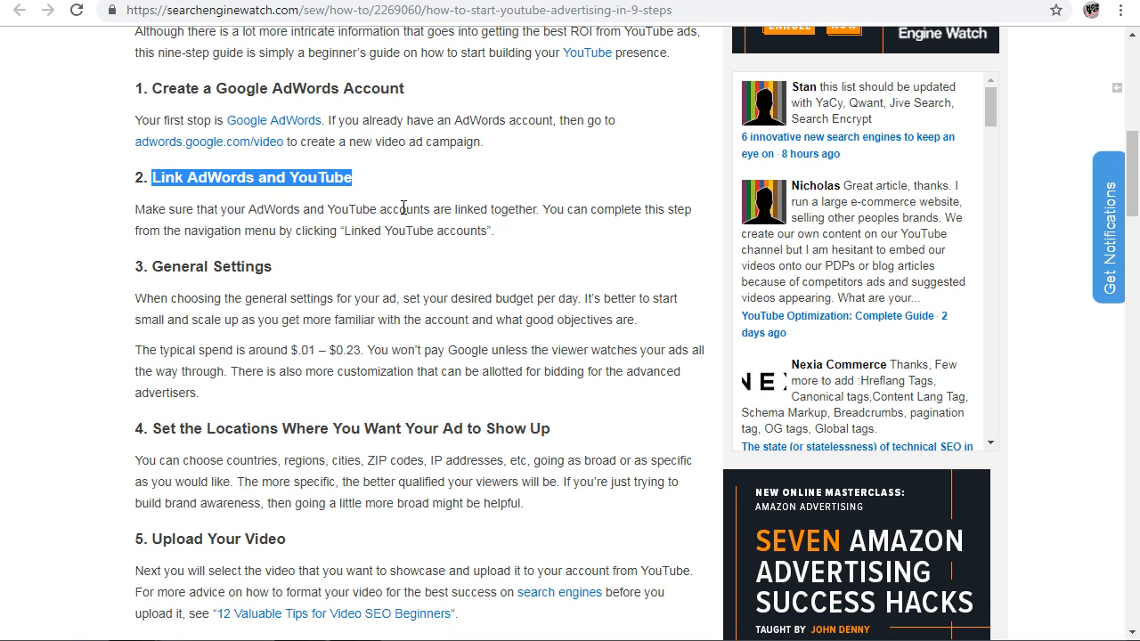
{"action": "mouse_move", "coordinate": [449, 183]}
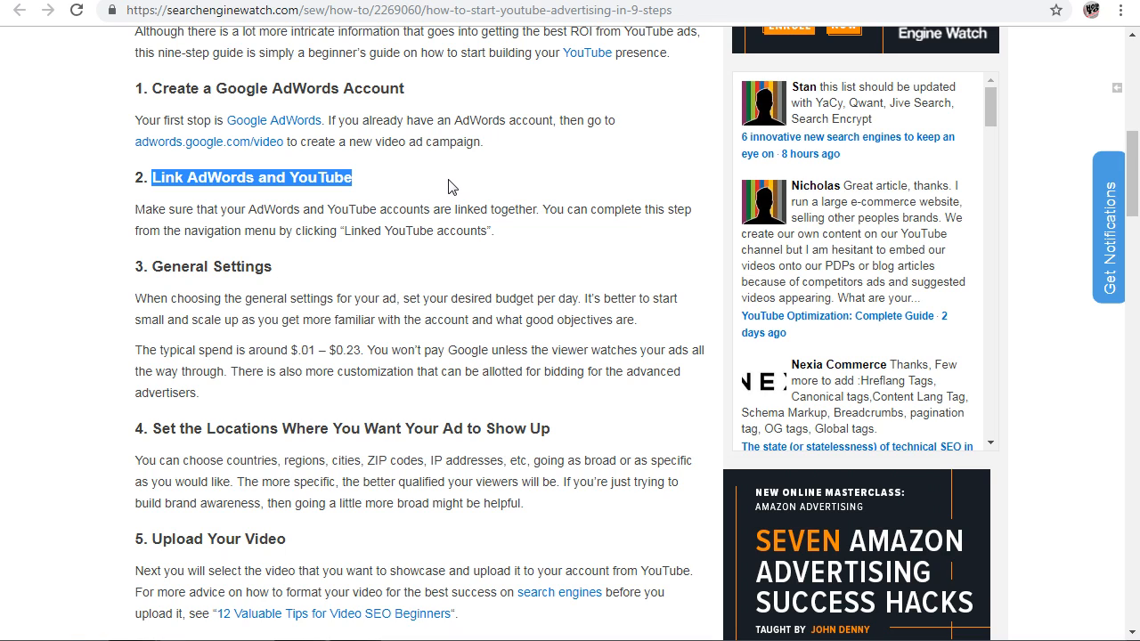
{"action": "mouse_move", "coordinate": [289, 233]}
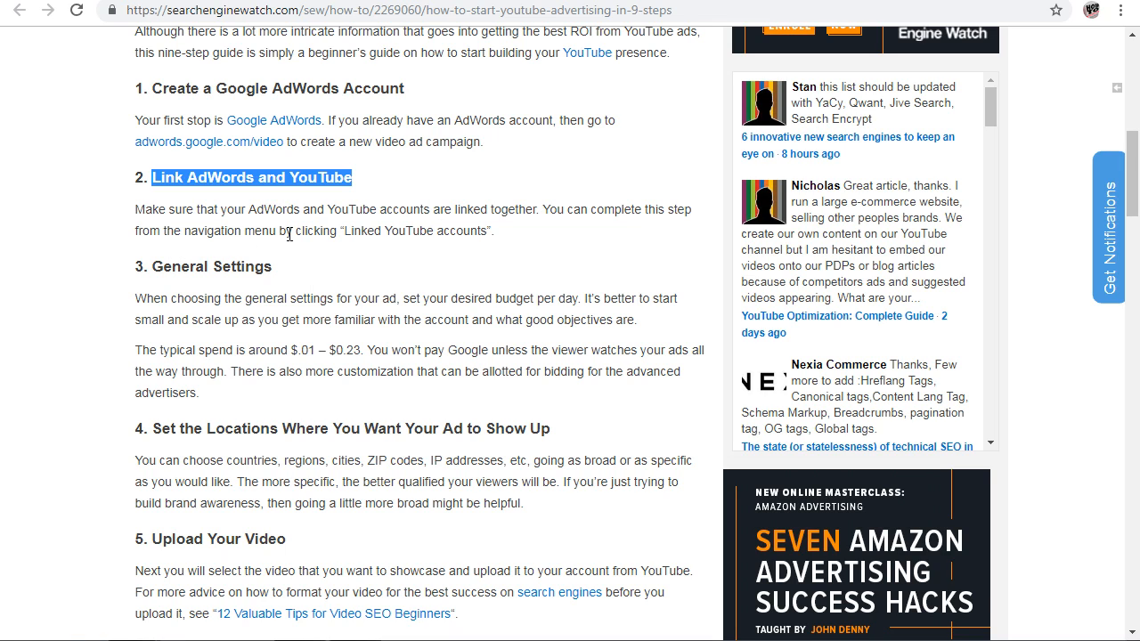
{"action": "mouse_move", "coordinate": [552, 250]}
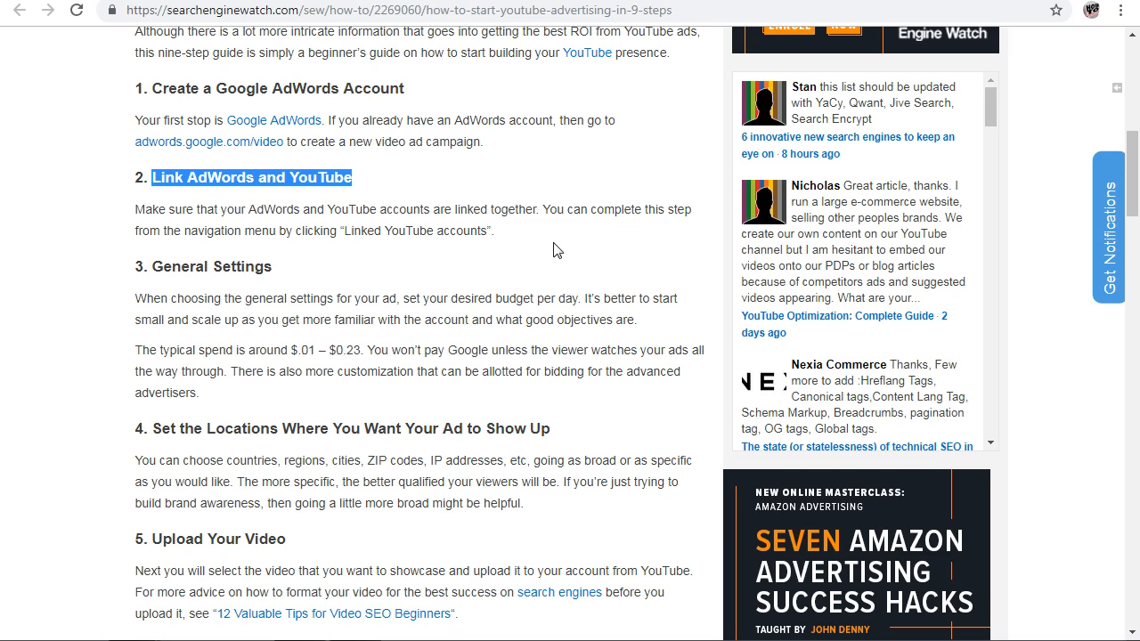
{"action": "mouse_move", "coordinate": [670, 234]}
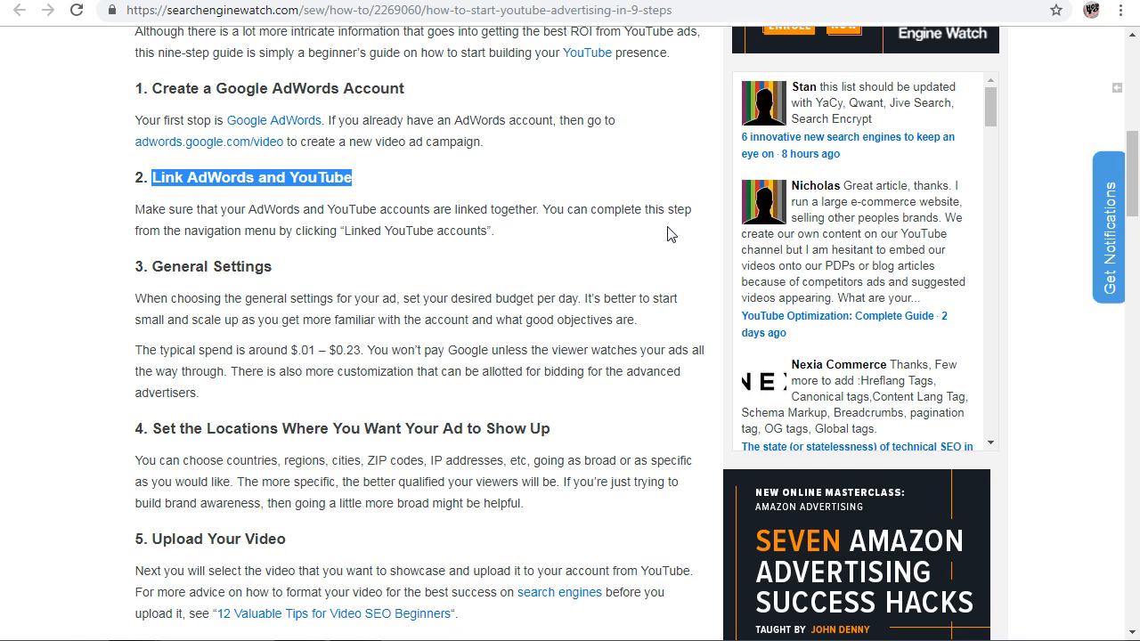
{"action": "mouse_move", "coordinate": [287, 262]}
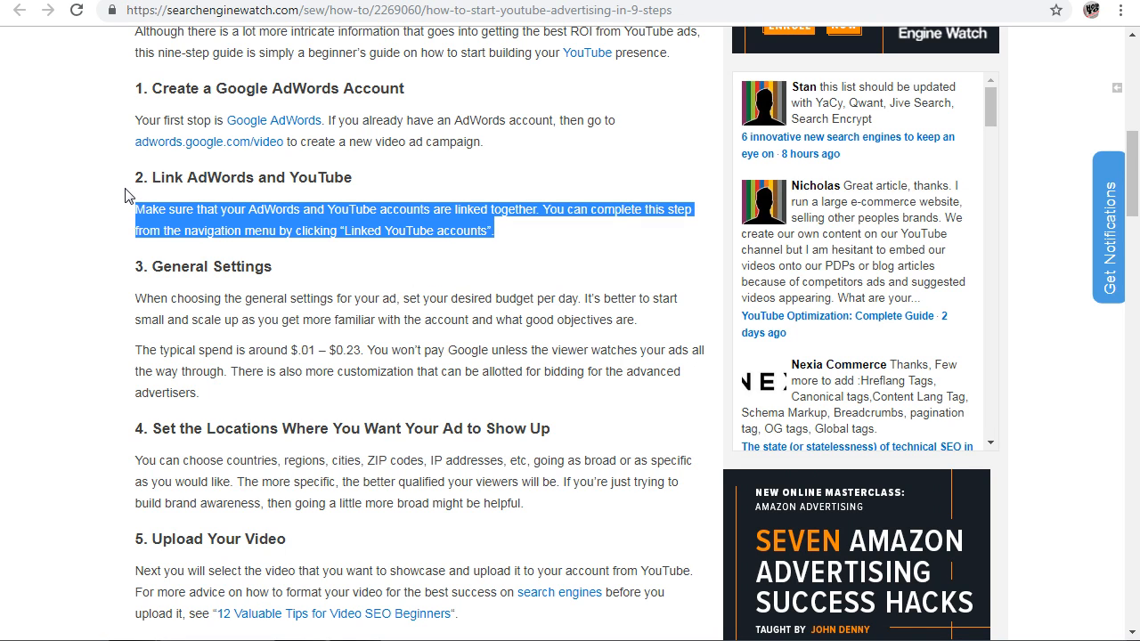
- Scroll to step 3, General Settings, and highlight its first sentence about the daily budget
{"action": "scroll", "scroll_direction": "down", "scroll_amount": 3}
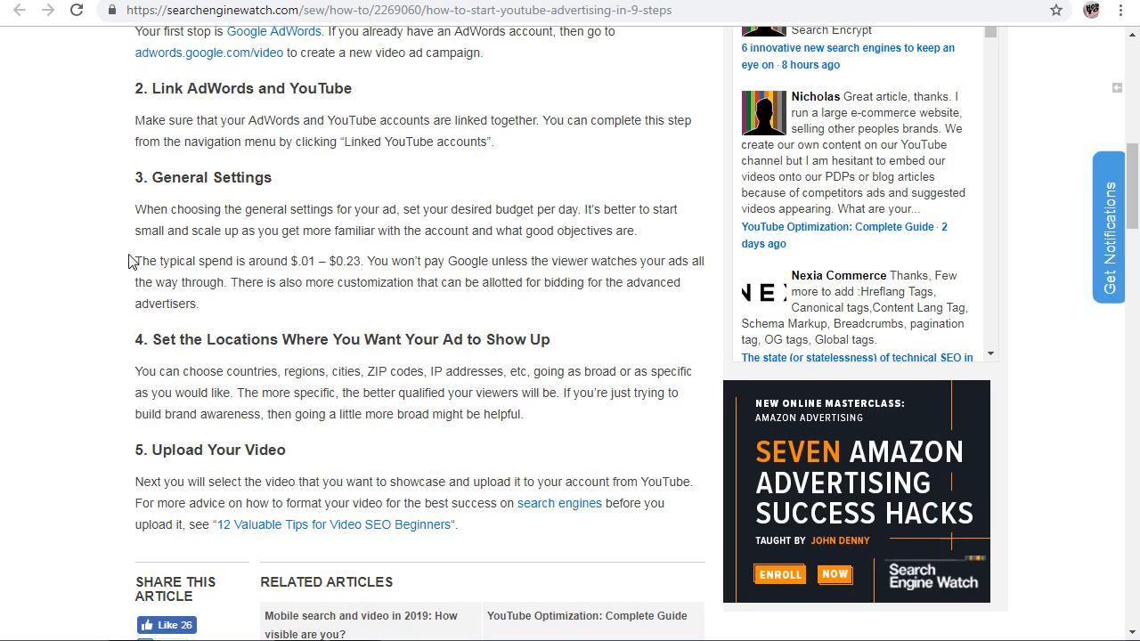
{"action": "mouse_move", "coordinate": [343, 222]}
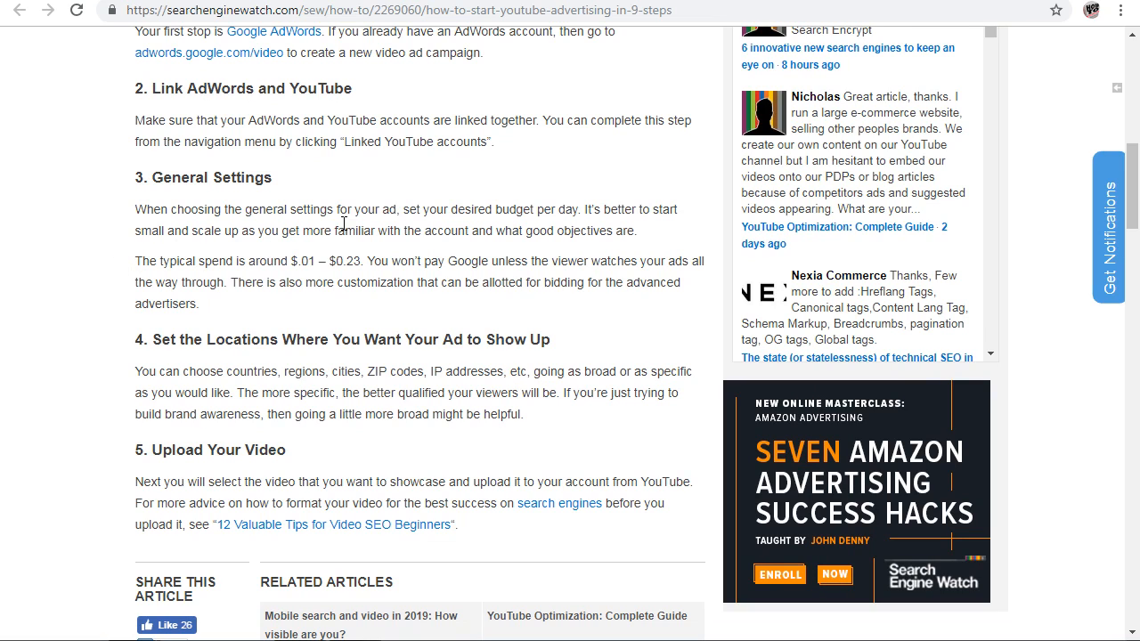
{"action": "mouse_move", "coordinate": [487, 223]}
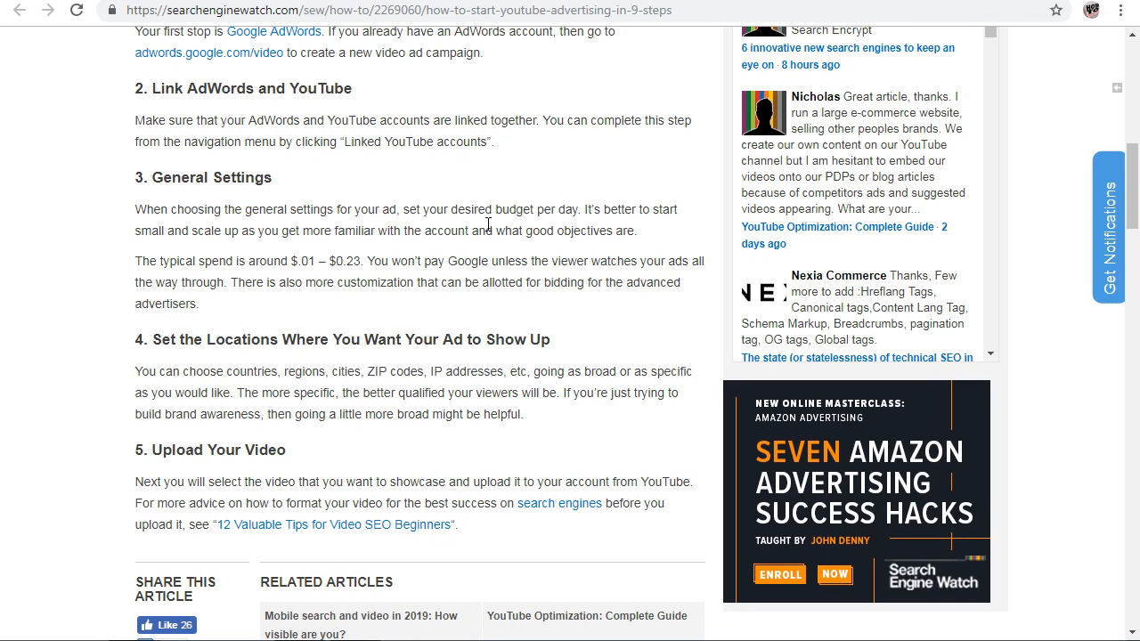
{"action": "mouse_move", "coordinate": [579, 231]}
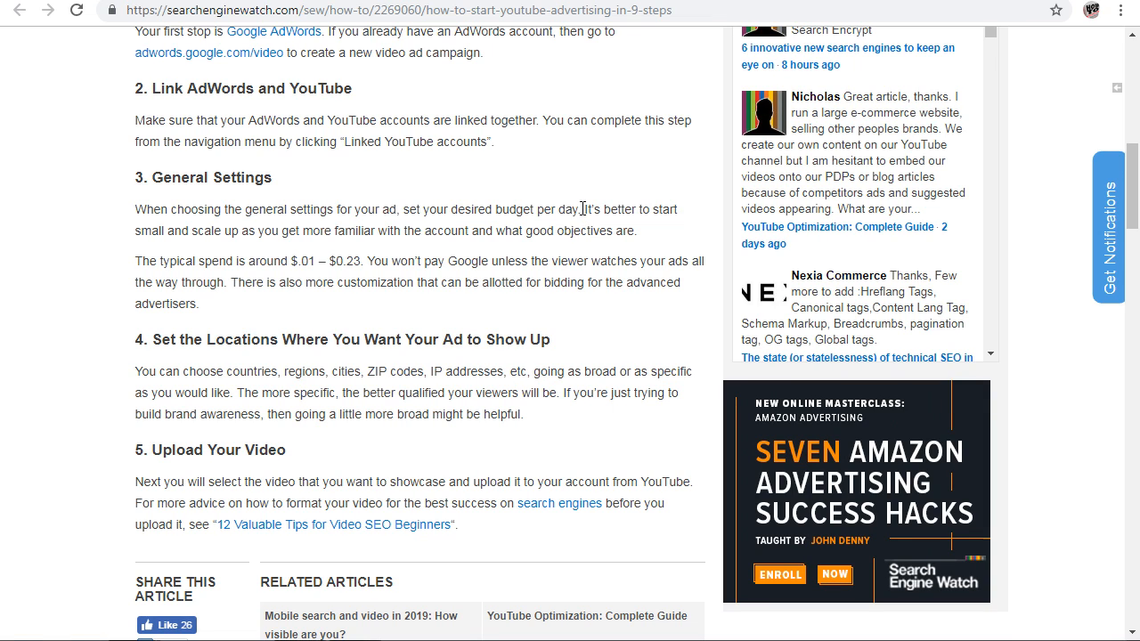
{"action": "left_click_drag", "start_coordinate": [586, 209], "coordinate": [173, 230]}
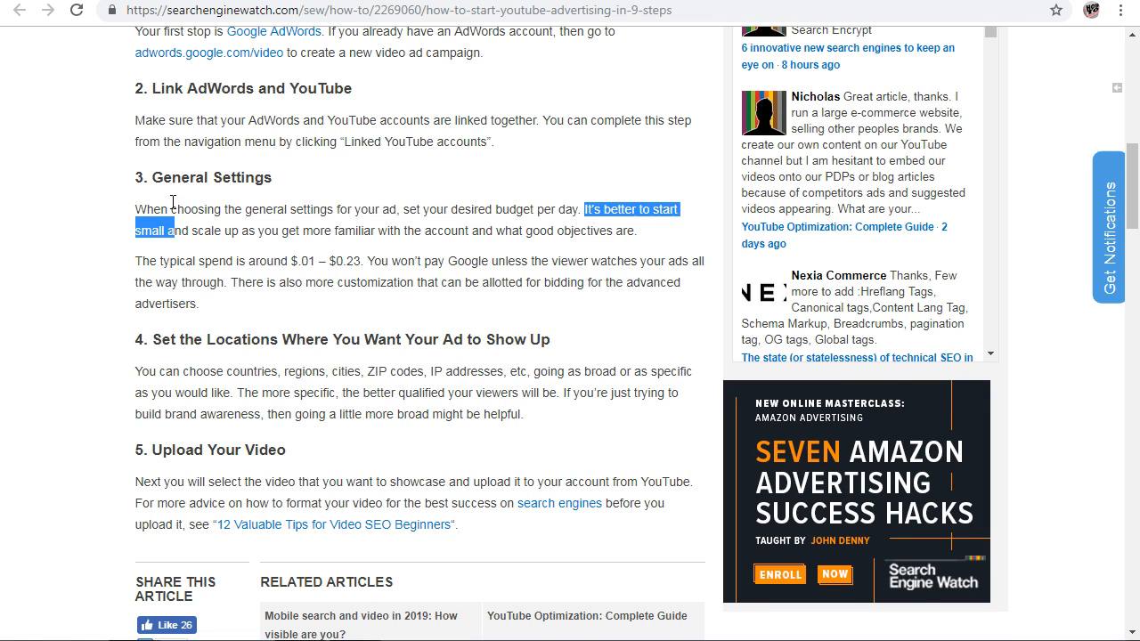
{"action": "left_click_drag", "start_coordinate": [580, 210], "coordinate": [135, 209]}
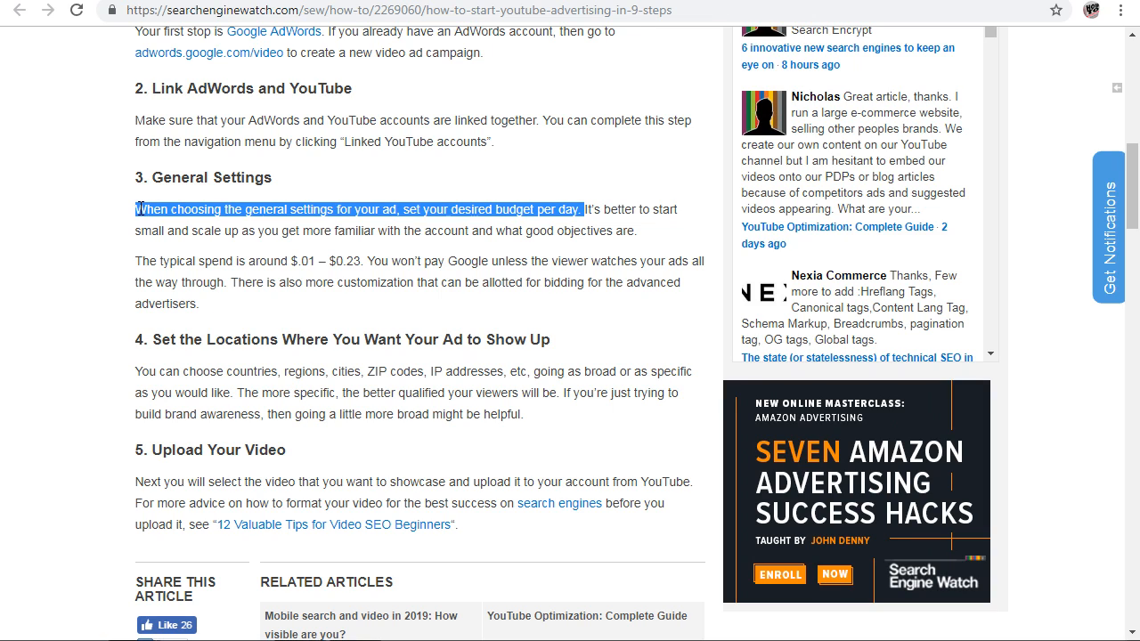
{"action": "mouse_move", "coordinate": [425, 260]}
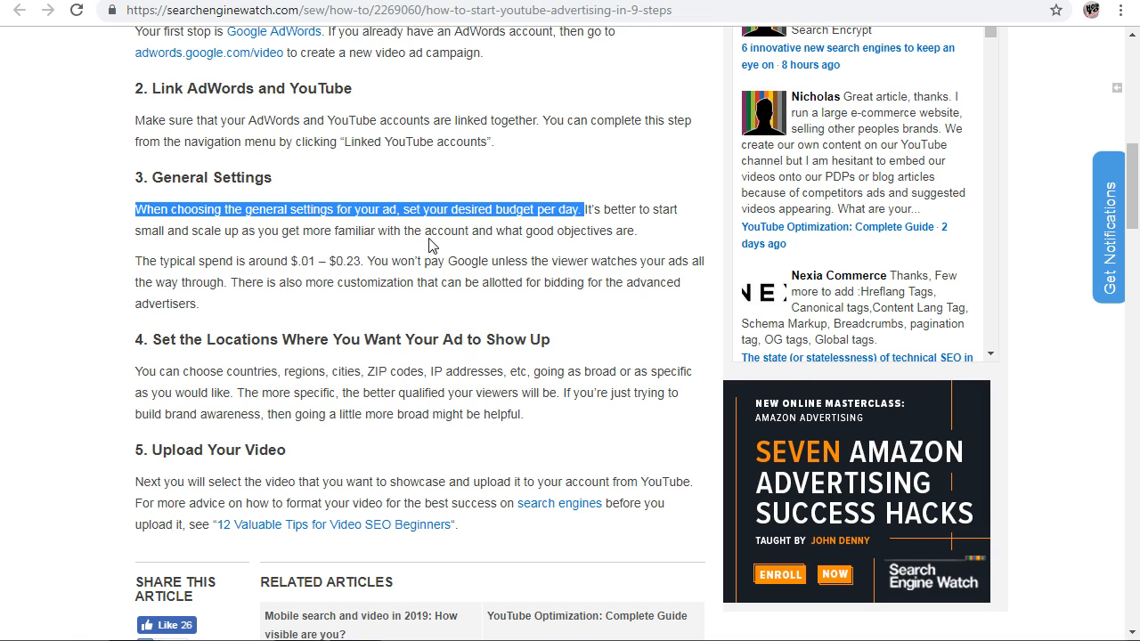
{"action": "mouse_move", "coordinate": [567, 252]}
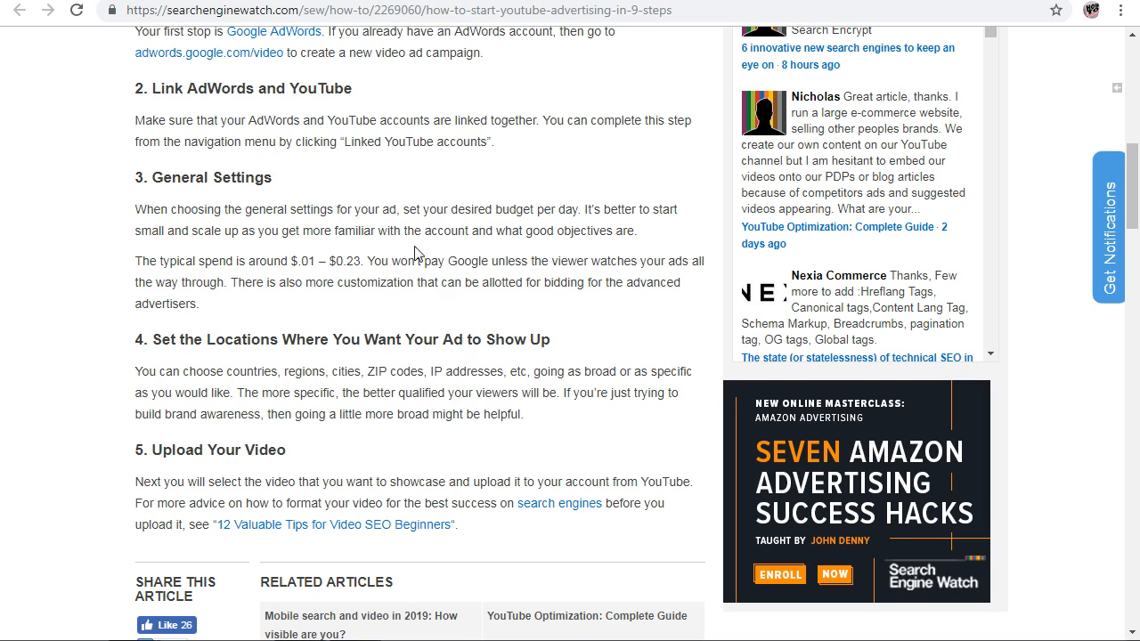
{"action": "mouse_move", "coordinate": [581, 256]}
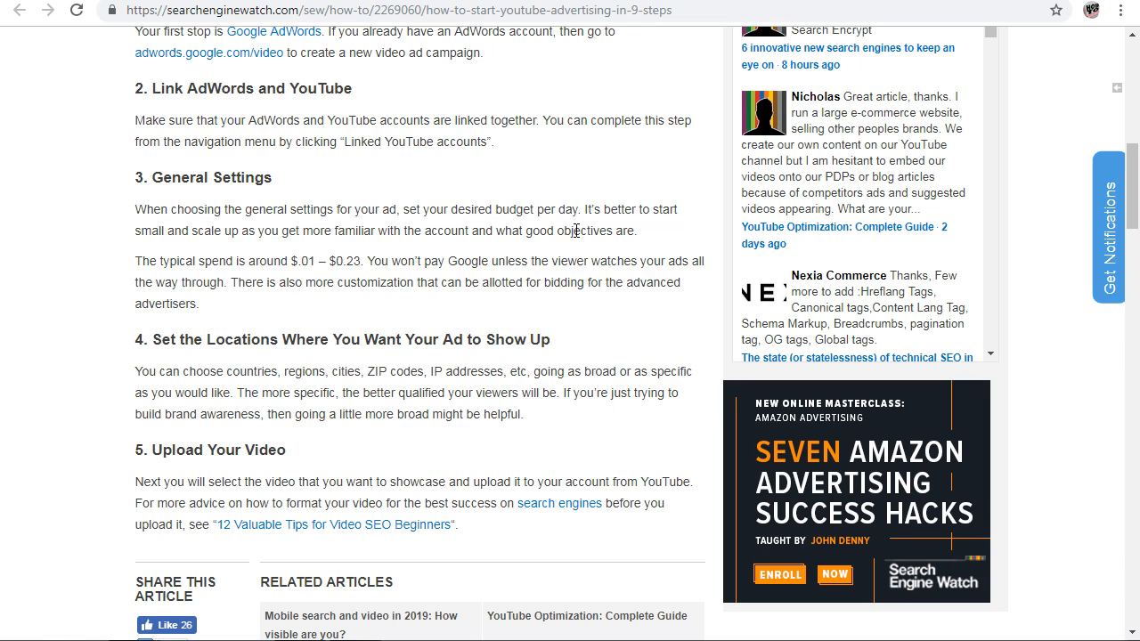
{"action": "mouse_move", "coordinate": [252, 275]}
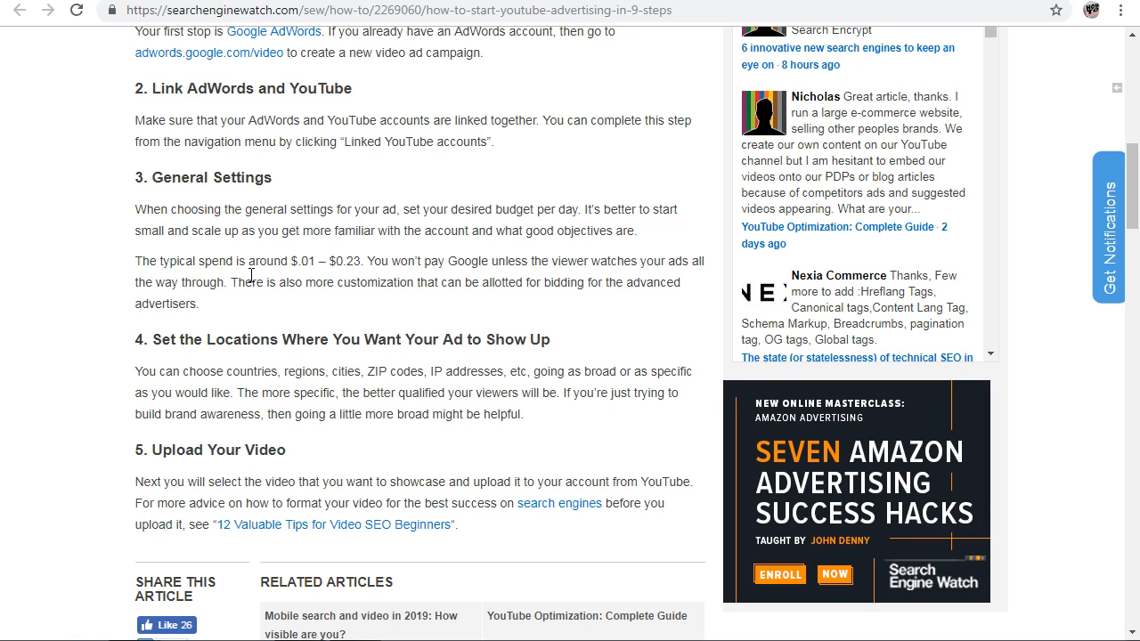
{"action": "mouse_move", "coordinate": [323, 274]}
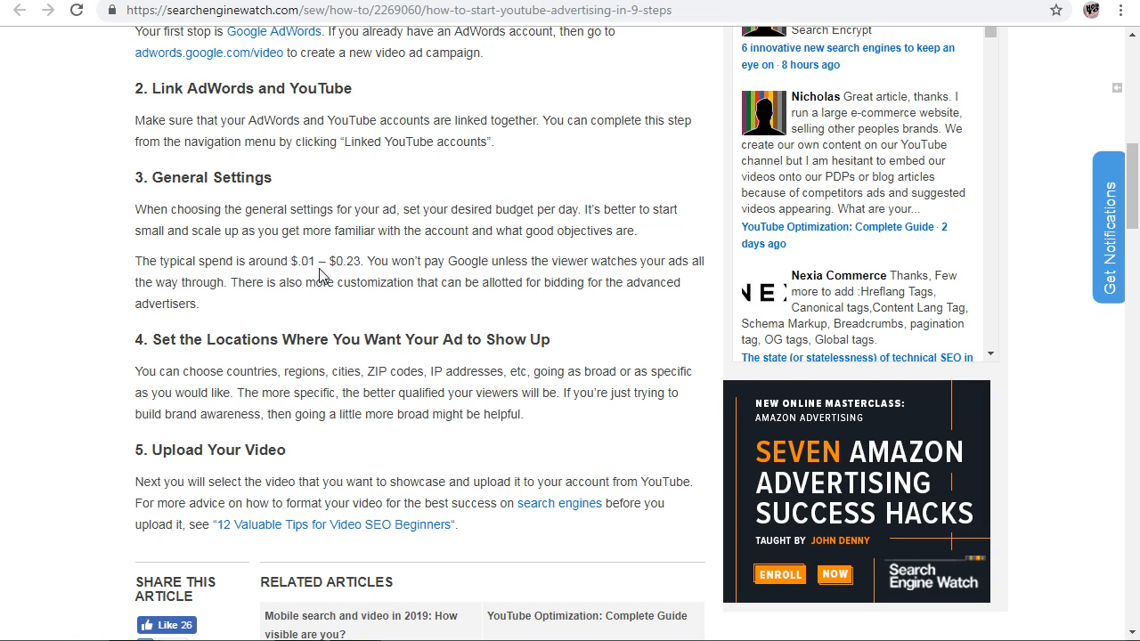
{"action": "mouse_move", "coordinate": [325, 282]}
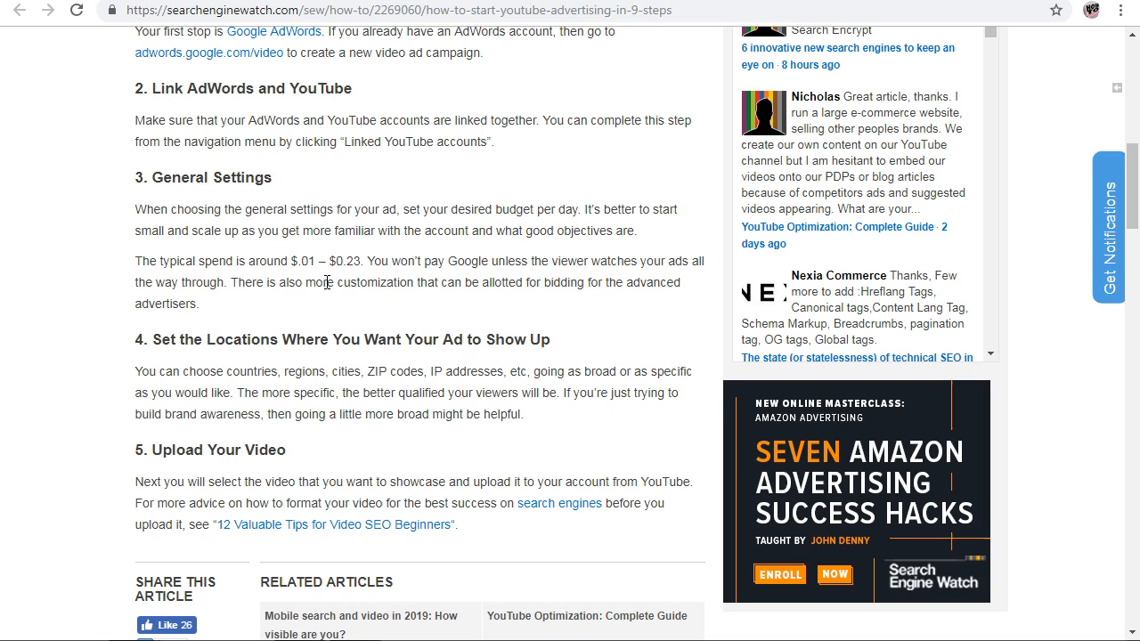
{"action": "mouse_move", "coordinate": [374, 278]}
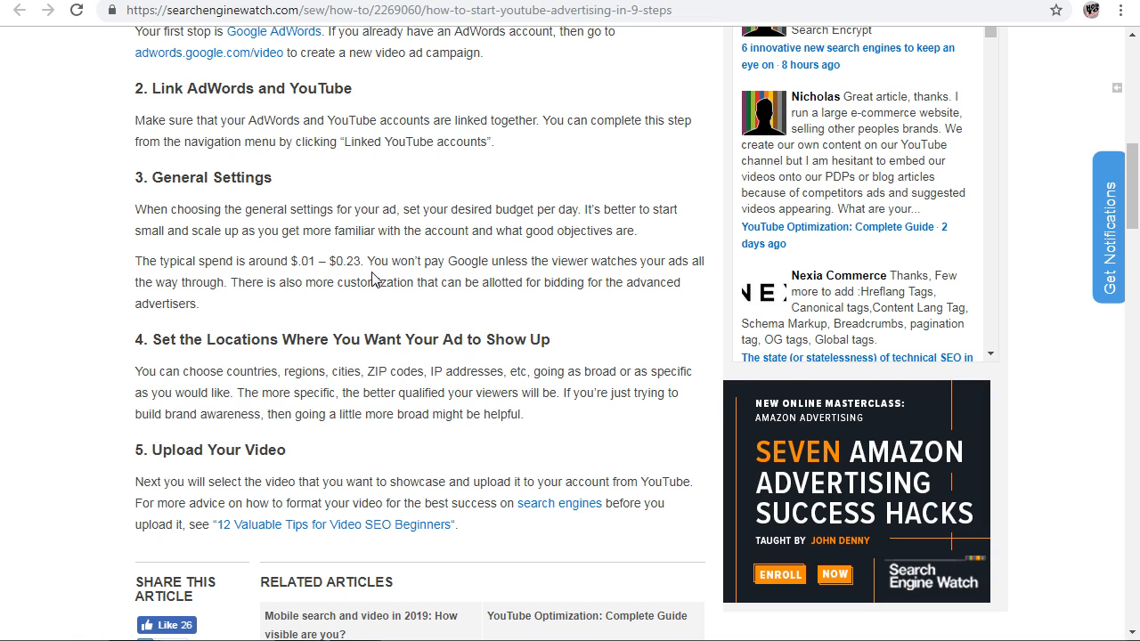
{"action": "mouse_move", "coordinate": [571, 281]}
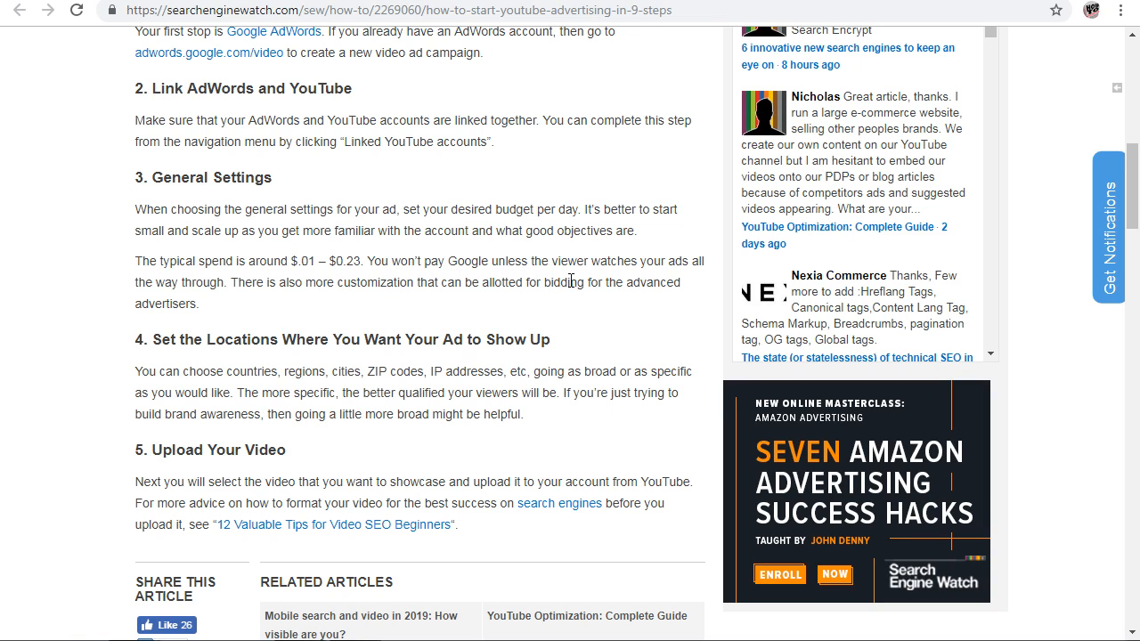
{"action": "mouse_move", "coordinate": [353, 307]}
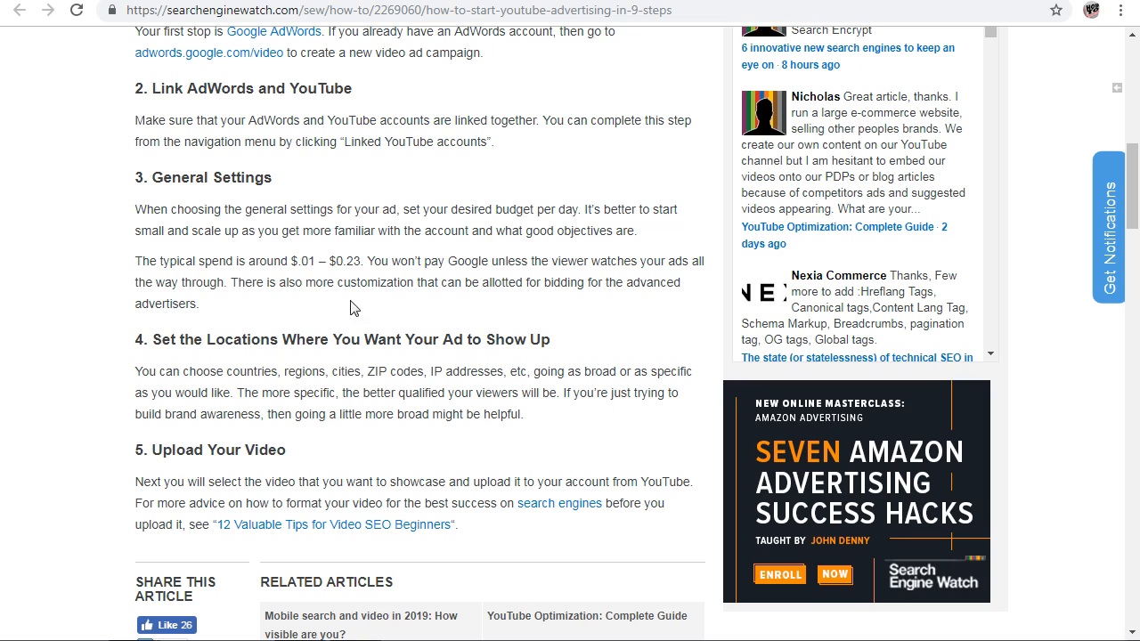
{"action": "mouse_move", "coordinate": [372, 305]}
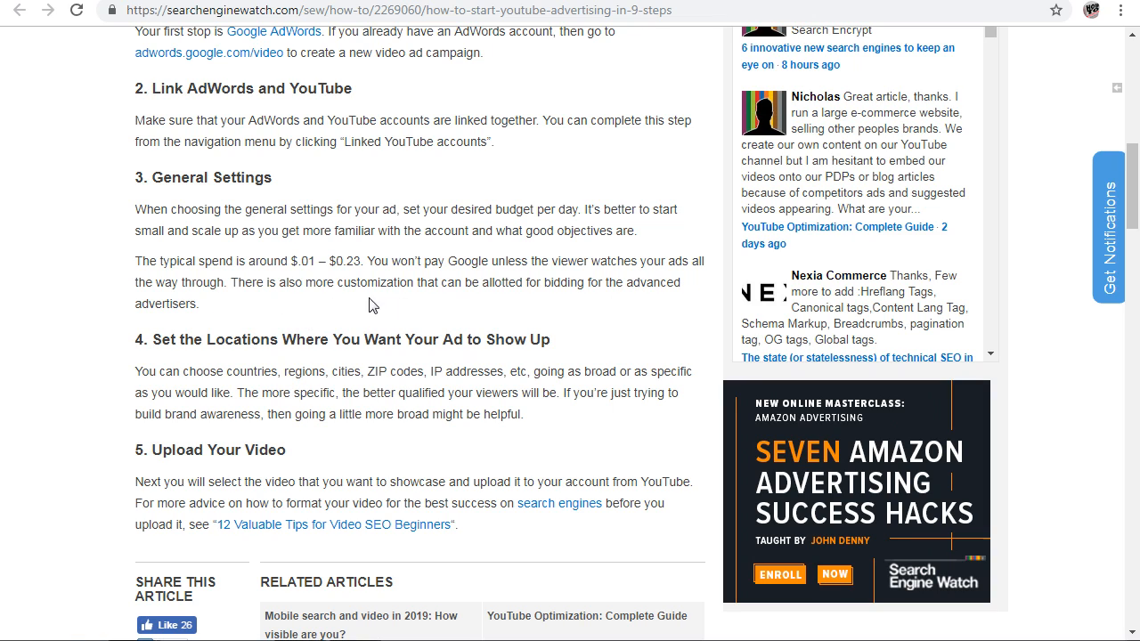
{"action": "mouse_move", "coordinate": [525, 305]}
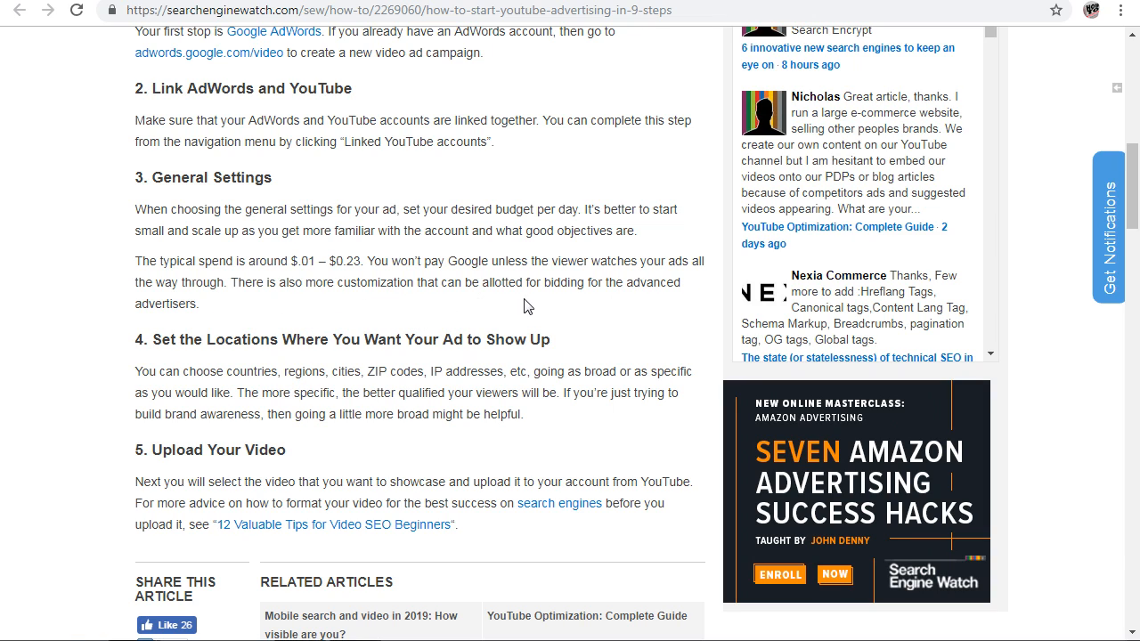
{"action": "mouse_move", "coordinate": [230, 312]}
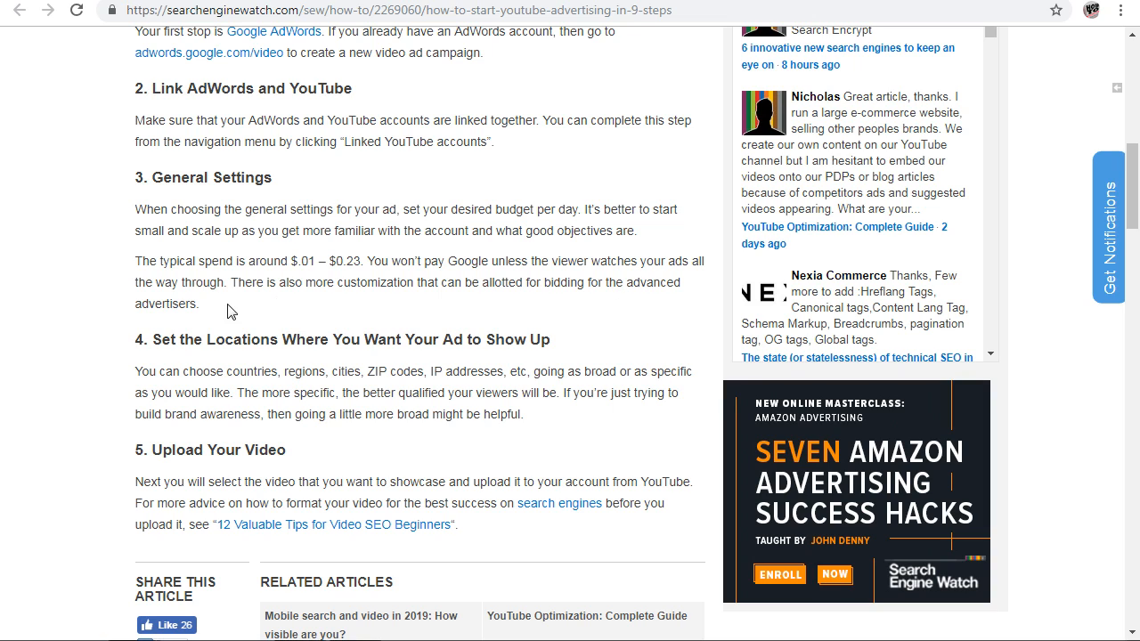
{"action": "mouse_move", "coordinate": [180, 203]}
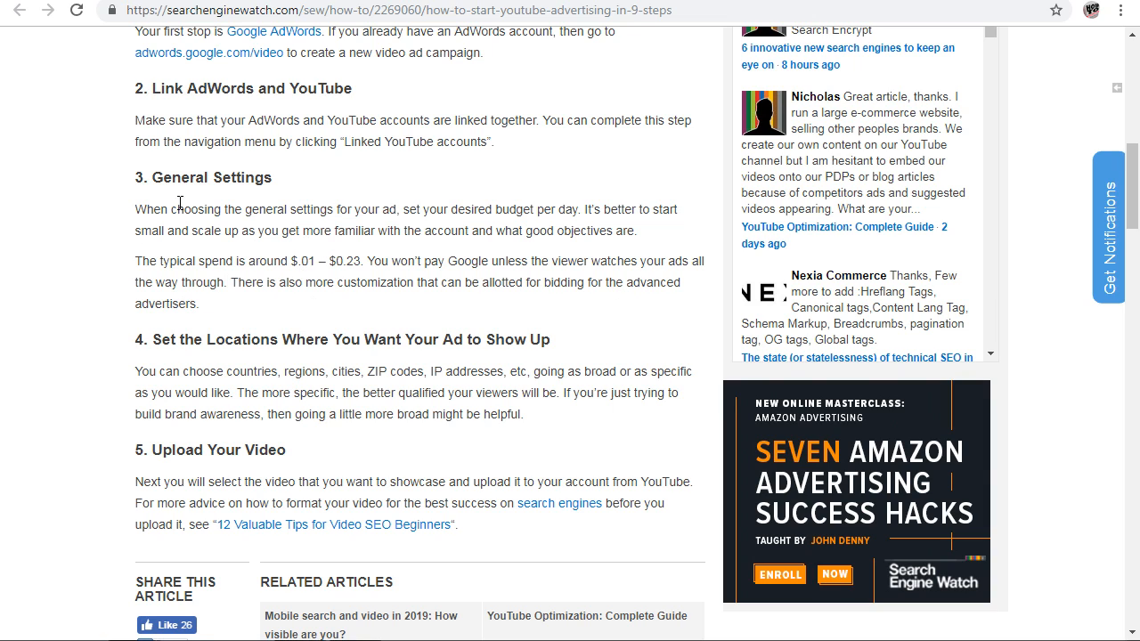
- Scroll past step 4 and step 5, Upload Your Video, until step 6 appears
{"action": "scroll", "scroll_direction": "down", "scroll_amount": 3}
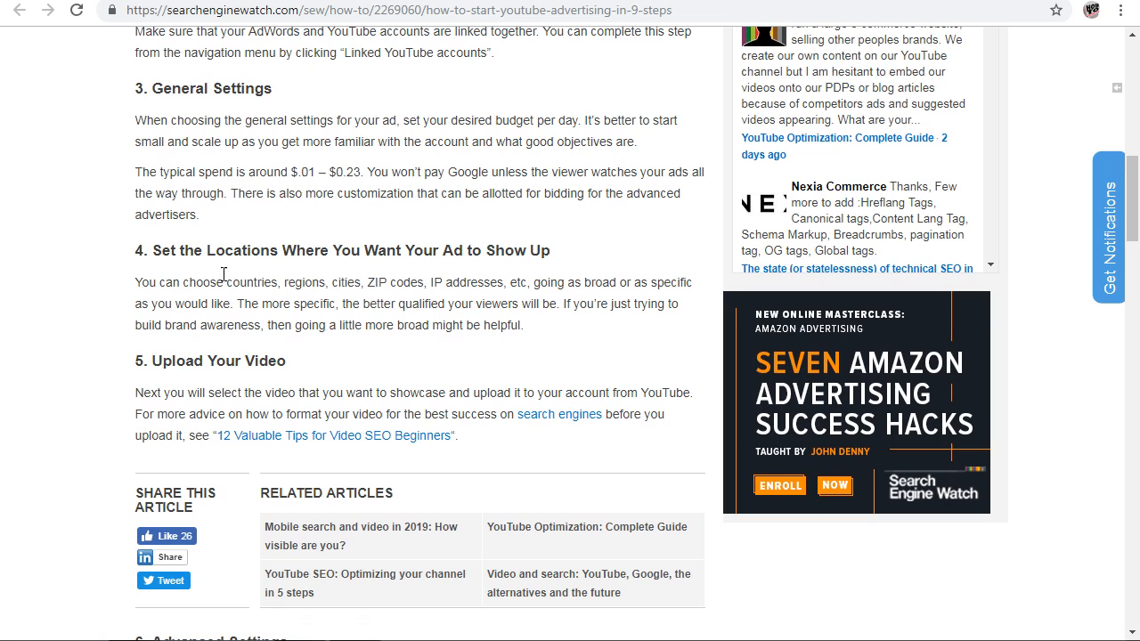
{"action": "mouse_move", "coordinate": [499, 272]}
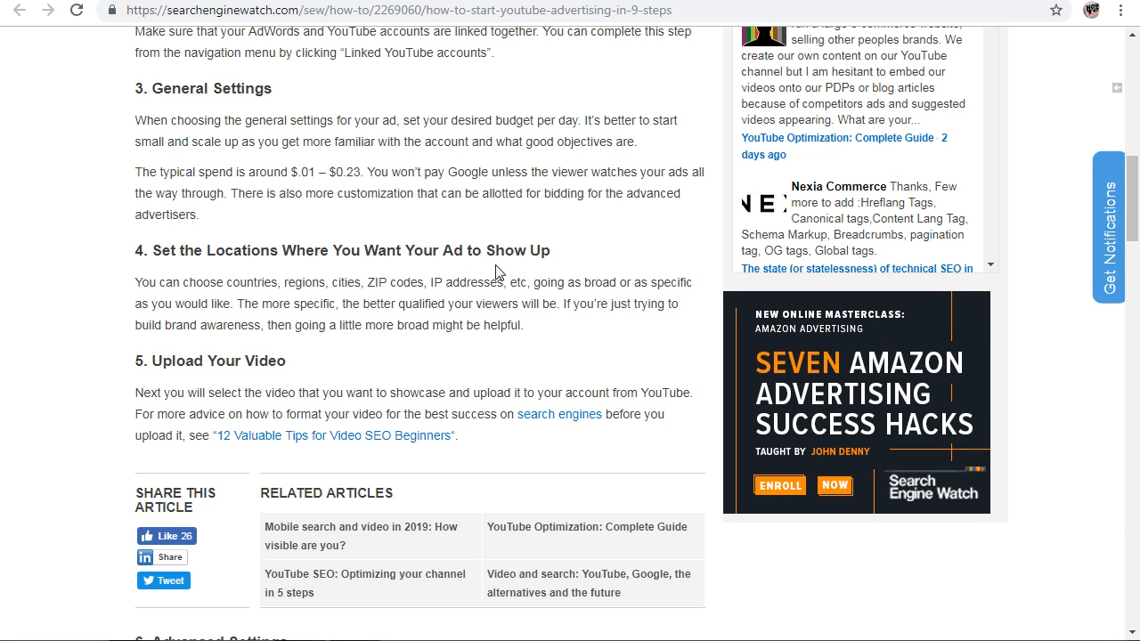
{"action": "mouse_move", "coordinate": [561, 257]}
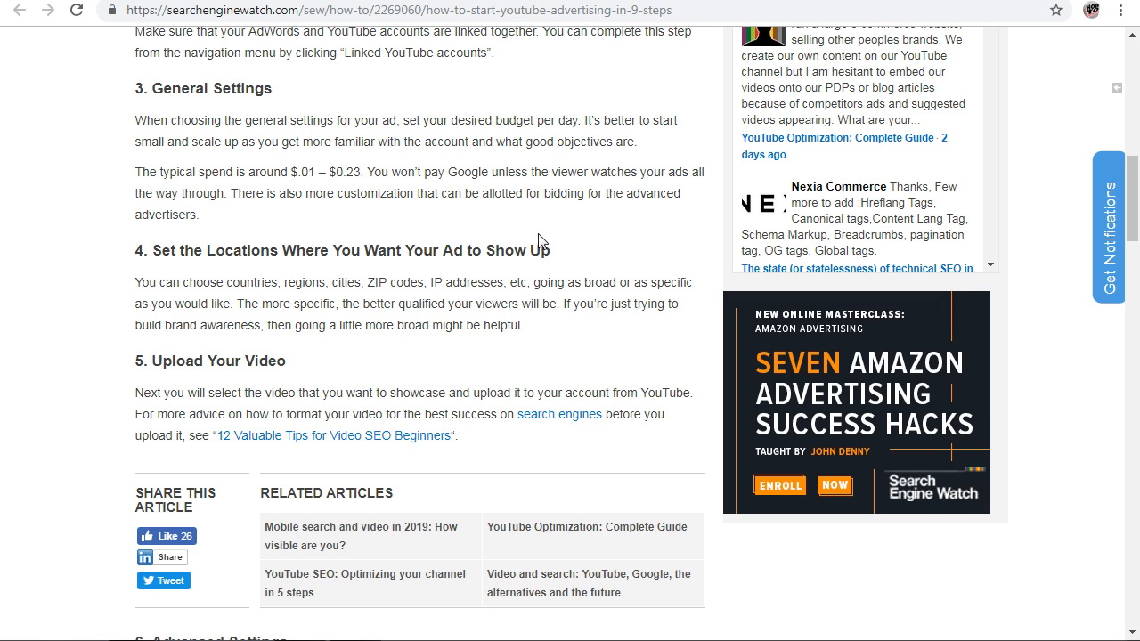
{"action": "mouse_move", "coordinate": [279, 73]}
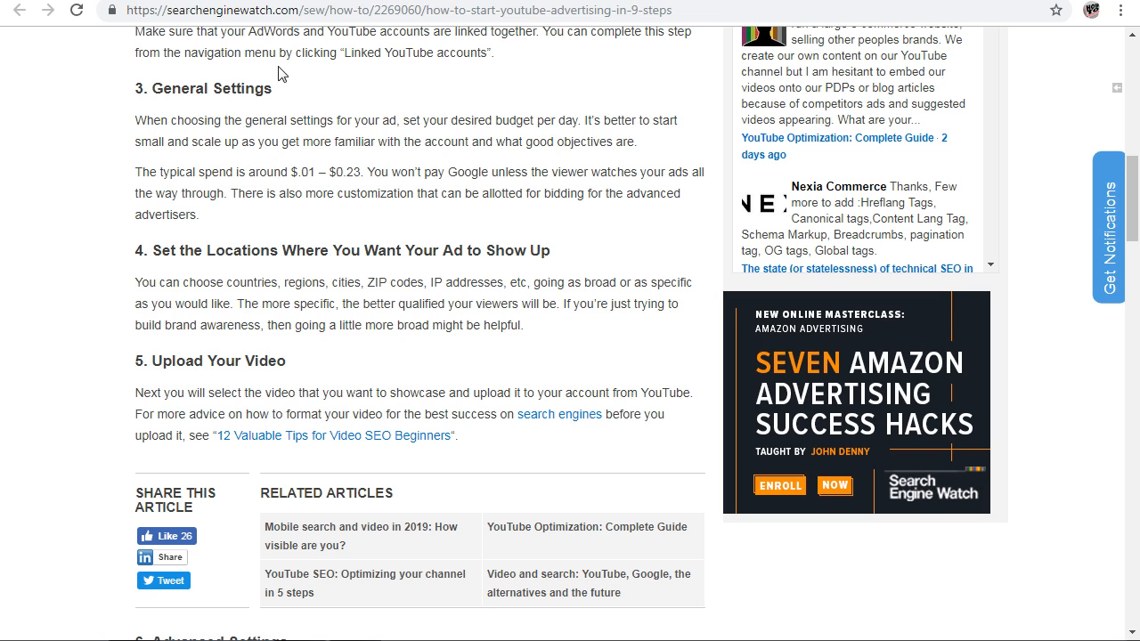
{"action": "mouse_move", "coordinate": [301, 328]}
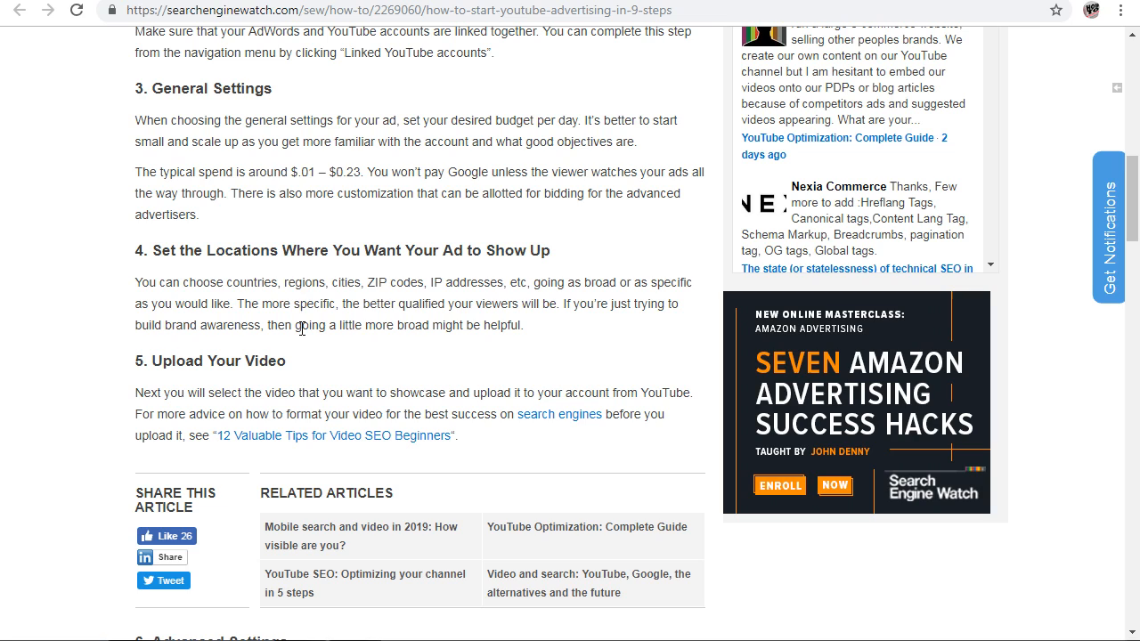
{"action": "mouse_move", "coordinate": [445, 319]}
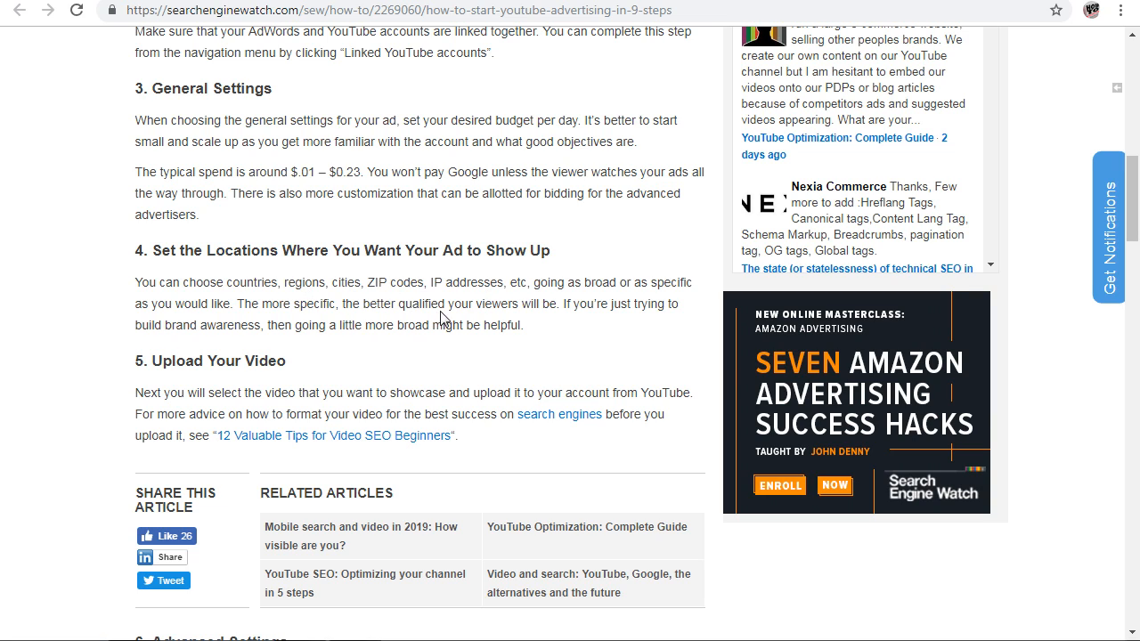
{"action": "mouse_move", "coordinate": [628, 339]}
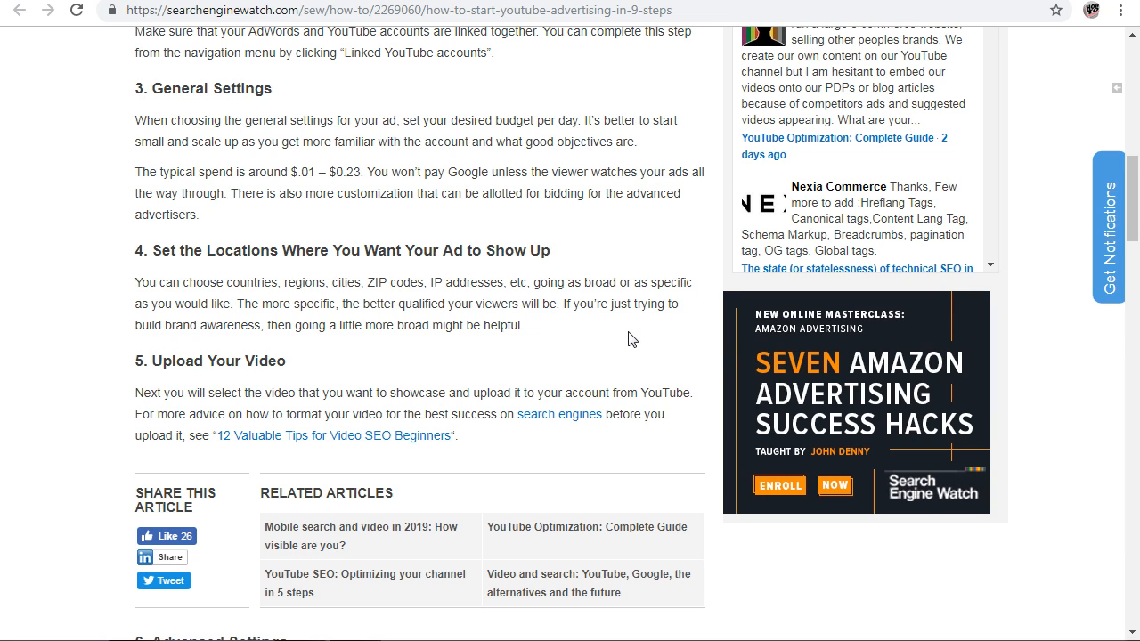
{"action": "mouse_move", "coordinate": [452, 323]}
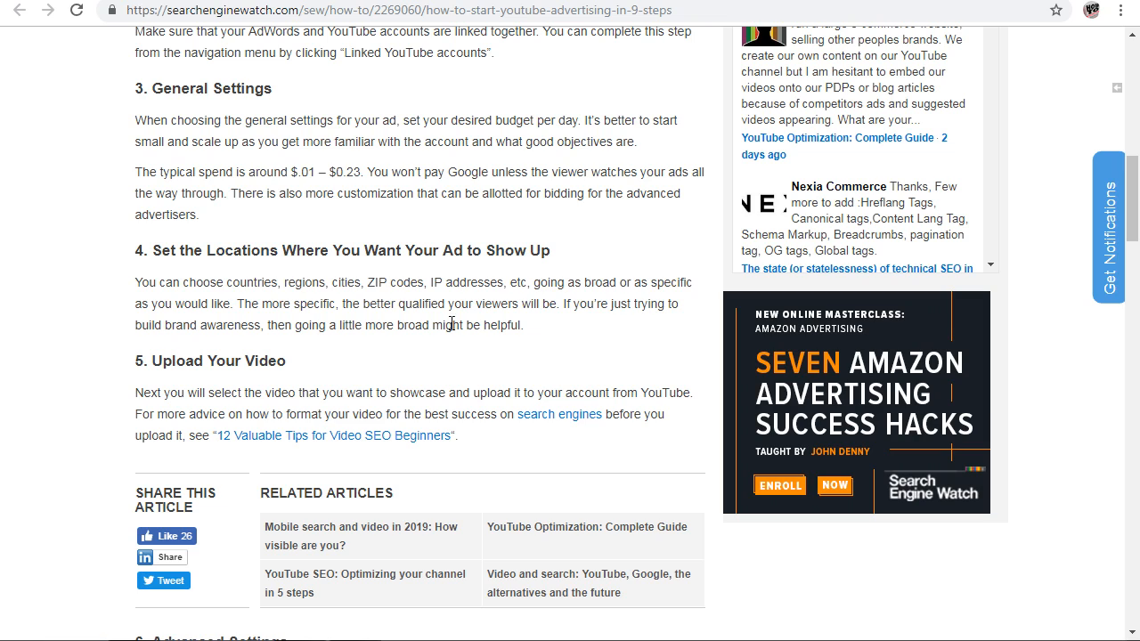
{"action": "mouse_move", "coordinate": [598, 320]}
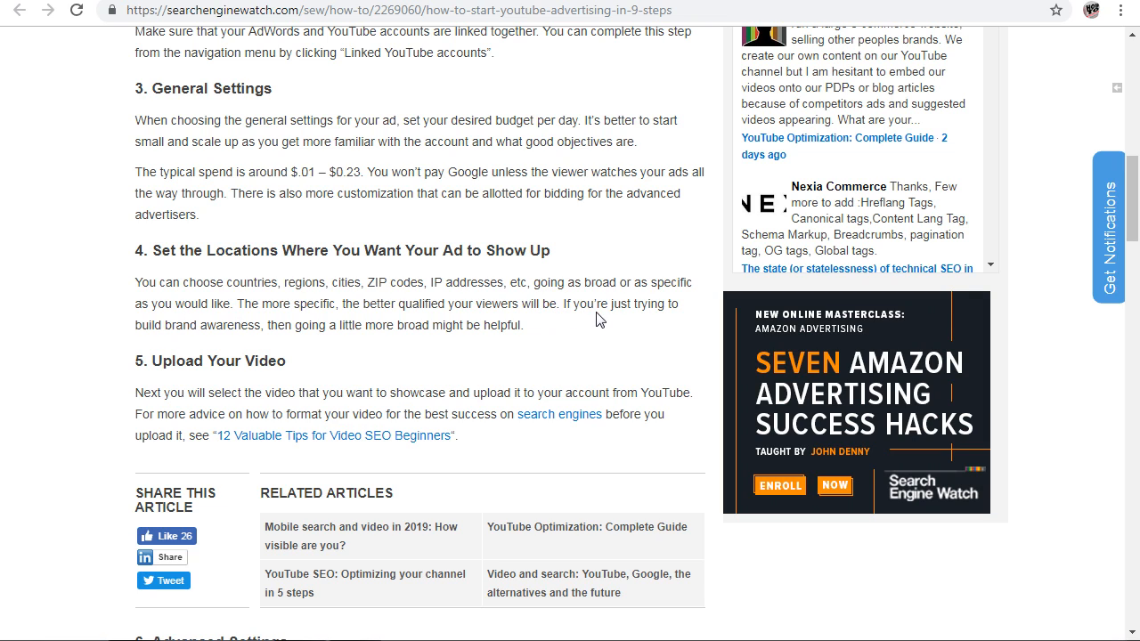
{"action": "mouse_move", "coordinate": [613, 280]}
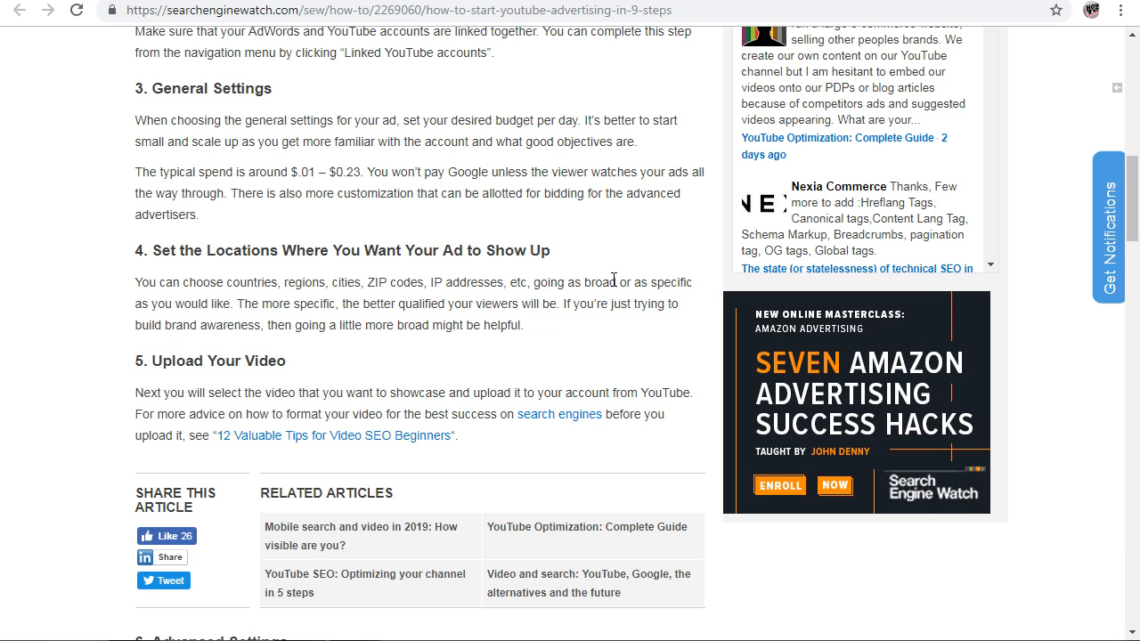
{"action": "mouse_move", "coordinate": [290, 312]}
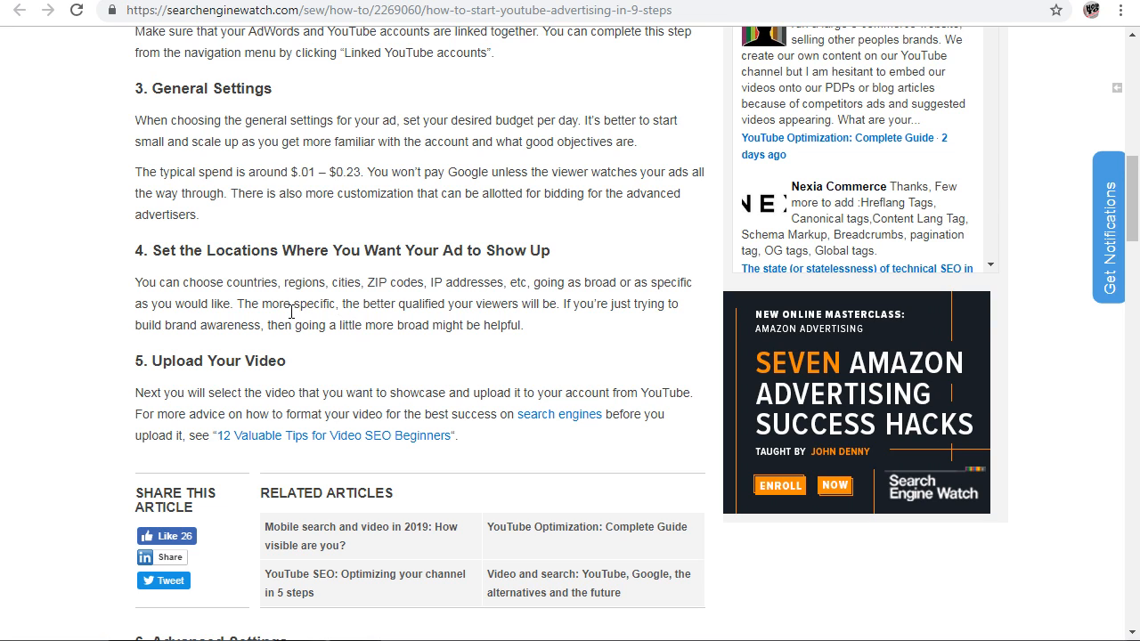
{"action": "scroll", "scroll_direction": "down", "scroll_amount": 3}
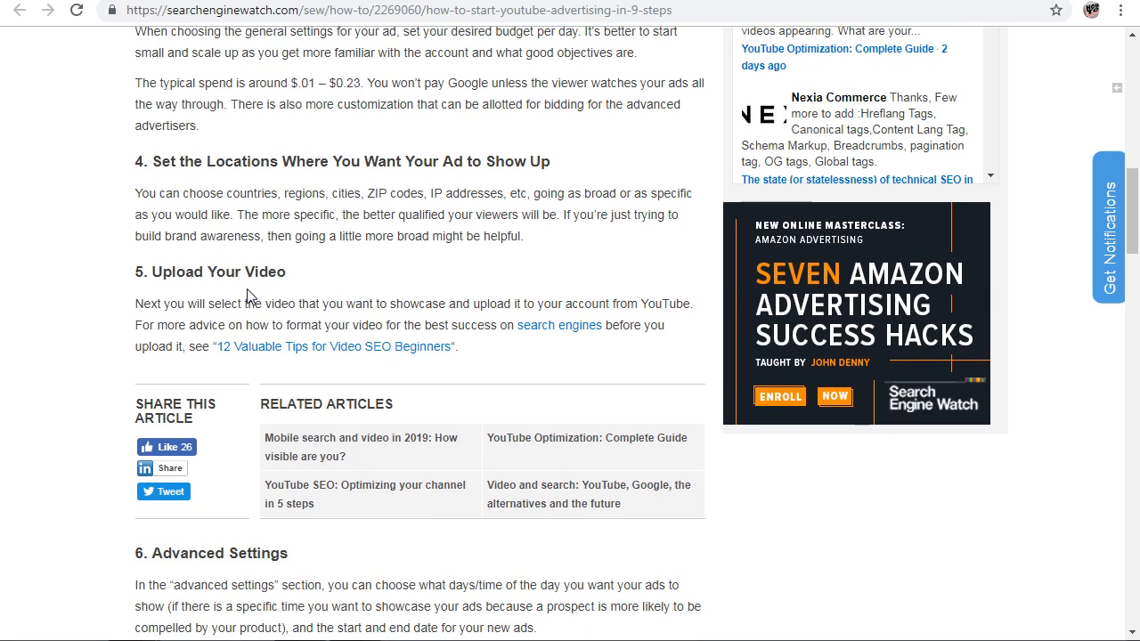
{"action": "mouse_move", "coordinate": [165, 329]}
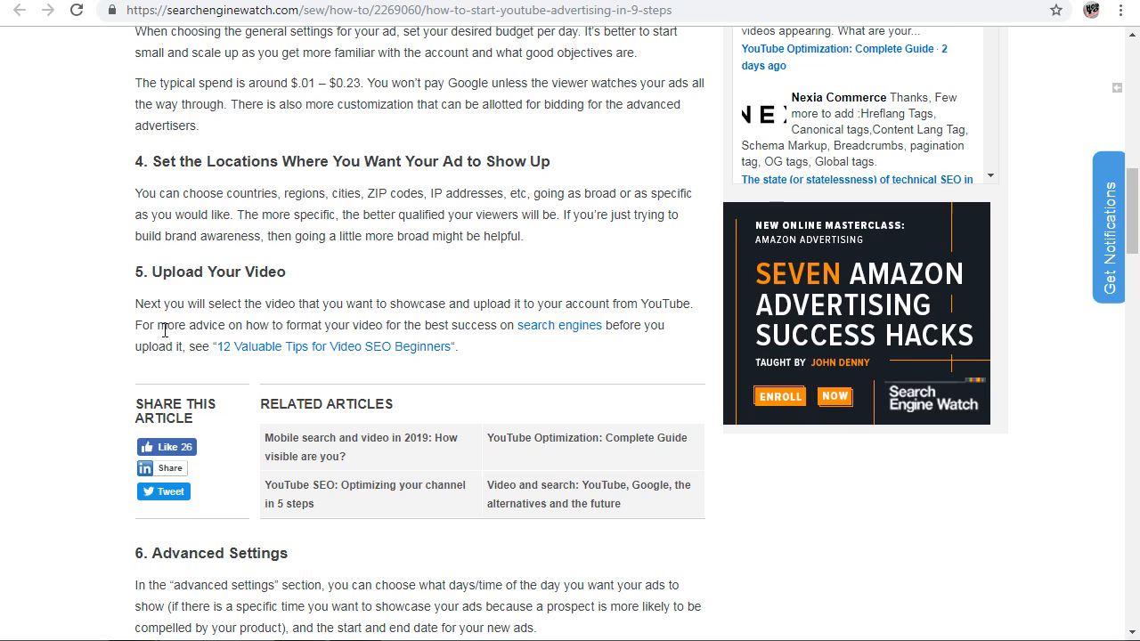
{"action": "mouse_move", "coordinate": [494, 287]}
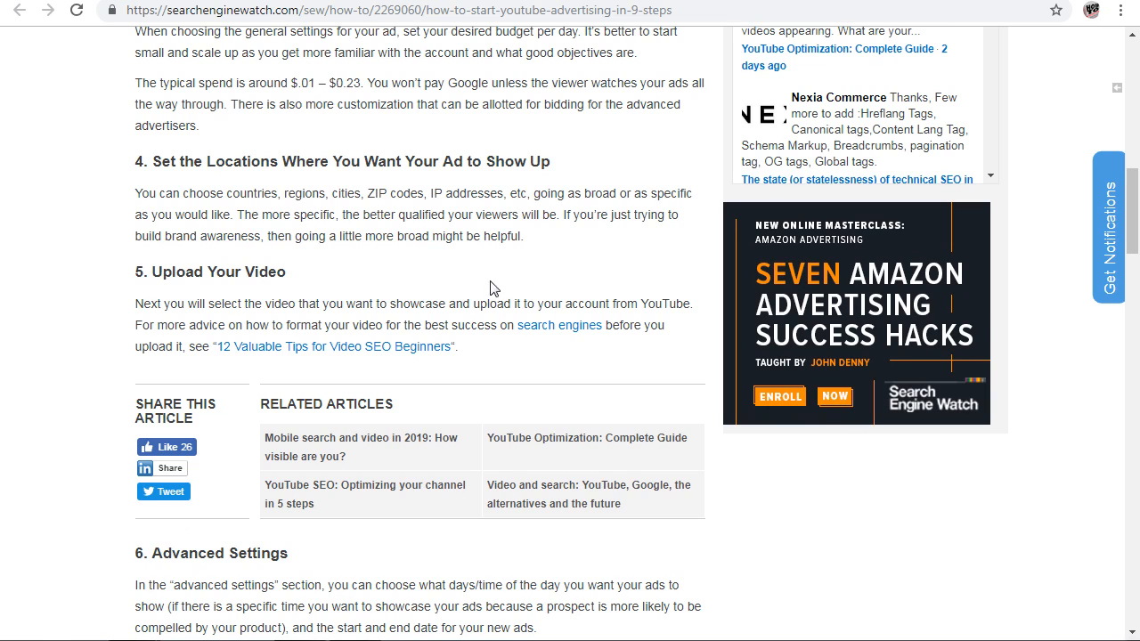
{"action": "mouse_move", "coordinate": [337, 220]}
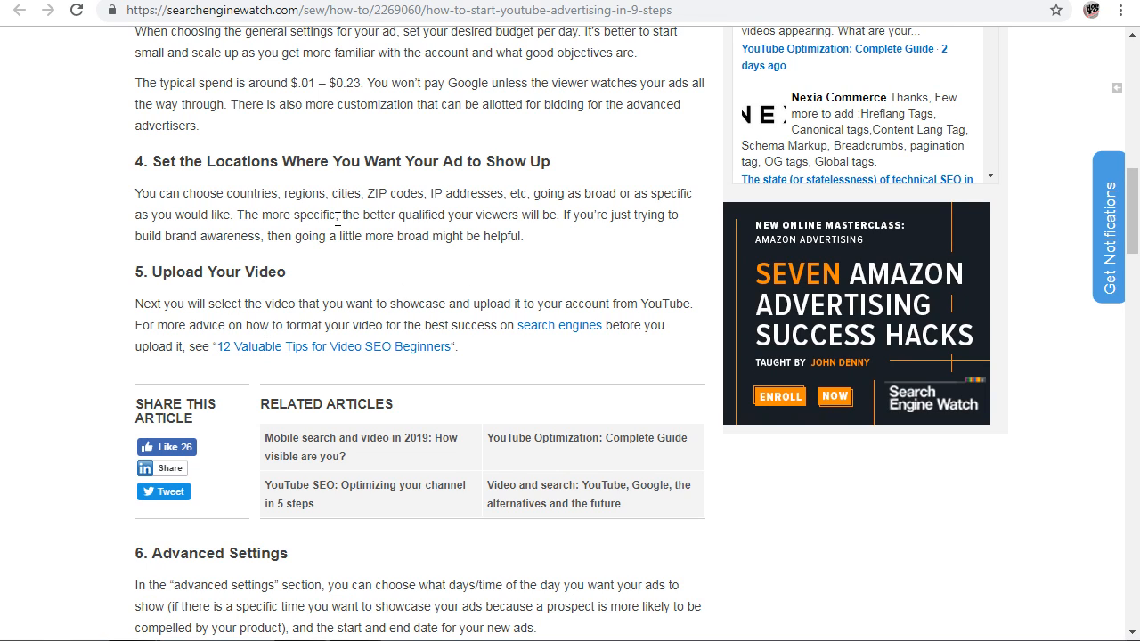
{"action": "mouse_move", "coordinate": [246, 374]}
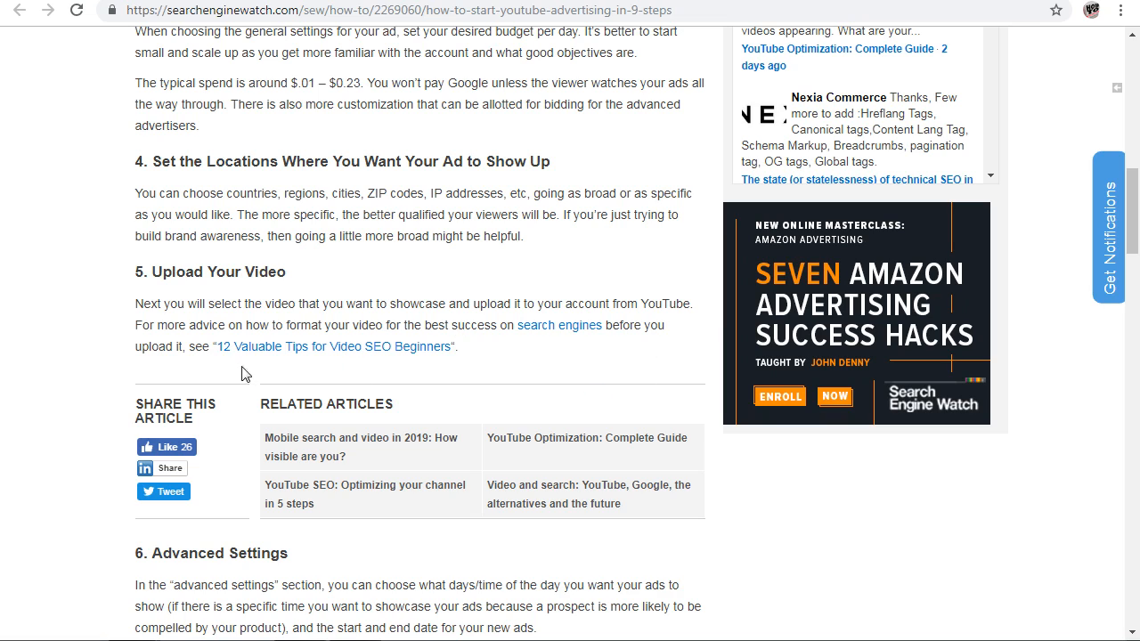
{"action": "mouse_move", "coordinate": [264, 401]}
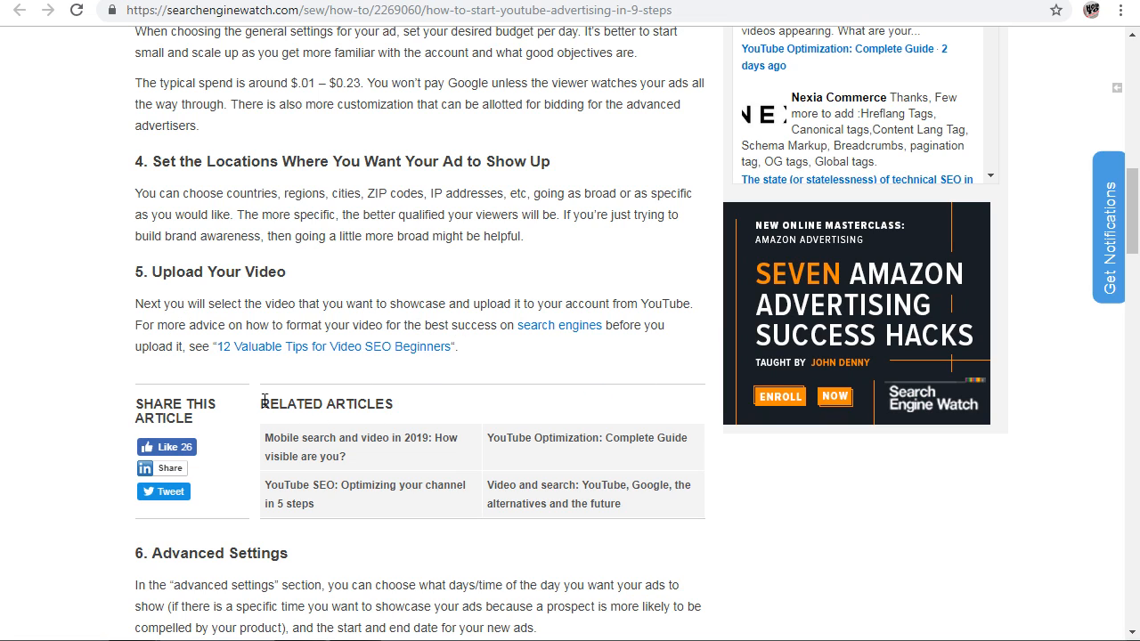
{"action": "mouse_move", "coordinate": [454, 301]}
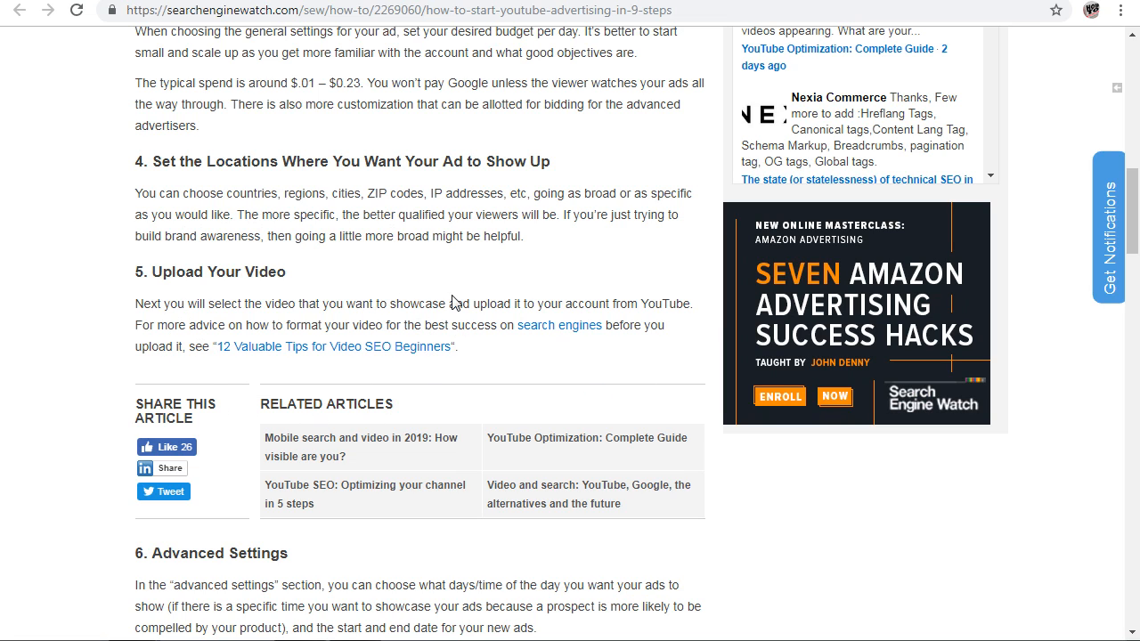
{"action": "mouse_move", "coordinate": [571, 409]}
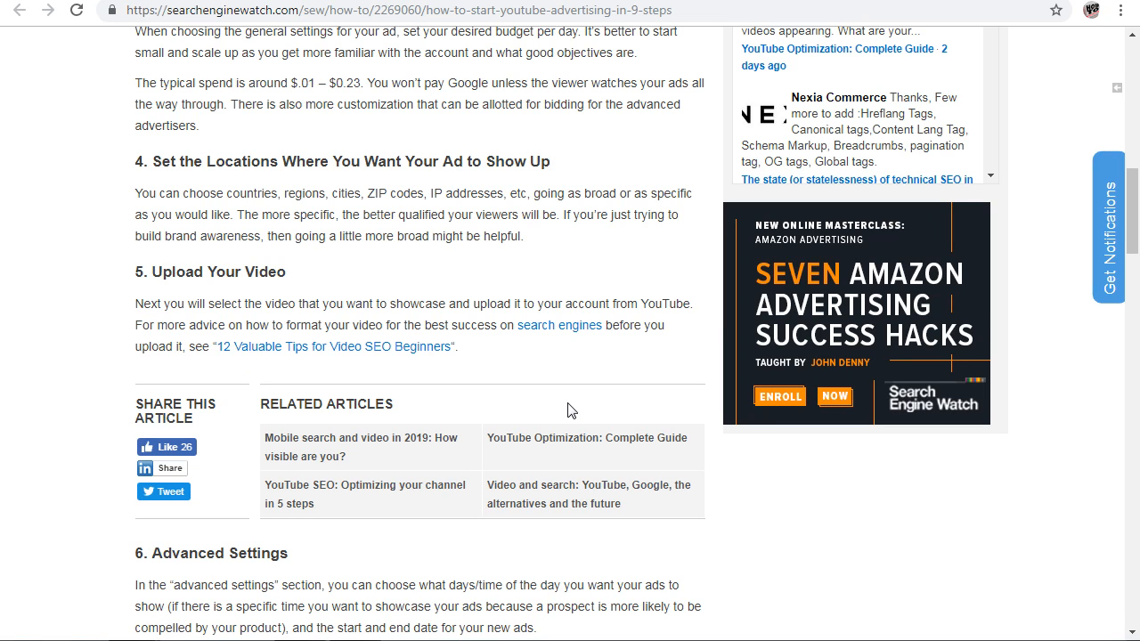
{"action": "mouse_move", "coordinate": [573, 386]}
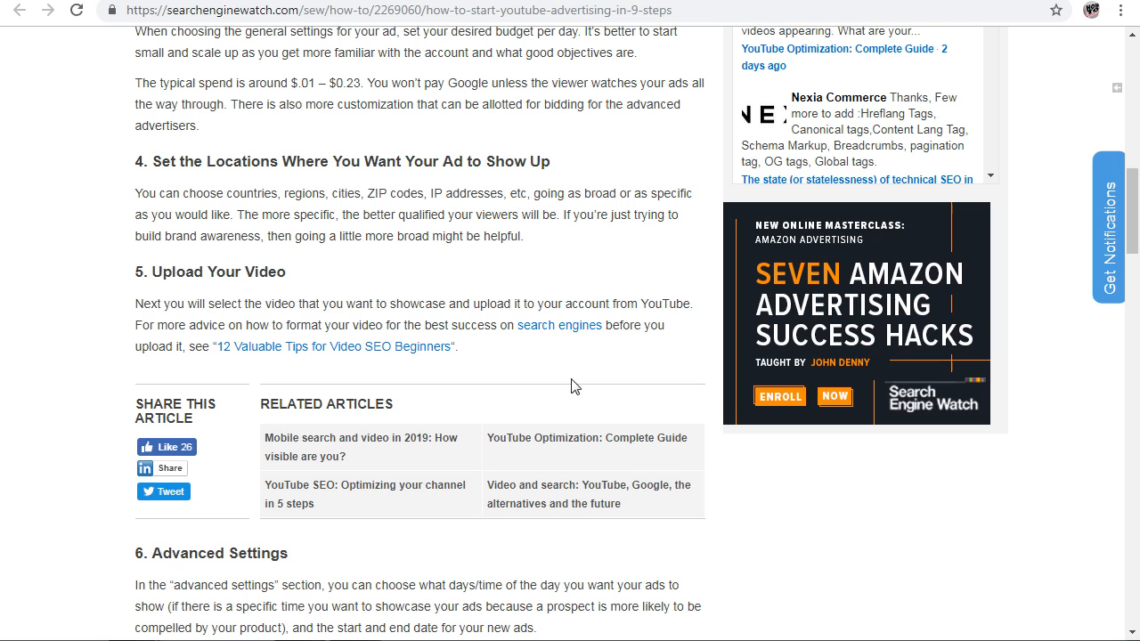
{"action": "mouse_move", "coordinate": [118, 342]}
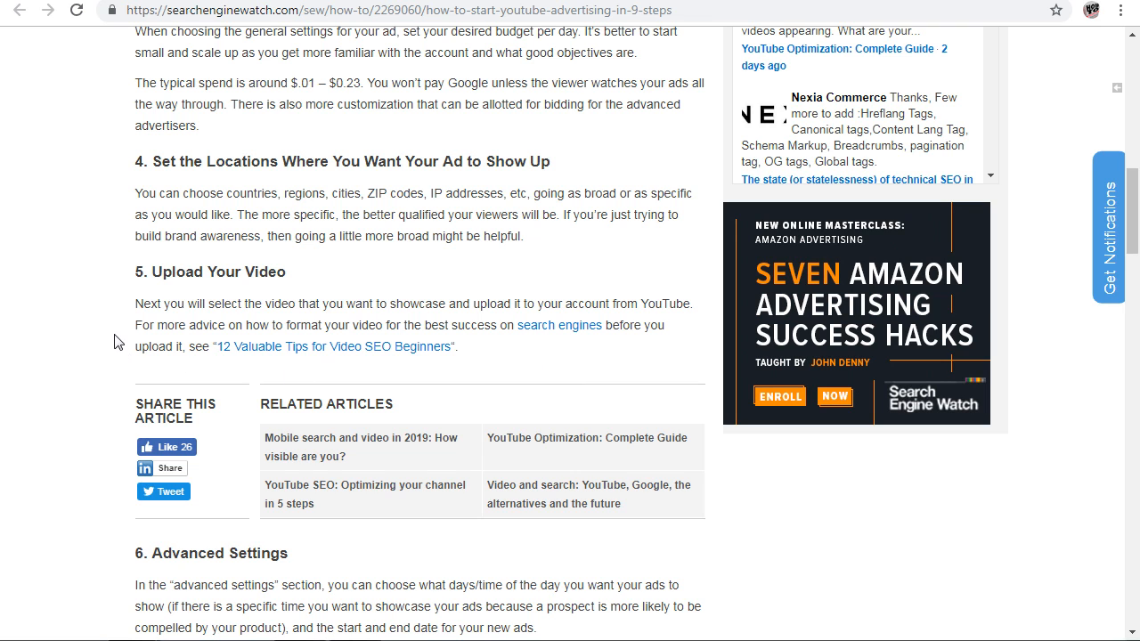
- Scroll down and highlight the '6. Advanced Settings' heading
{"action": "scroll", "scroll_direction": "down", "scroll_amount": 3}
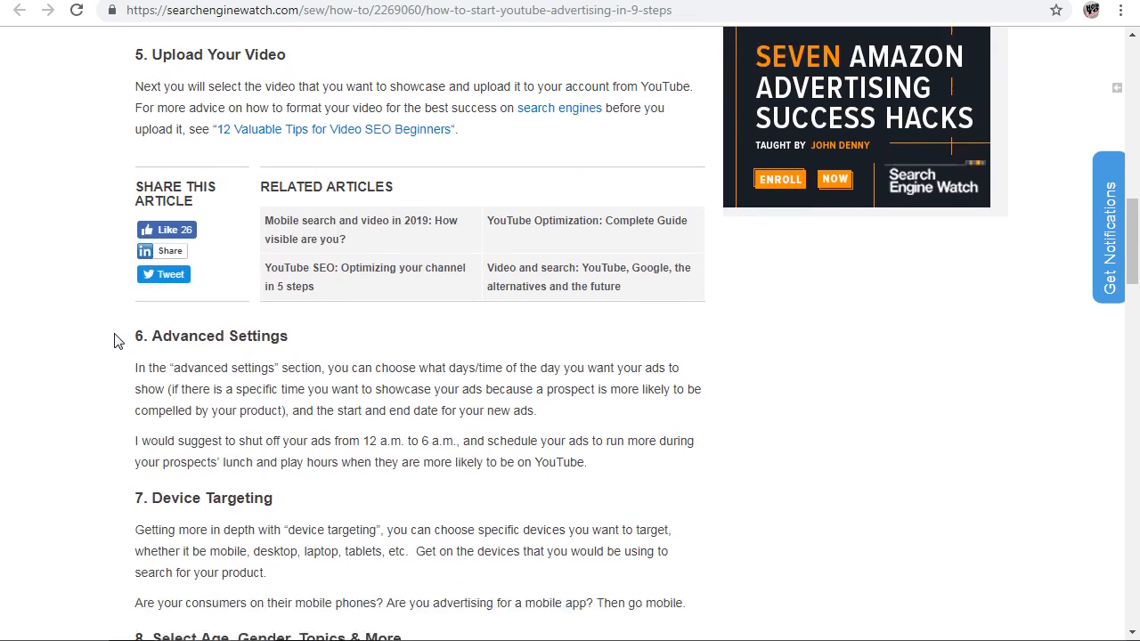
{"action": "scroll", "scroll_direction": "down", "scroll_amount": 3}
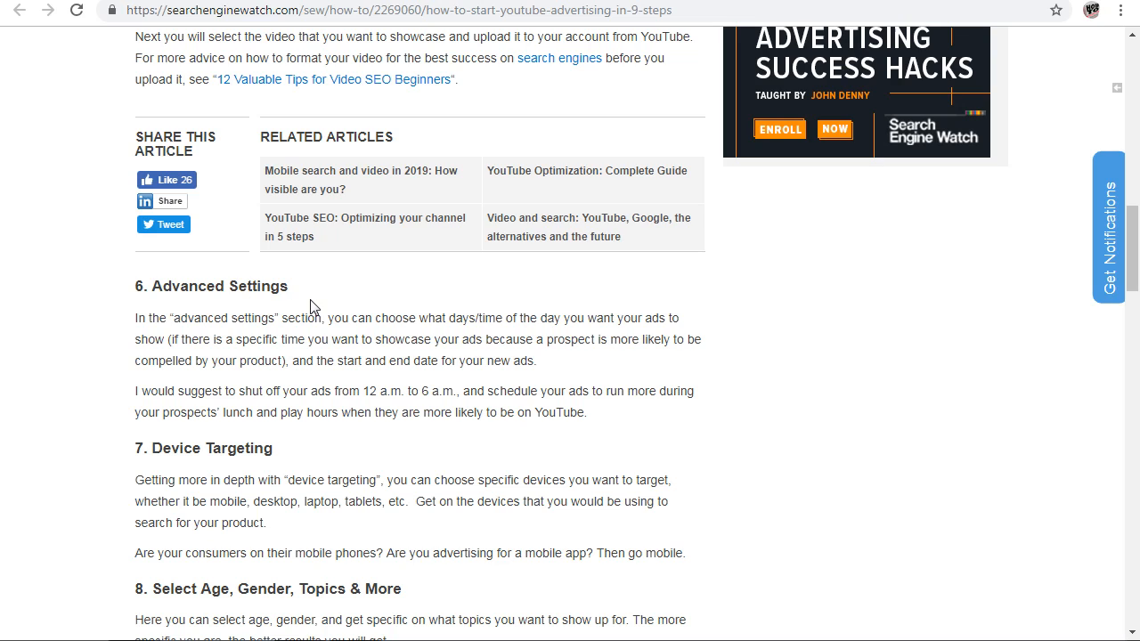
{"action": "mouse_move", "coordinate": [280, 445]}
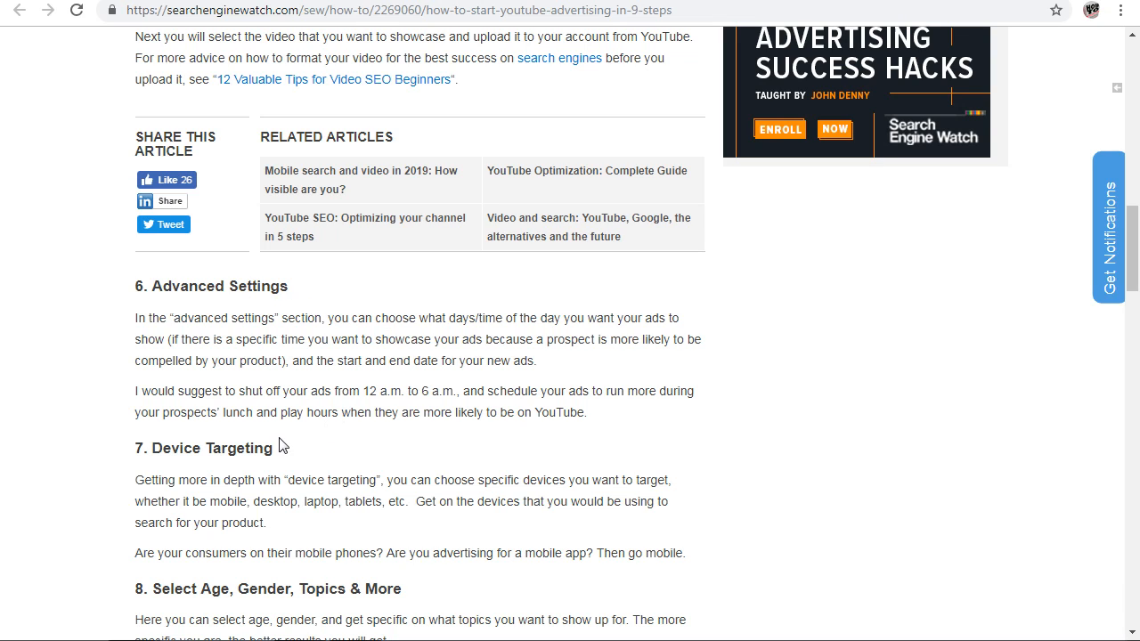
{"action": "mouse_move", "coordinate": [358, 368]}
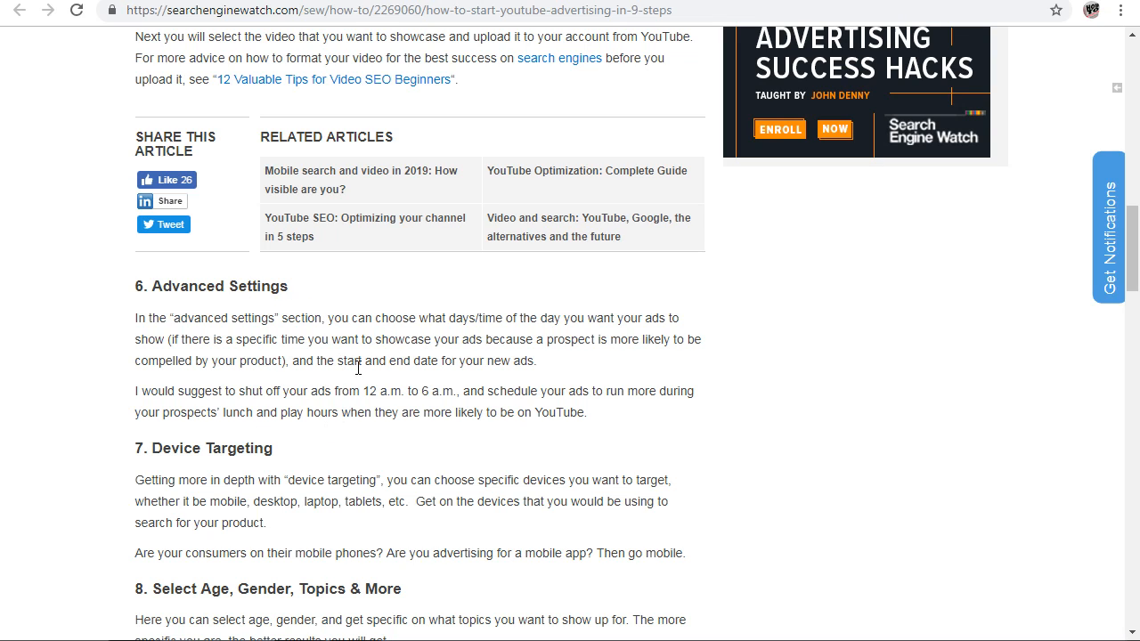
{"action": "mouse_move", "coordinate": [683, 339]}
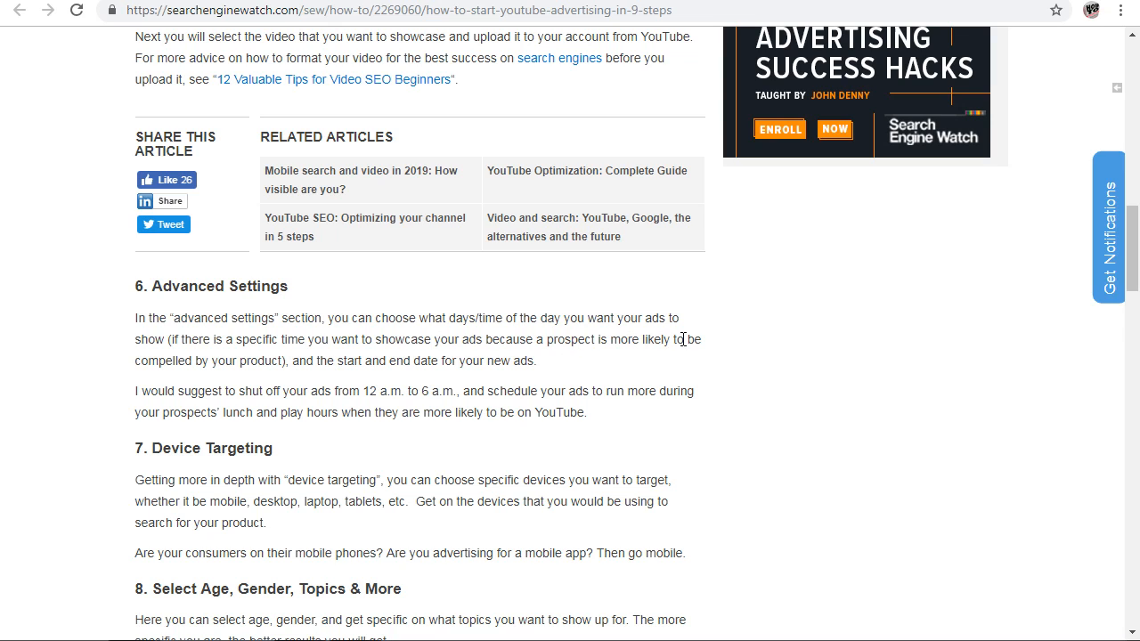
{"action": "mouse_move", "coordinate": [596, 331]}
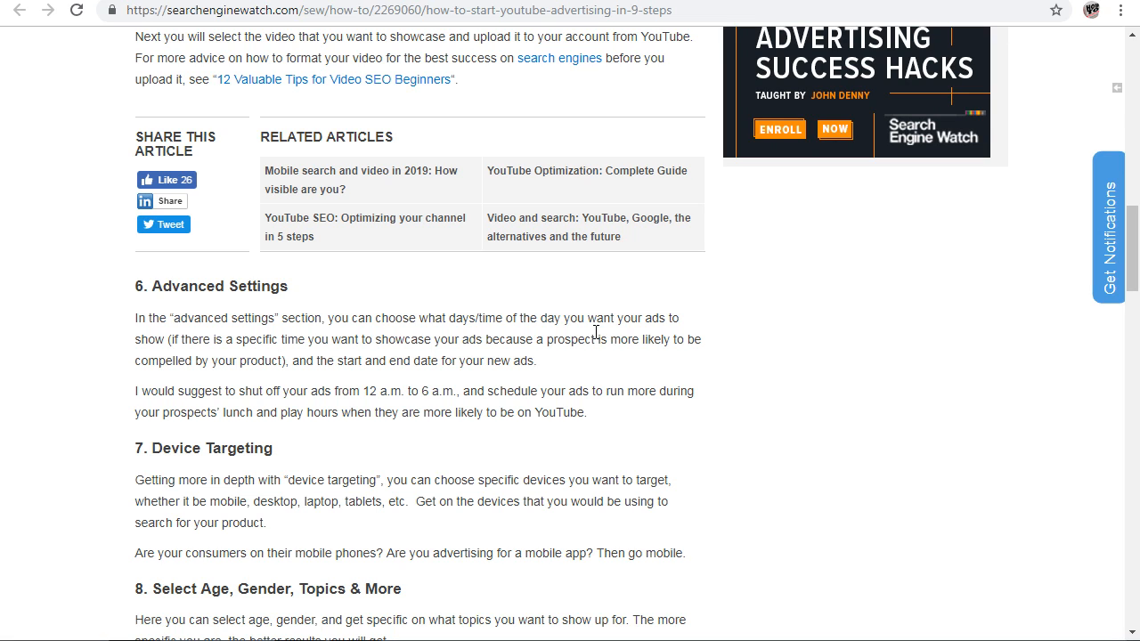
{"action": "mouse_move", "coordinate": [512, 413]}
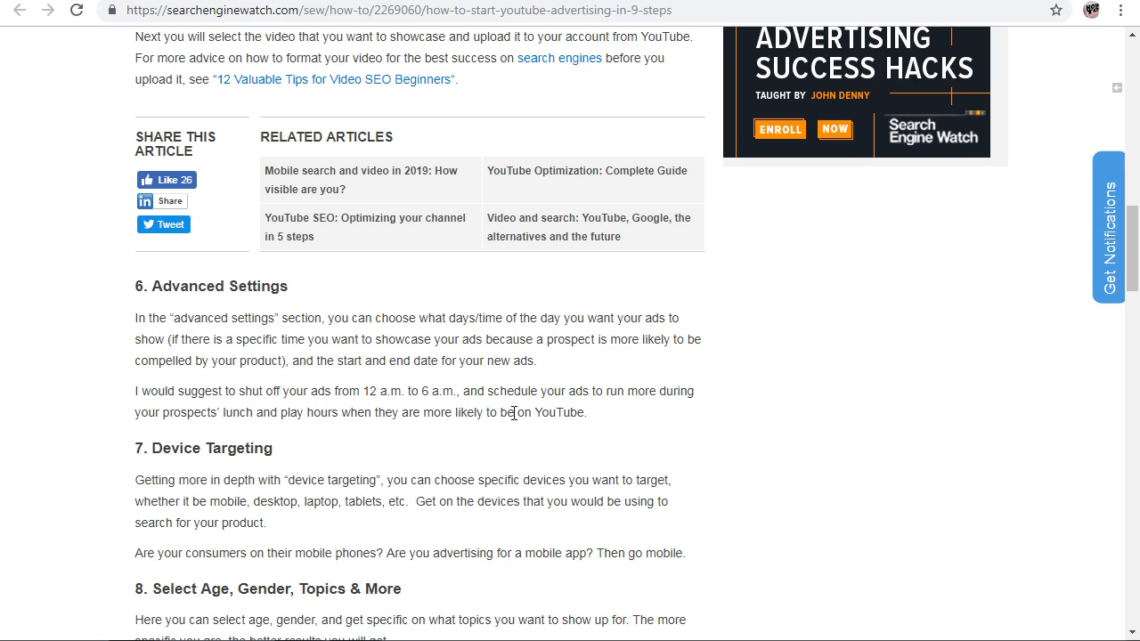
{"action": "mouse_move", "coordinate": [289, 303]}
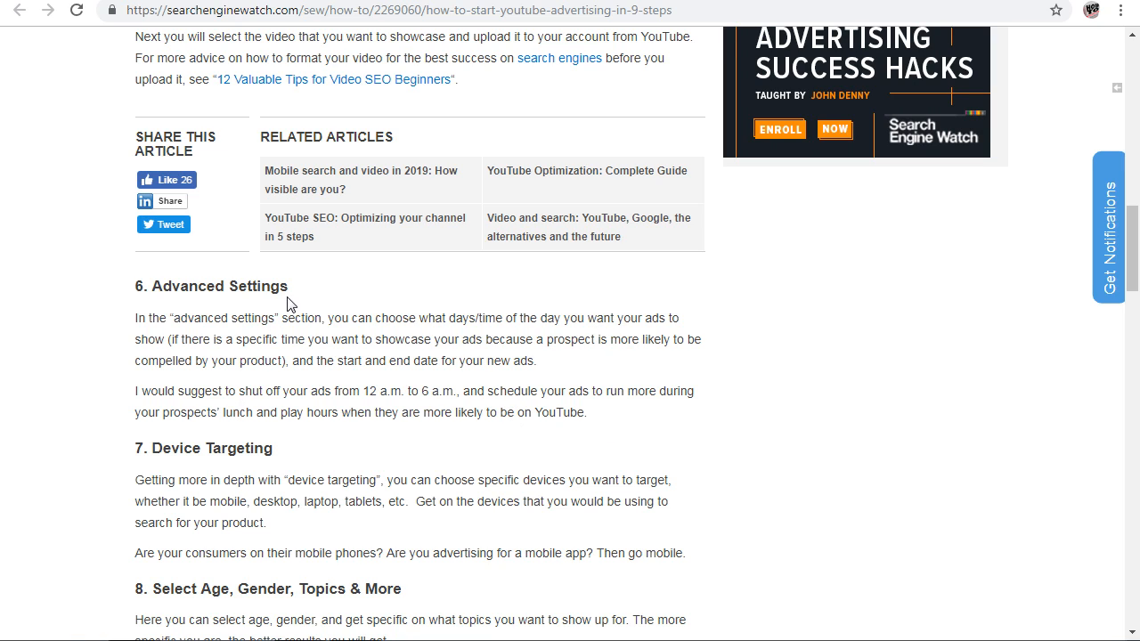
{"action": "double_click", "coordinate": [212, 286]}
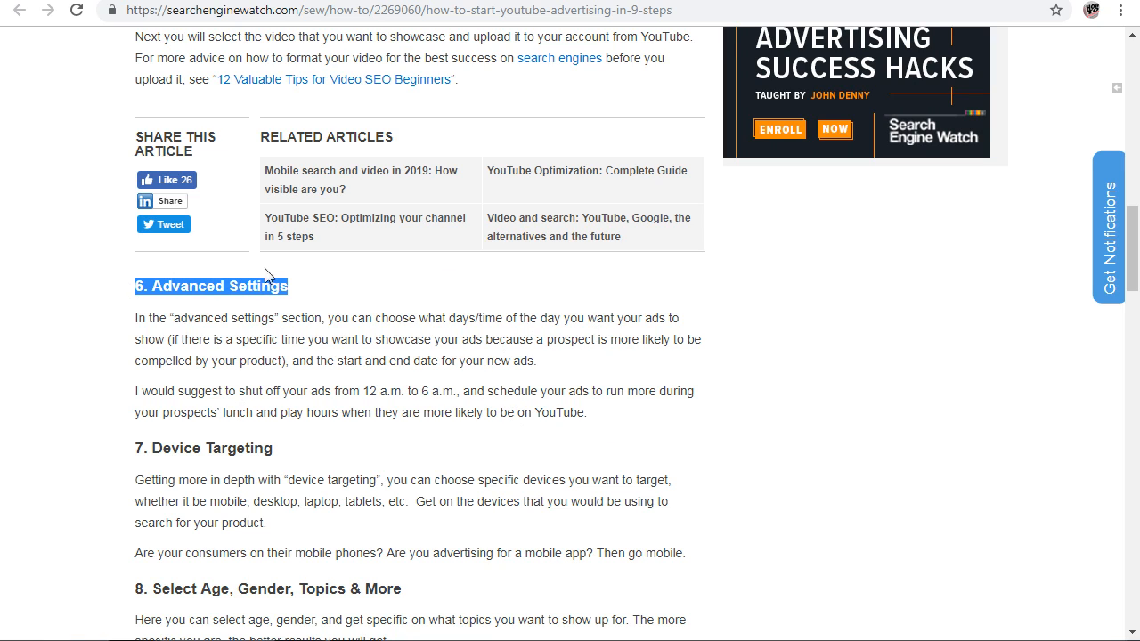
{"action": "mouse_move", "coordinate": [374, 322]}
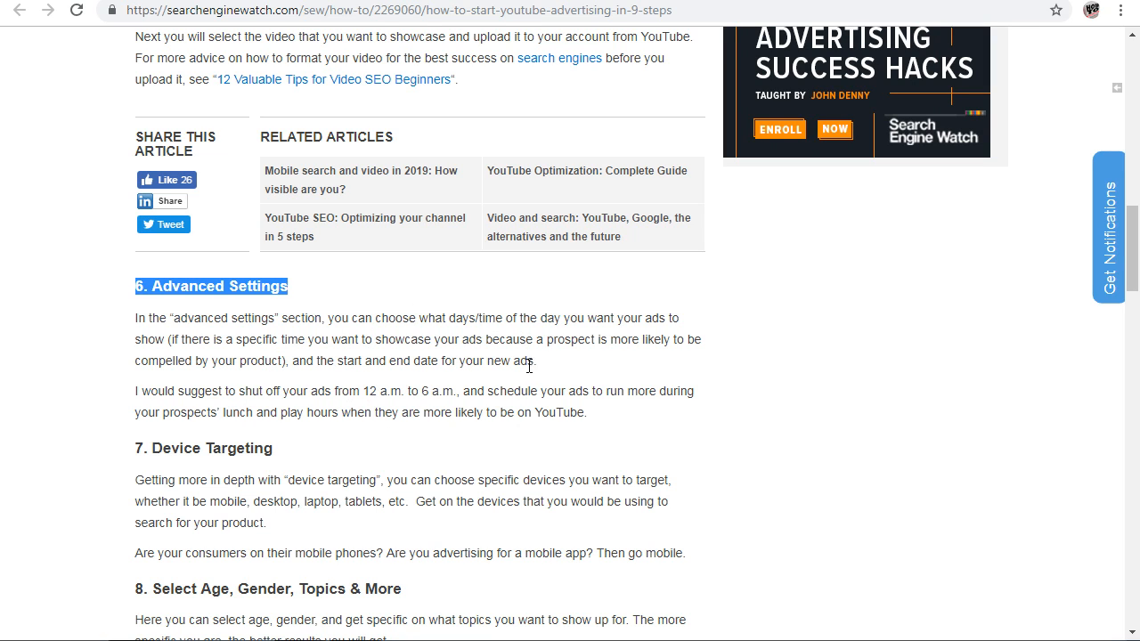
{"action": "mouse_move", "coordinate": [519, 345]}
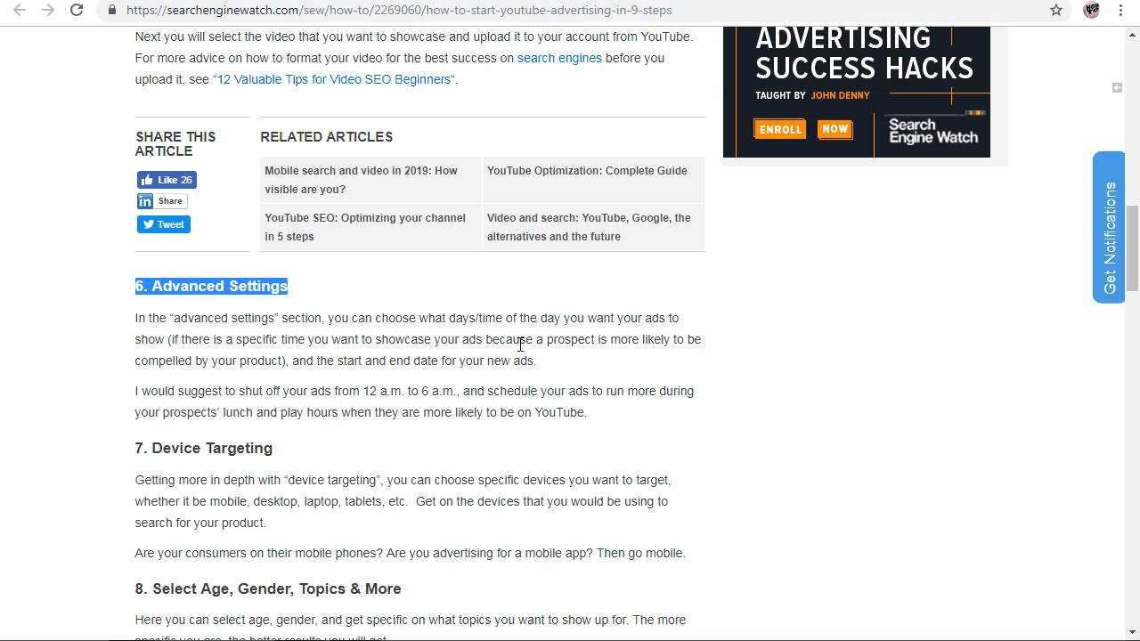
- Scroll down and highlight the '7. Device Targeting' heading
{"action": "scroll", "scroll_direction": "down", "scroll_amount": 3}
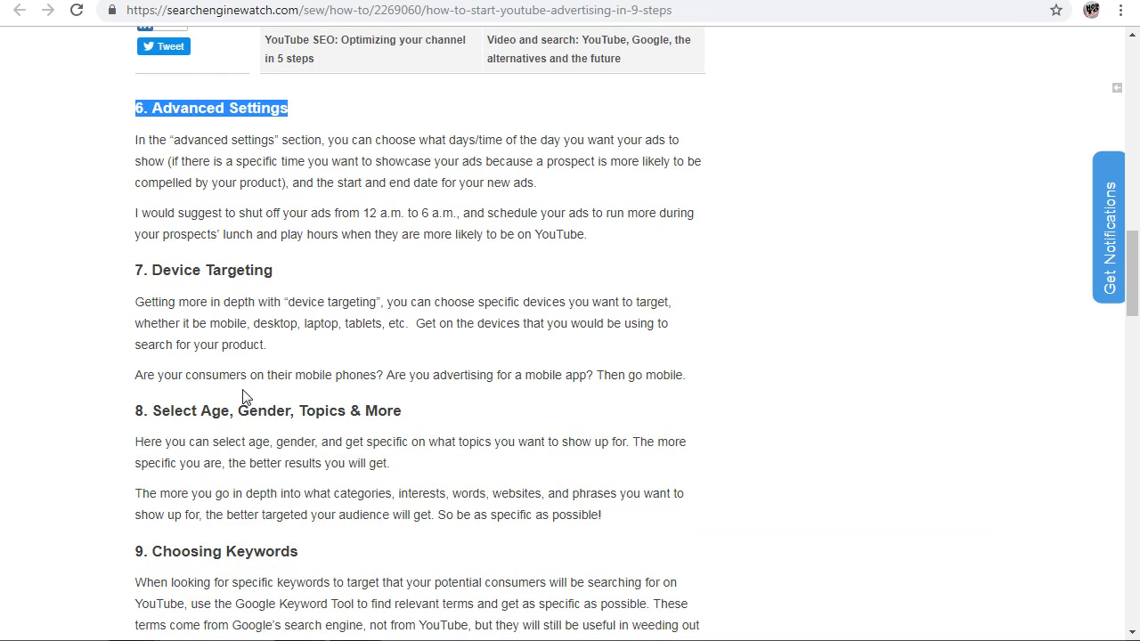
{"action": "double_click", "coordinate": [211, 269]}
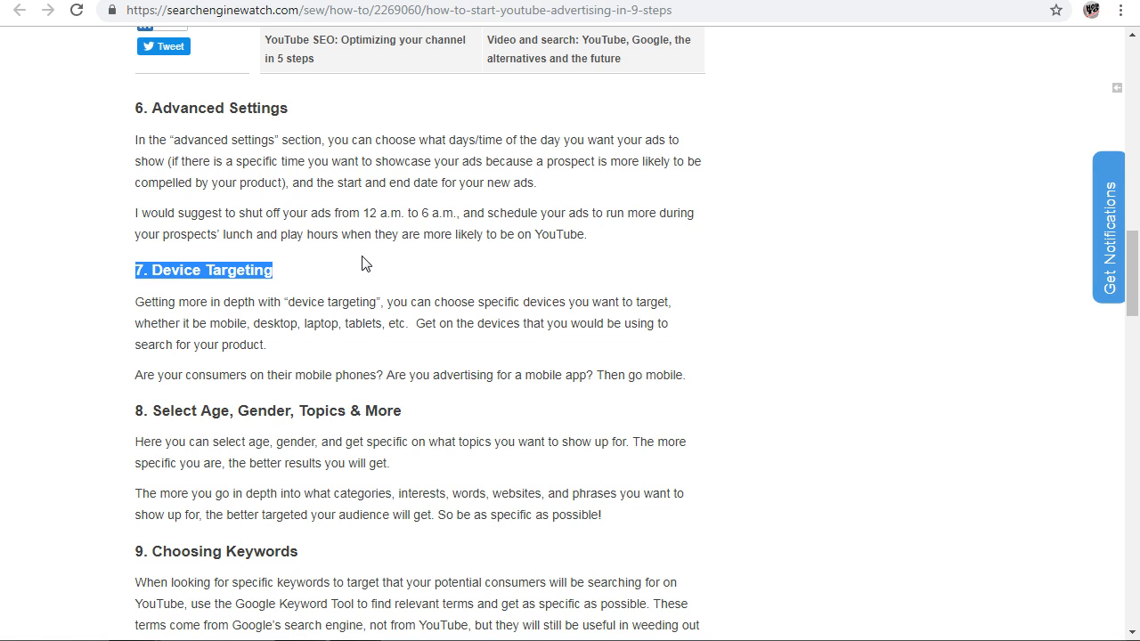
{"action": "mouse_move", "coordinate": [294, 353]}
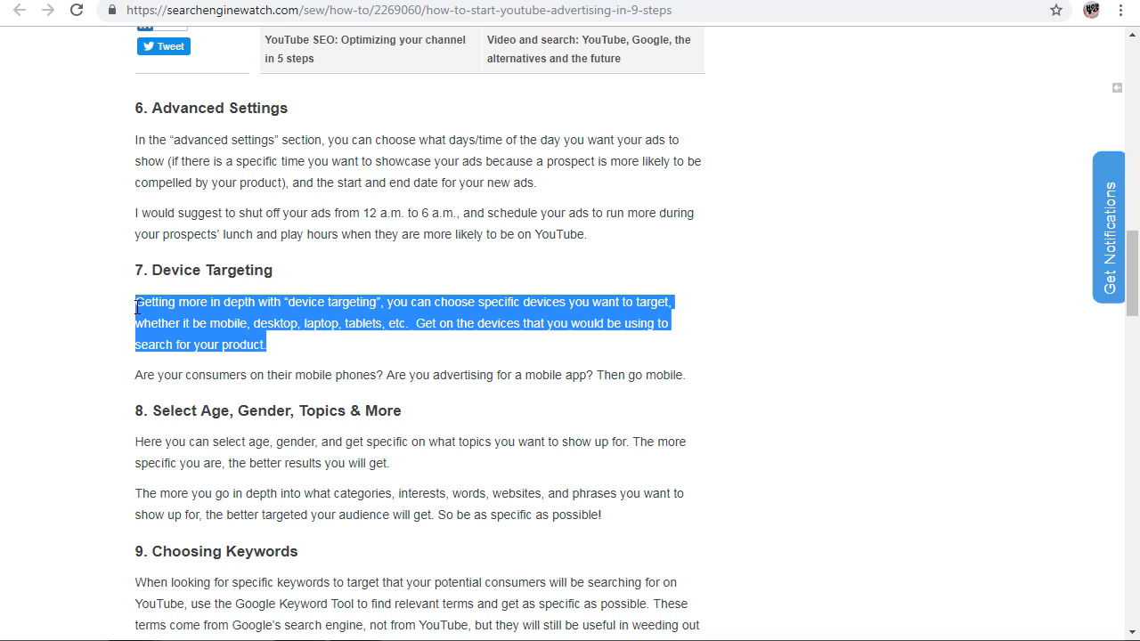
{"action": "mouse_move", "coordinate": [311, 365]}
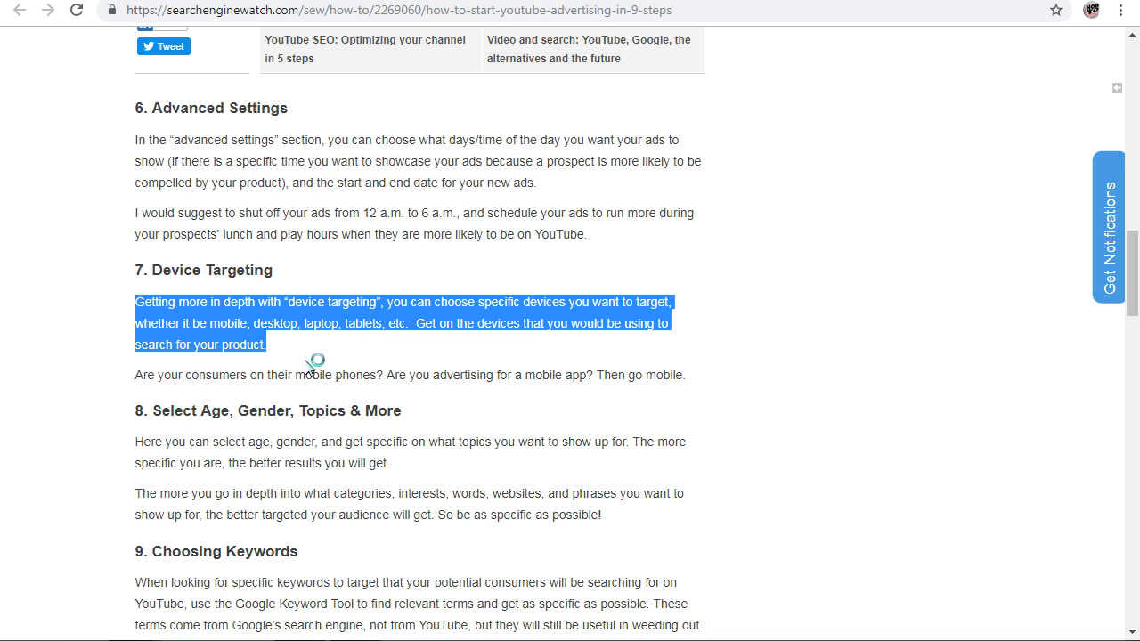
{"action": "mouse_move", "coordinate": [282, 305]}
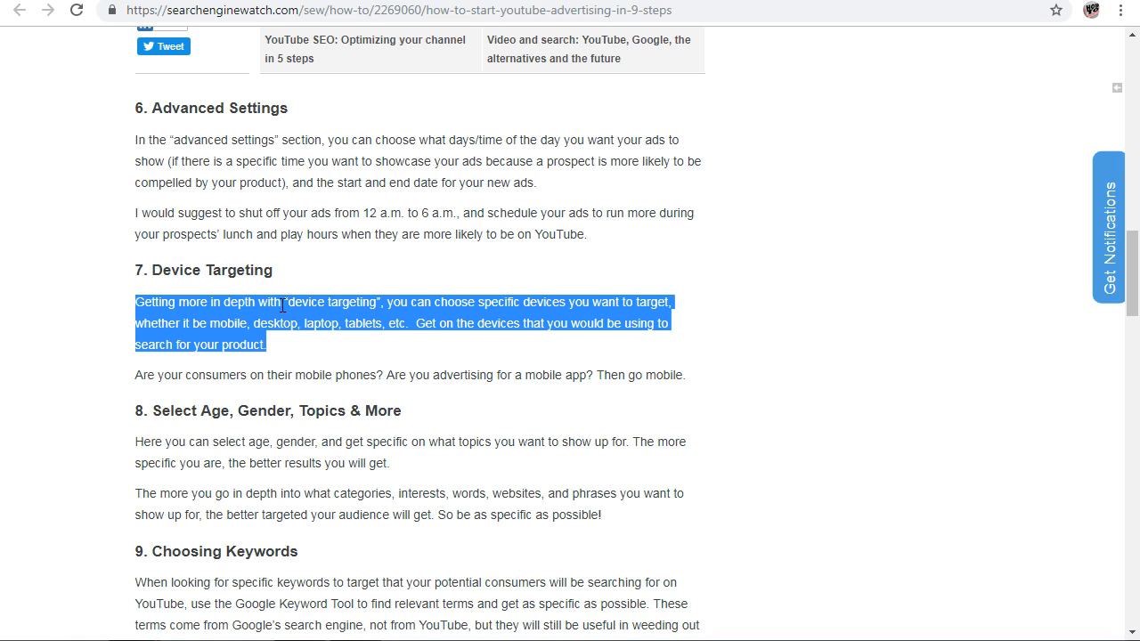
- Highlight both paragraphs under '8. Select Age, Gender, Topics & More'
{"action": "scroll", "scroll_direction": "down", "scroll_amount": 3}
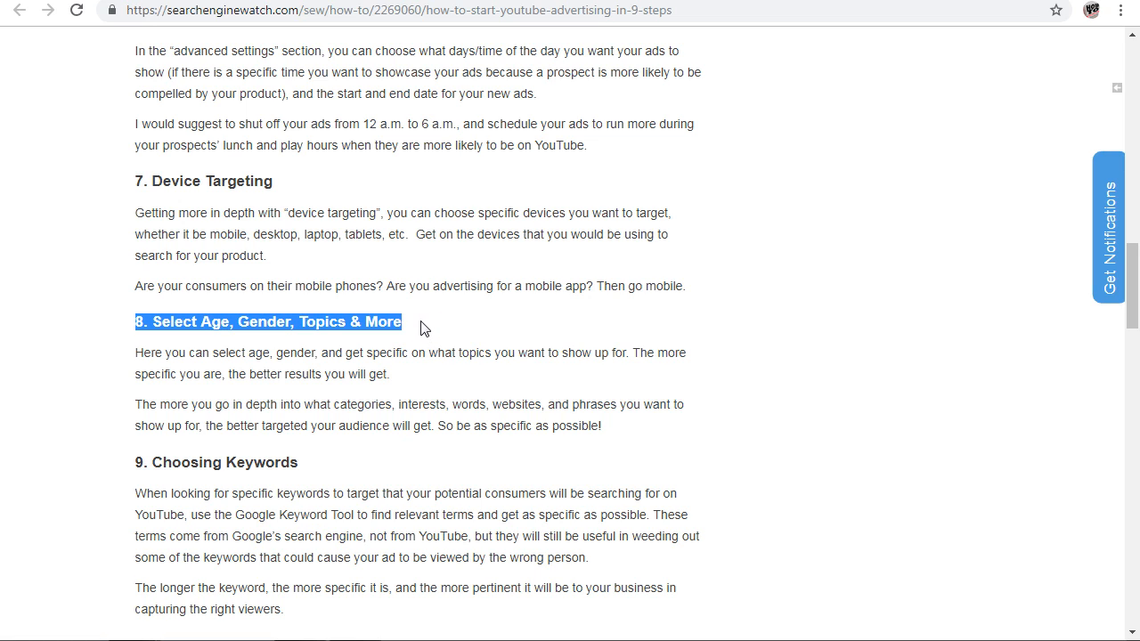
{"action": "mouse_move", "coordinate": [419, 318]}
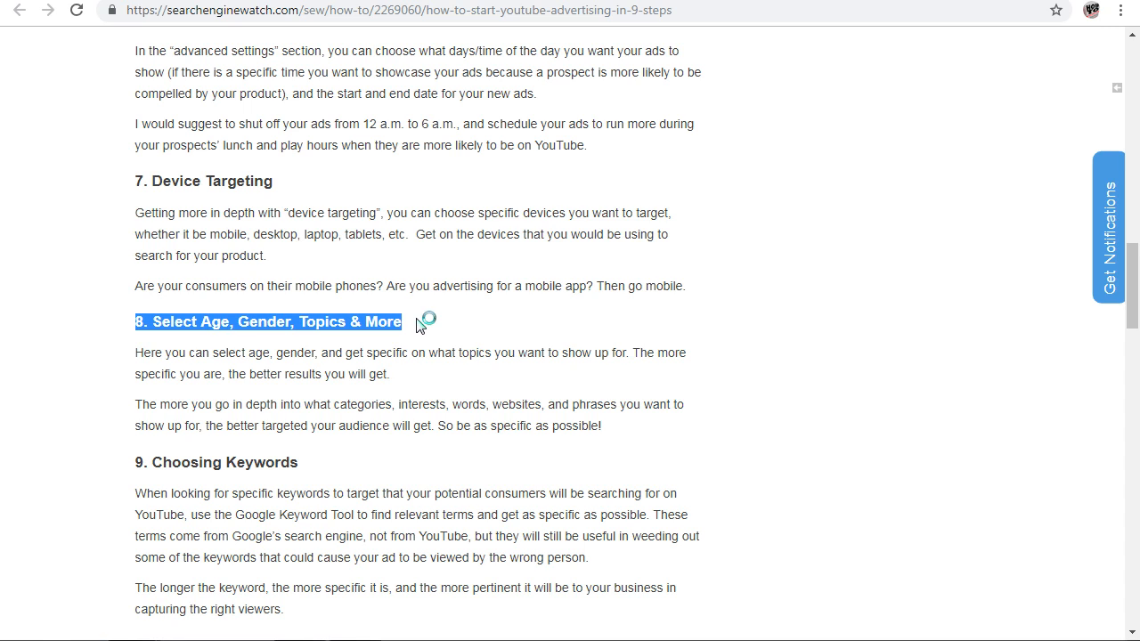
{"action": "mouse_move", "coordinate": [421, 327]}
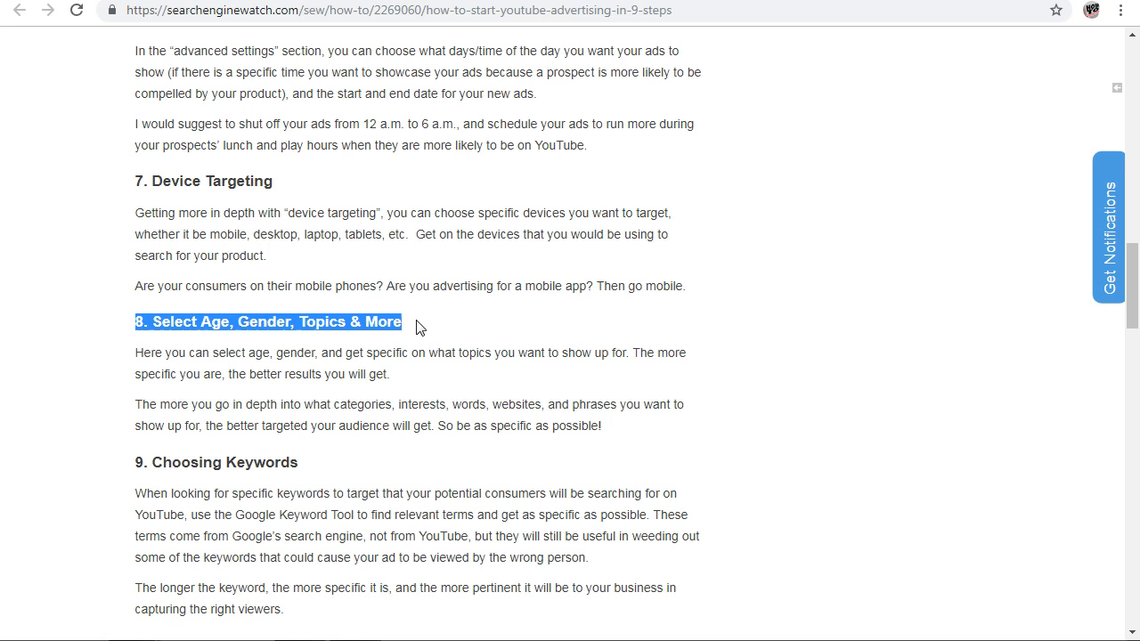
{"action": "scroll", "scroll_direction": "up", "scroll_amount": 3}
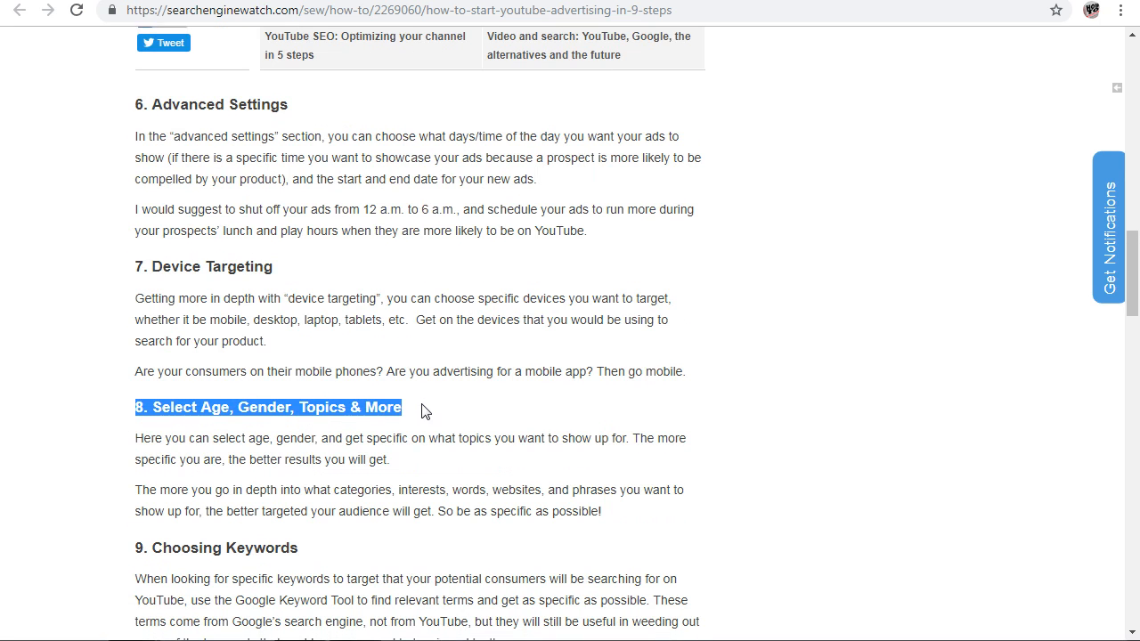
{"action": "scroll", "scroll_direction": "down", "scroll_amount": 3}
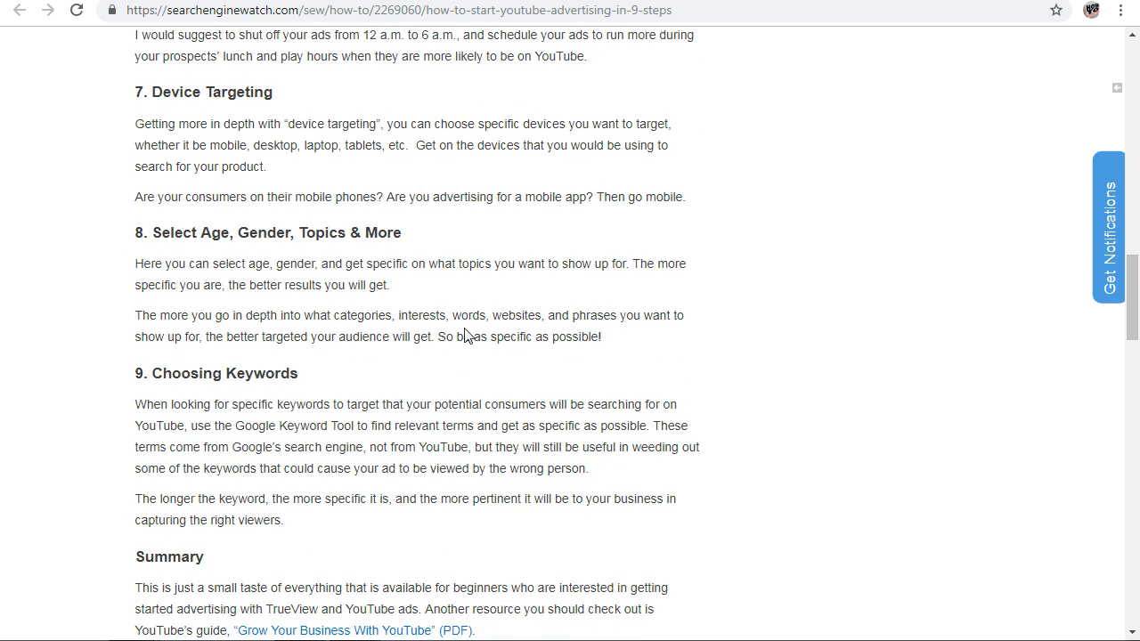
{"action": "mouse_move", "coordinate": [80, 279]}
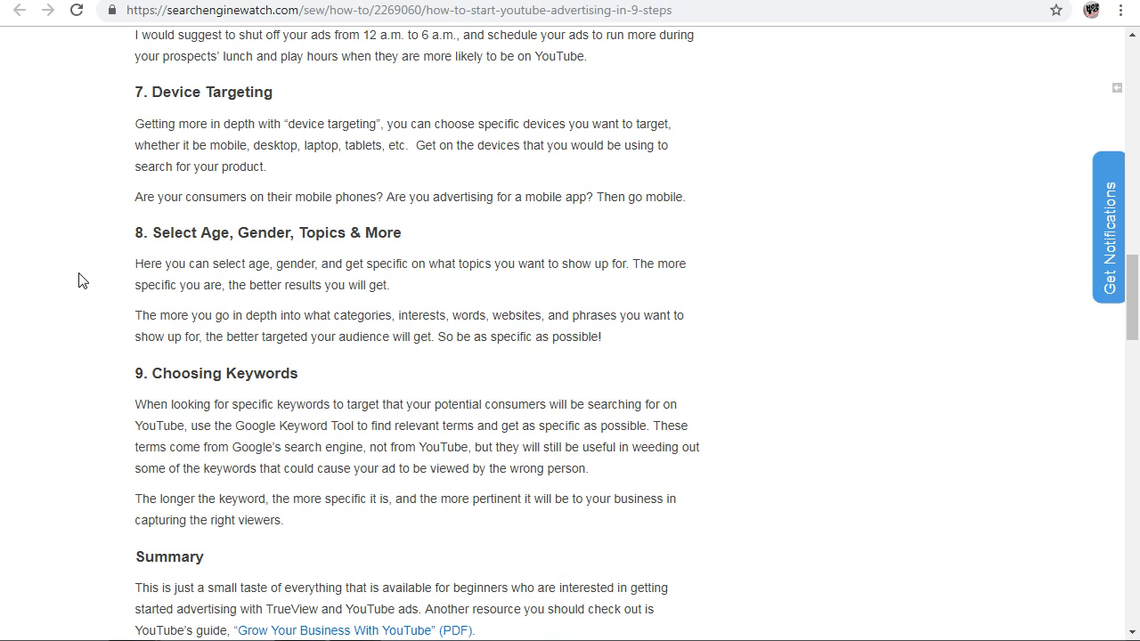
{"action": "mouse_move", "coordinate": [386, 308]}
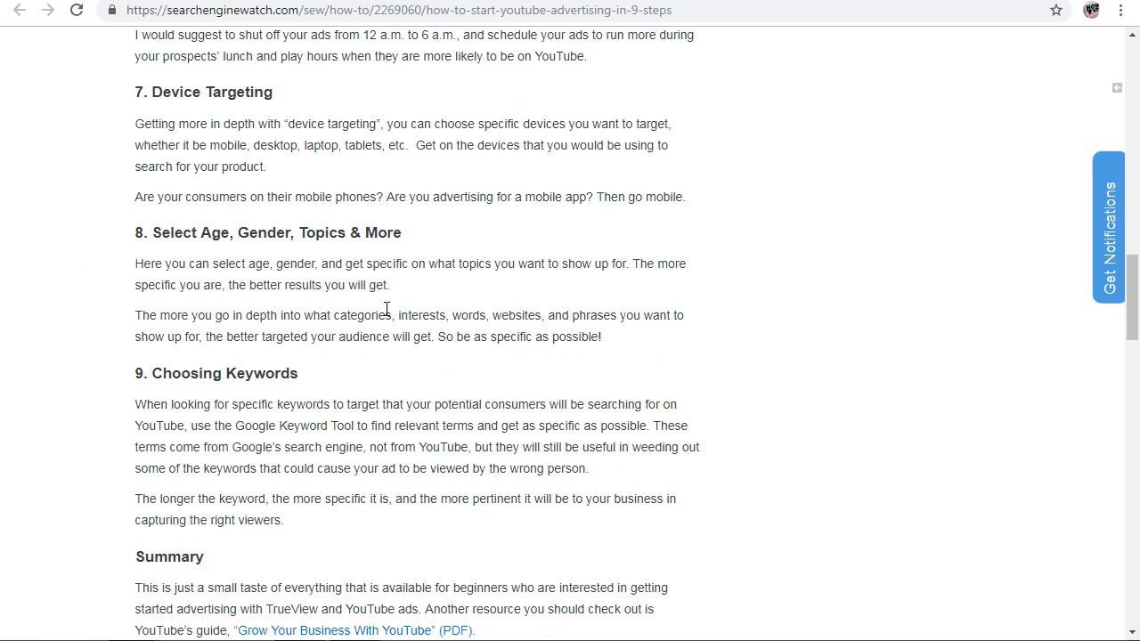
{"action": "mouse_move", "coordinate": [401, 265]}
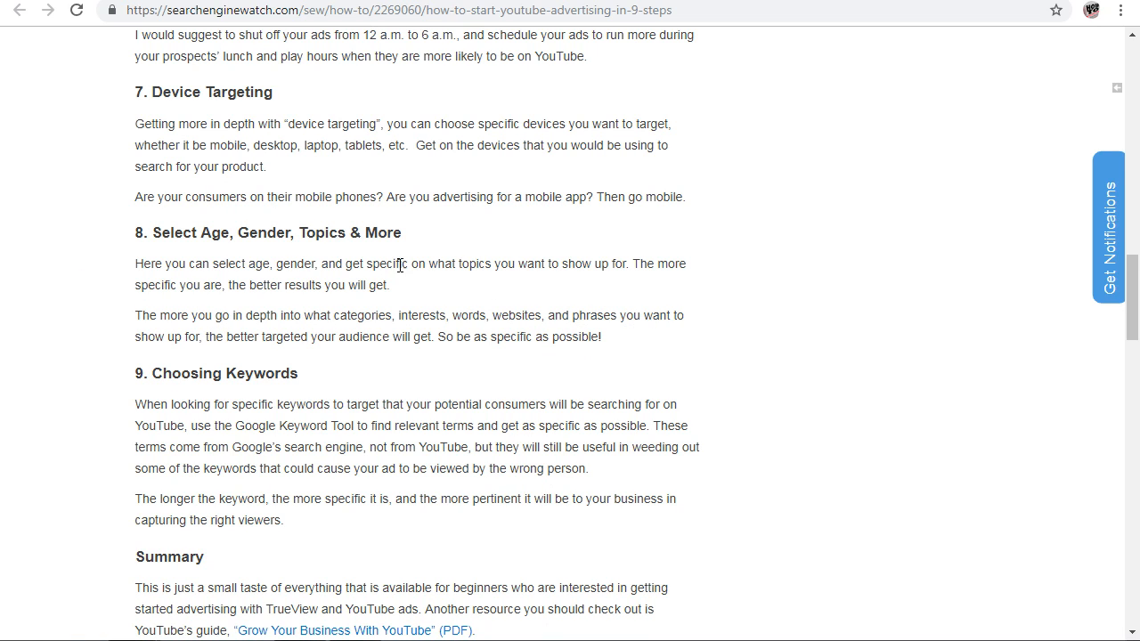
{"action": "mouse_move", "coordinate": [732, 277]}
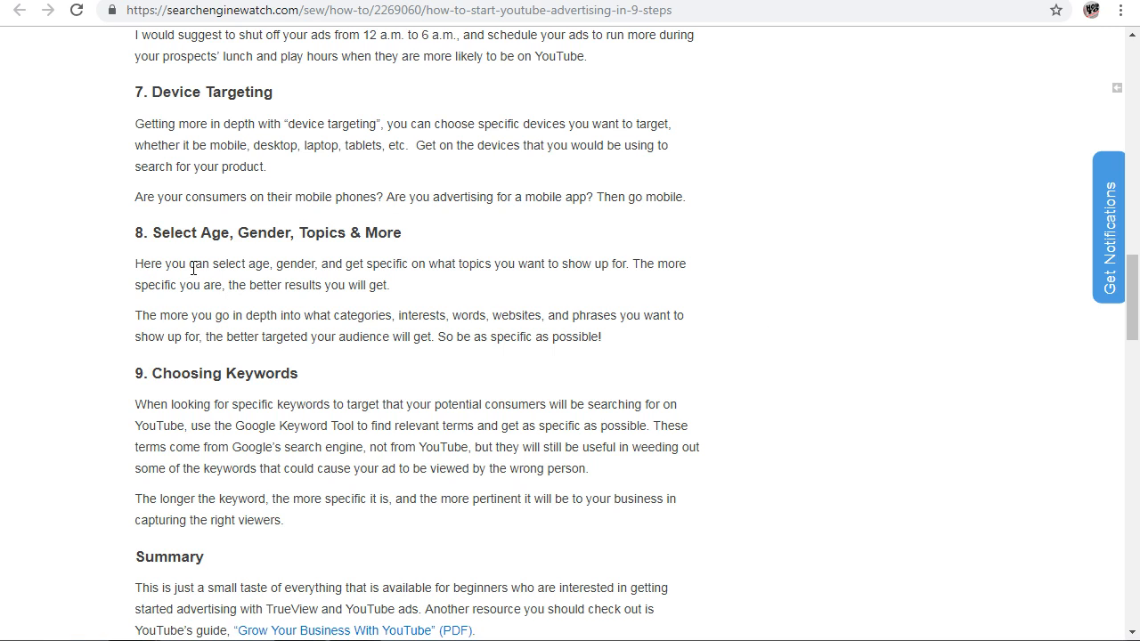
{"action": "mouse_move", "coordinate": [544, 341]}
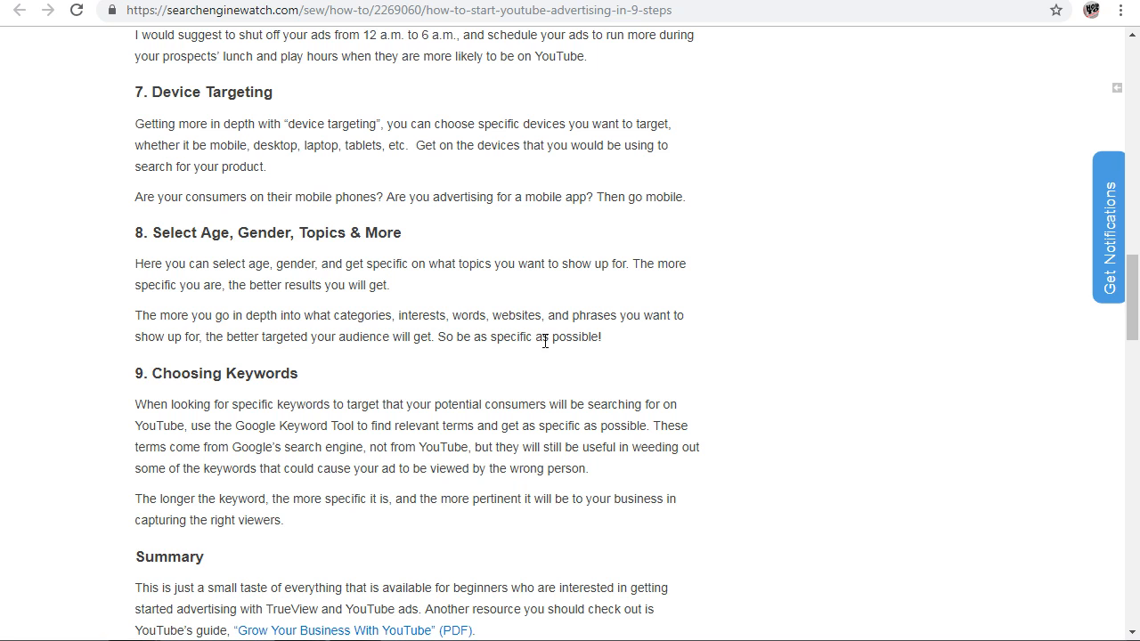
{"action": "left_click_drag", "start_coordinate": [199, 285], "coordinate": [600, 337]}
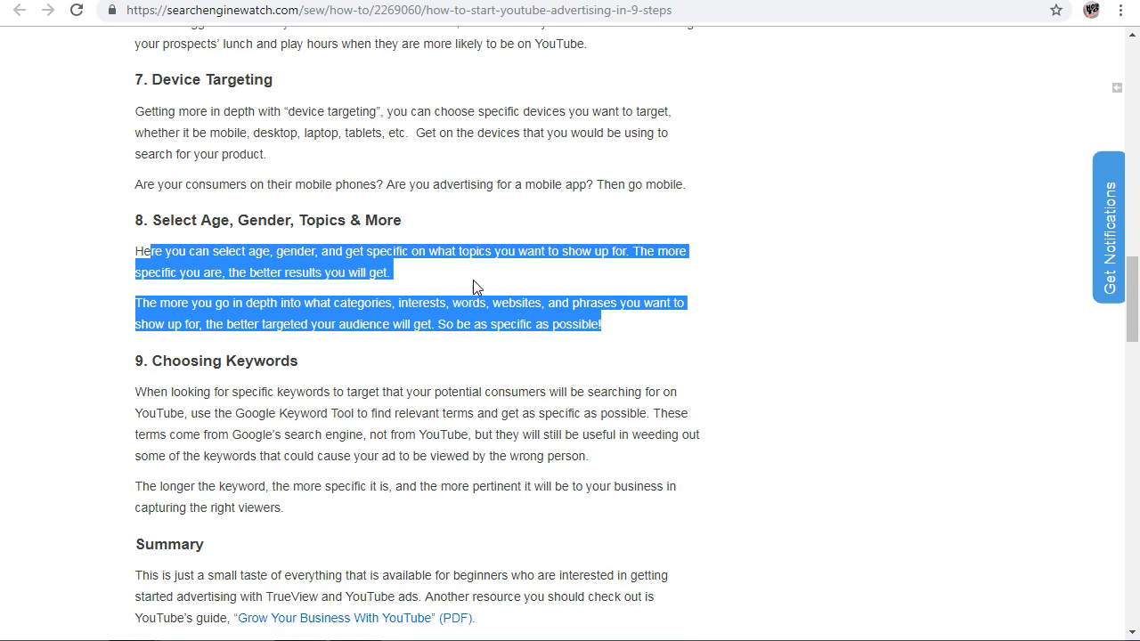
{"action": "scroll", "scroll_direction": "down", "scroll_amount": 3}
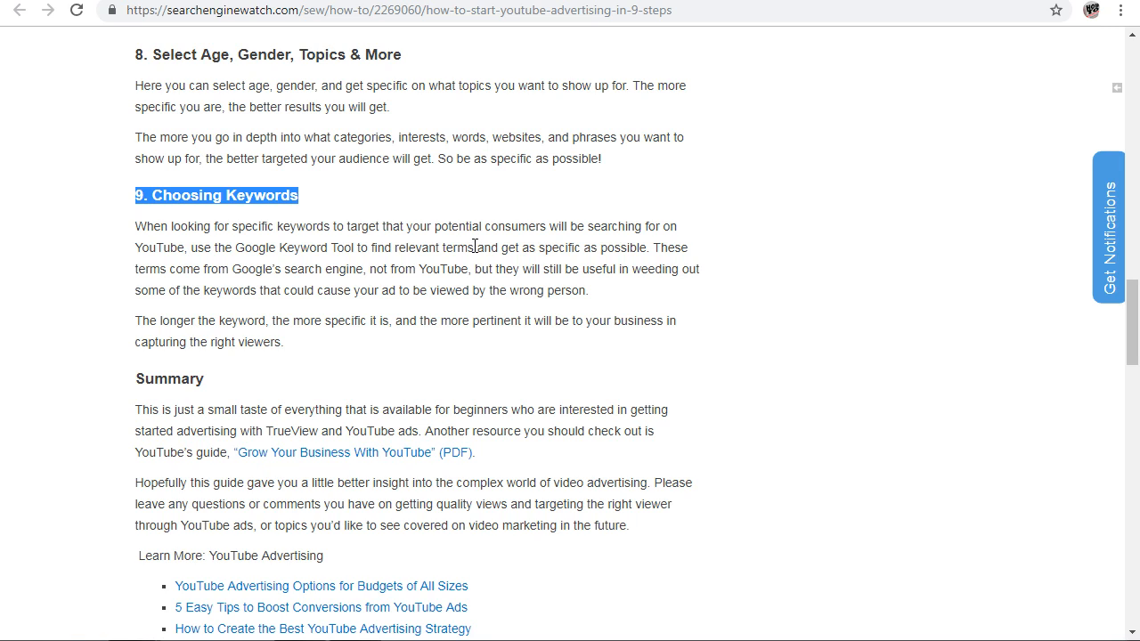
{"action": "mouse_move", "coordinate": [281, 246]}
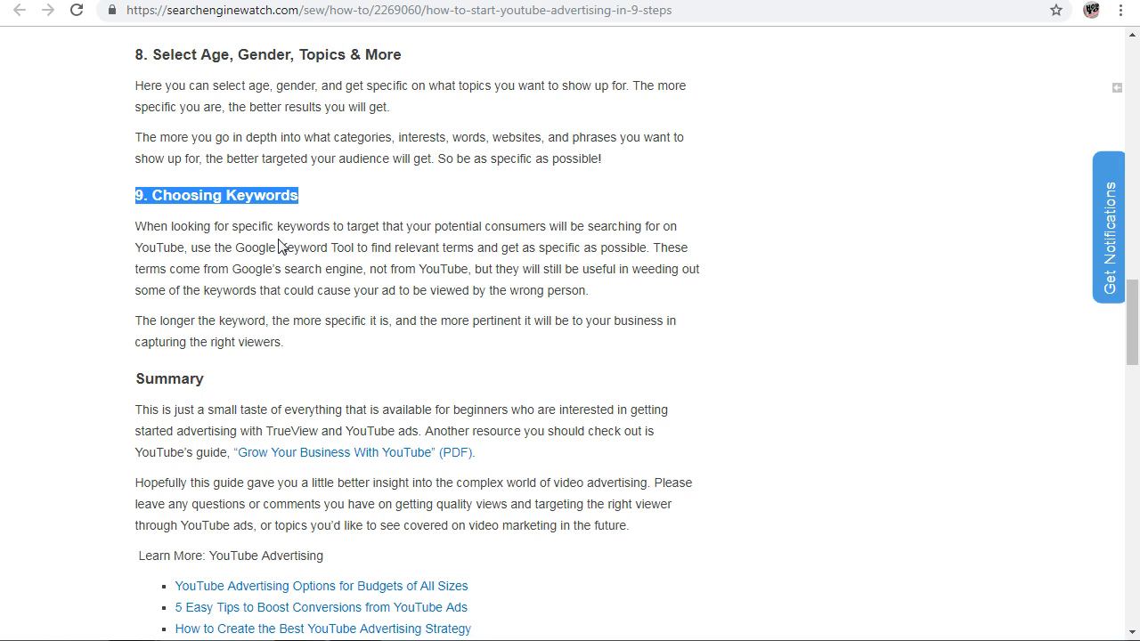
{"action": "mouse_move", "coordinate": [534, 225]}
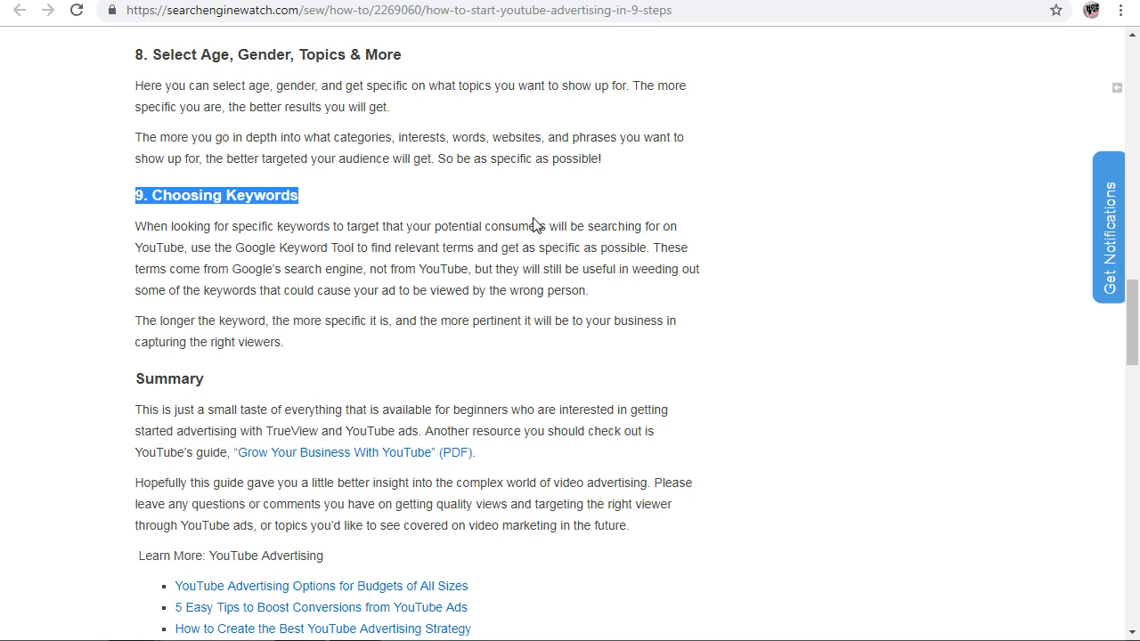
{"action": "mouse_move", "coordinate": [566, 220]}
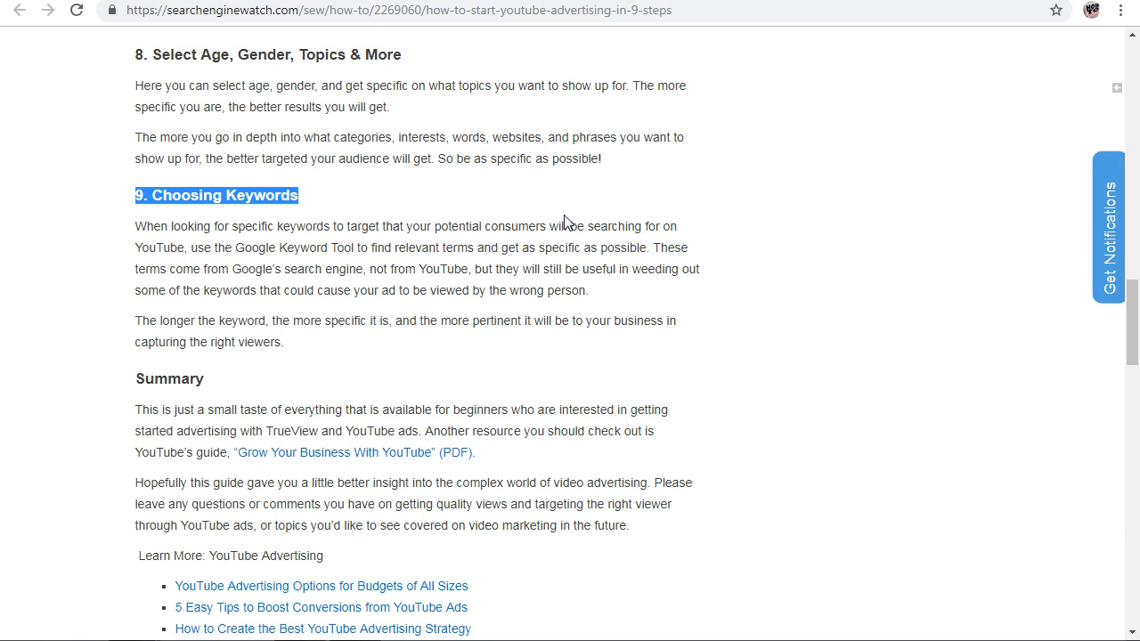
{"action": "mouse_move", "coordinate": [485, 297]}
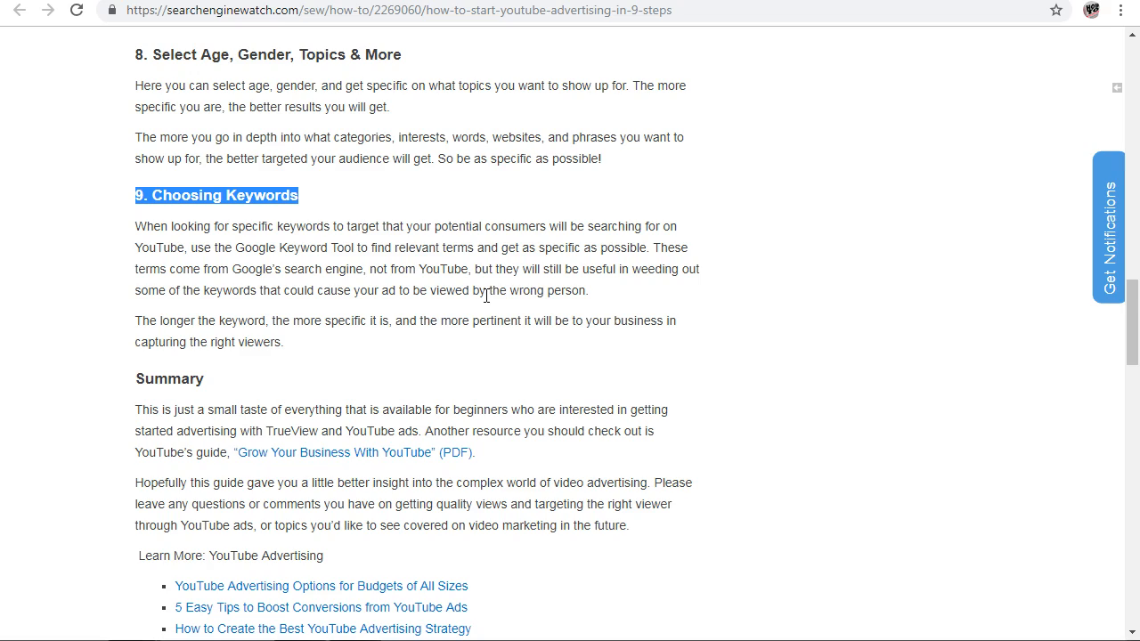
- Scroll back up and highlight the step 2 heading 'Link AdWords and YouTube'
{"action": "scroll", "scroll_direction": "up", "scroll_amount": 3}
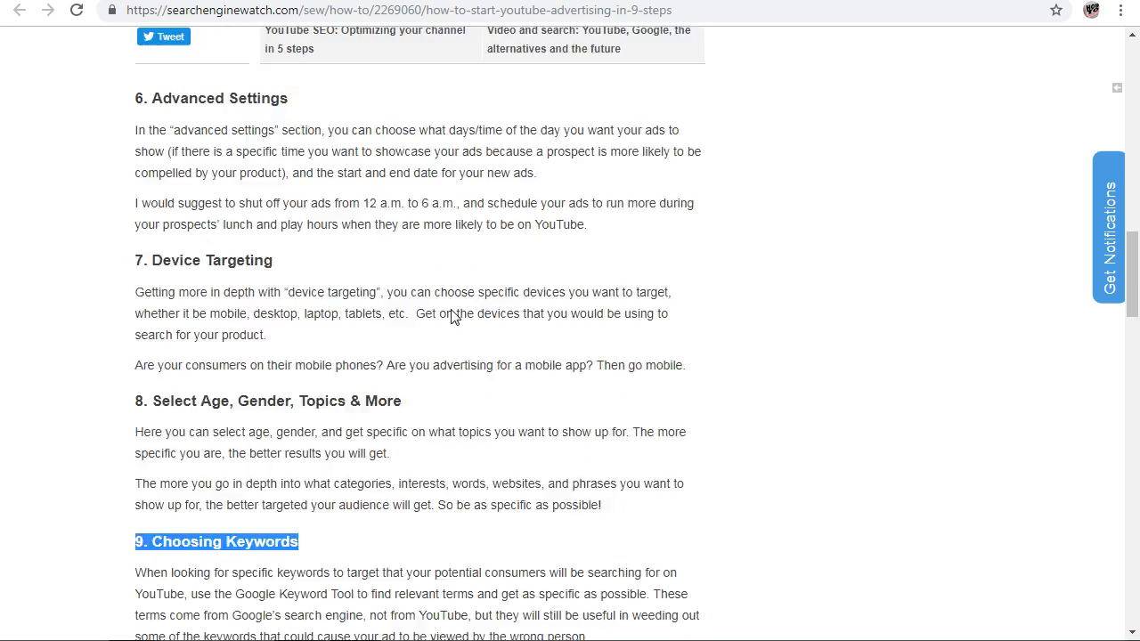
{"action": "scroll", "scroll_direction": "up", "scroll_amount": 3}
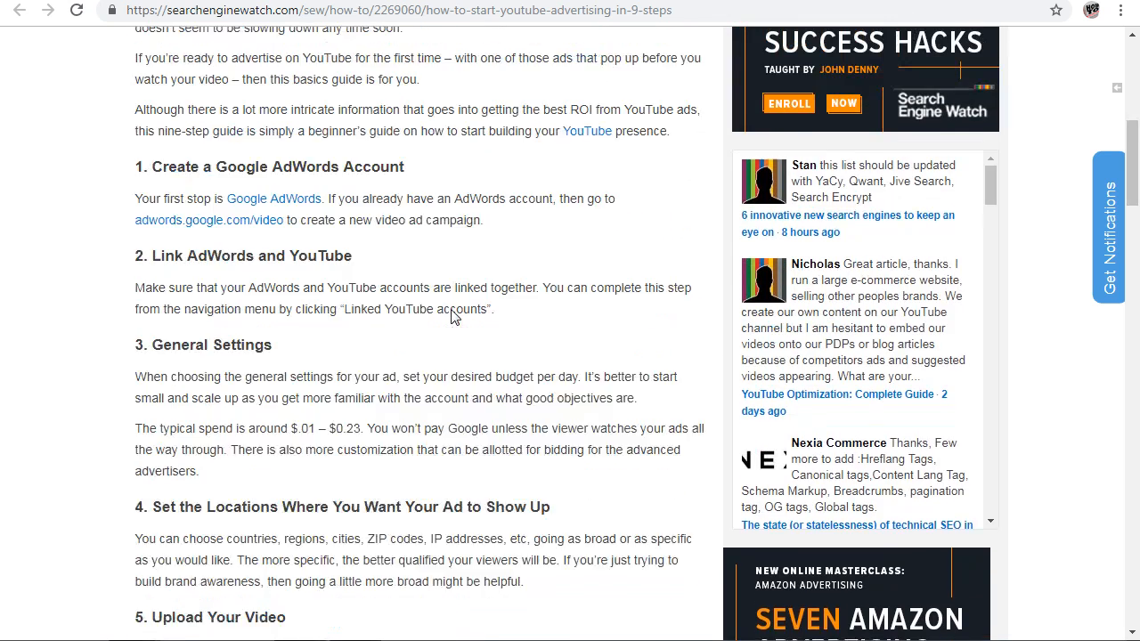
{"action": "scroll", "scroll_direction": "up", "scroll_amount": 3}
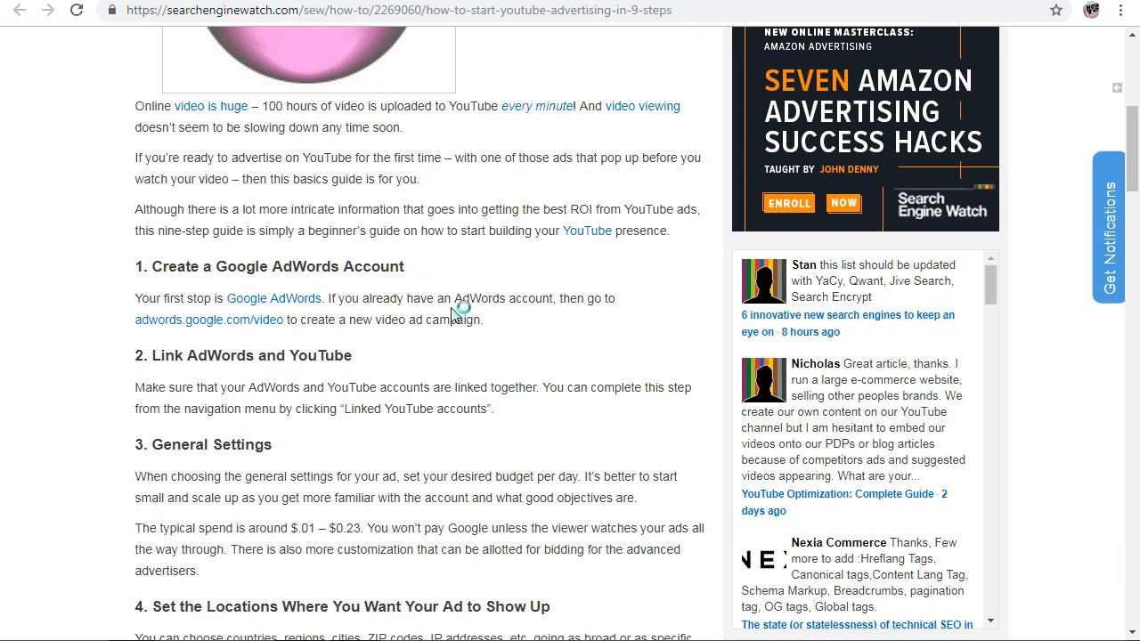
{"action": "scroll", "scroll_direction": "down", "scroll_amount": 3}
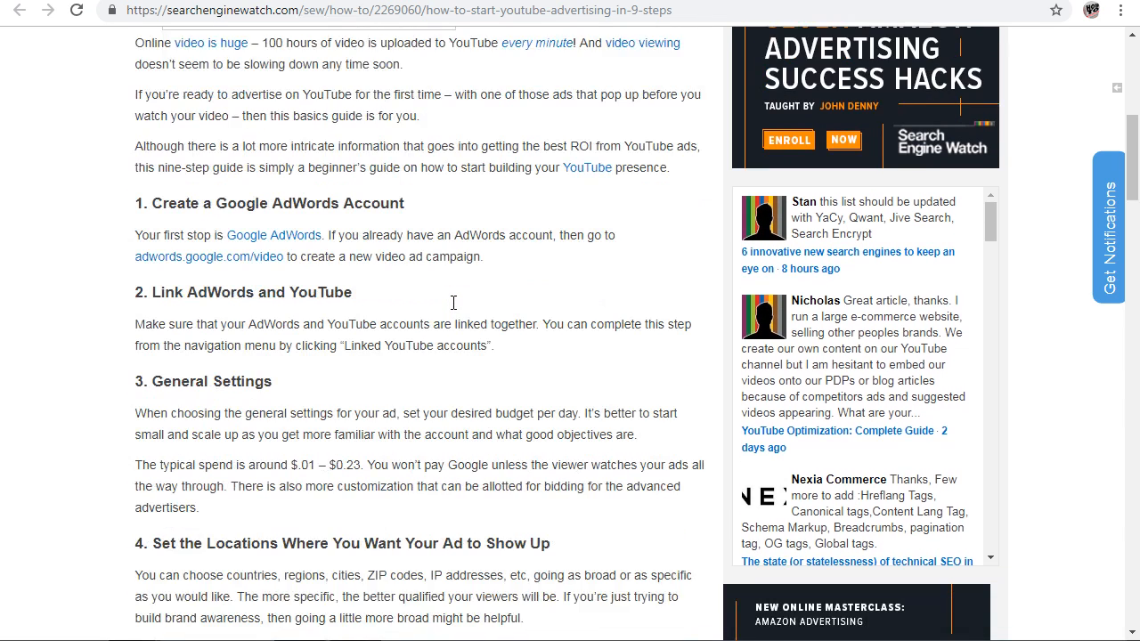
{"action": "scroll", "scroll_direction": "down", "scroll_amount": 3}
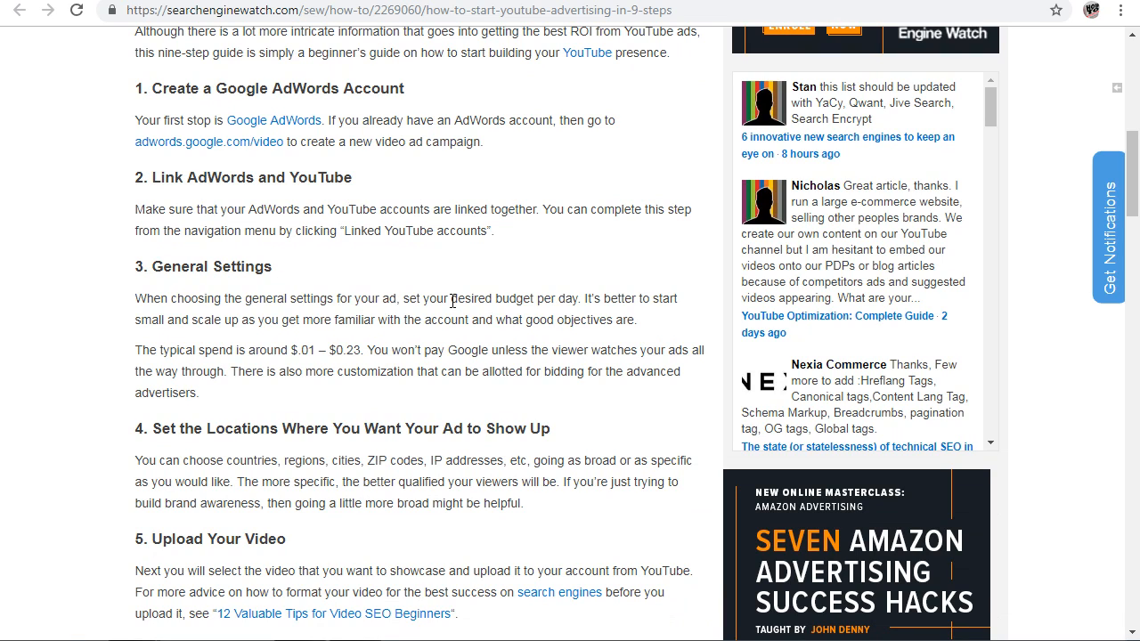
{"action": "mouse_move", "coordinate": [449, 301]}
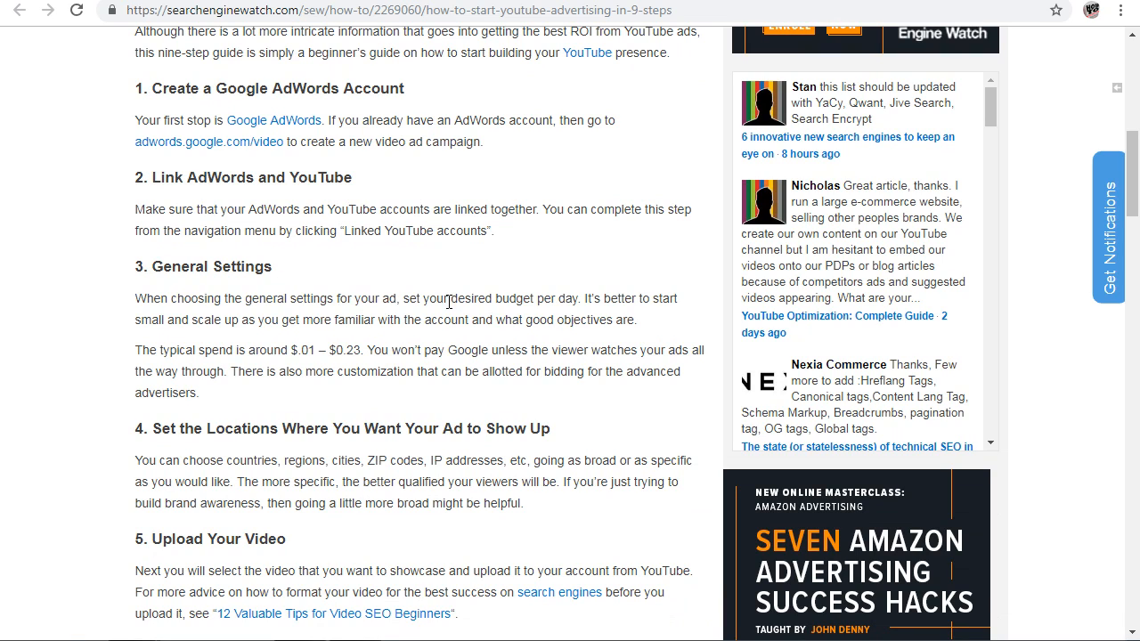
{"action": "double_click", "coordinate": [347, 88]}
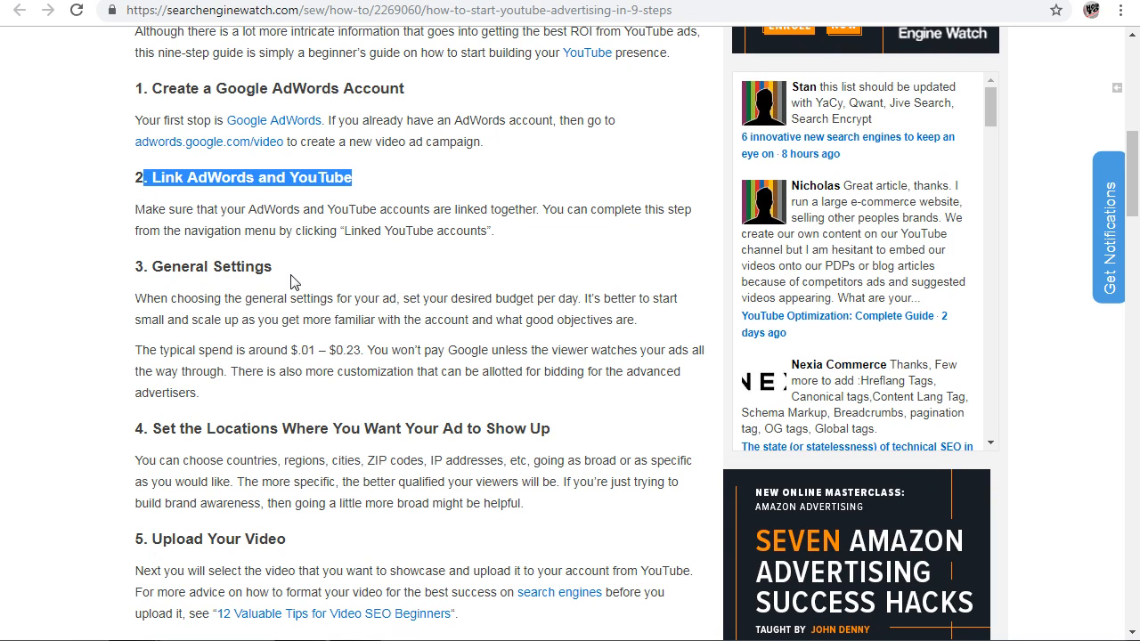
- Scroll down through the steps, highlighting headings such as '7. Device Targeting'
{"action": "scroll", "scroll_direction": "down", "scroll_amount": 3}
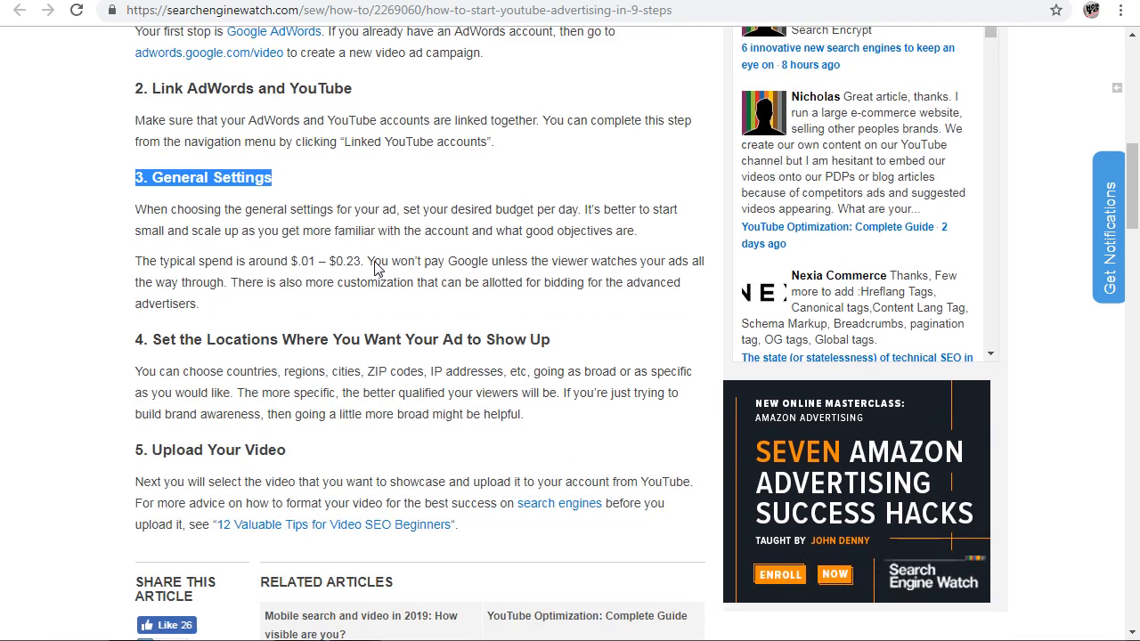
{"action": "mouse_move", "coordinate": [561, 348]}
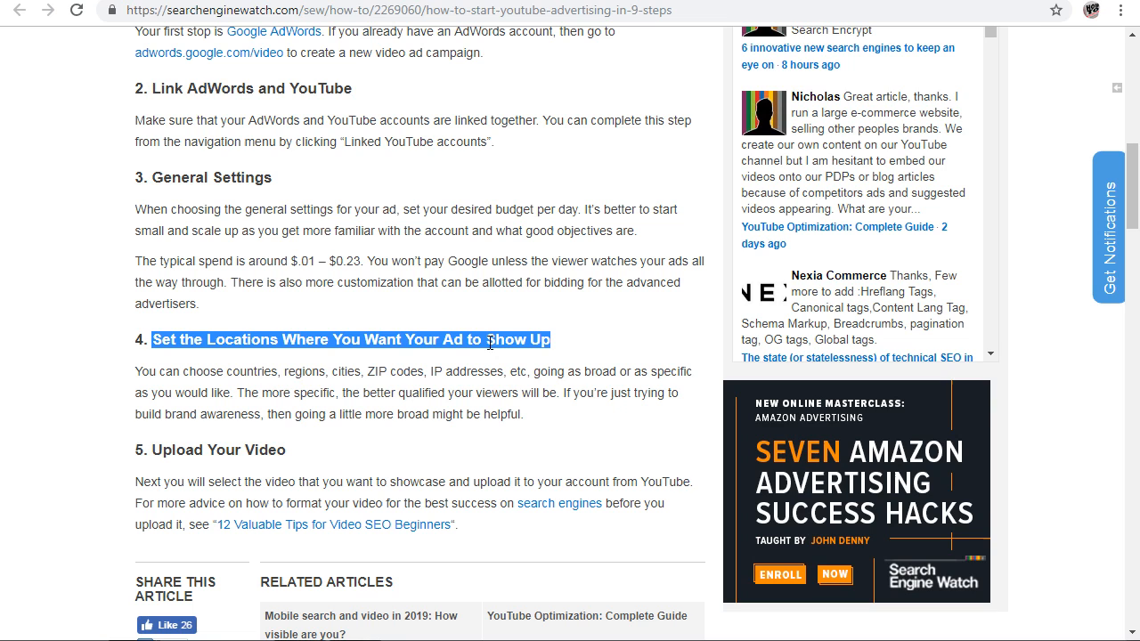
{"action": "scroll", "scroll_direction": "down", "scroll_amount": 3}
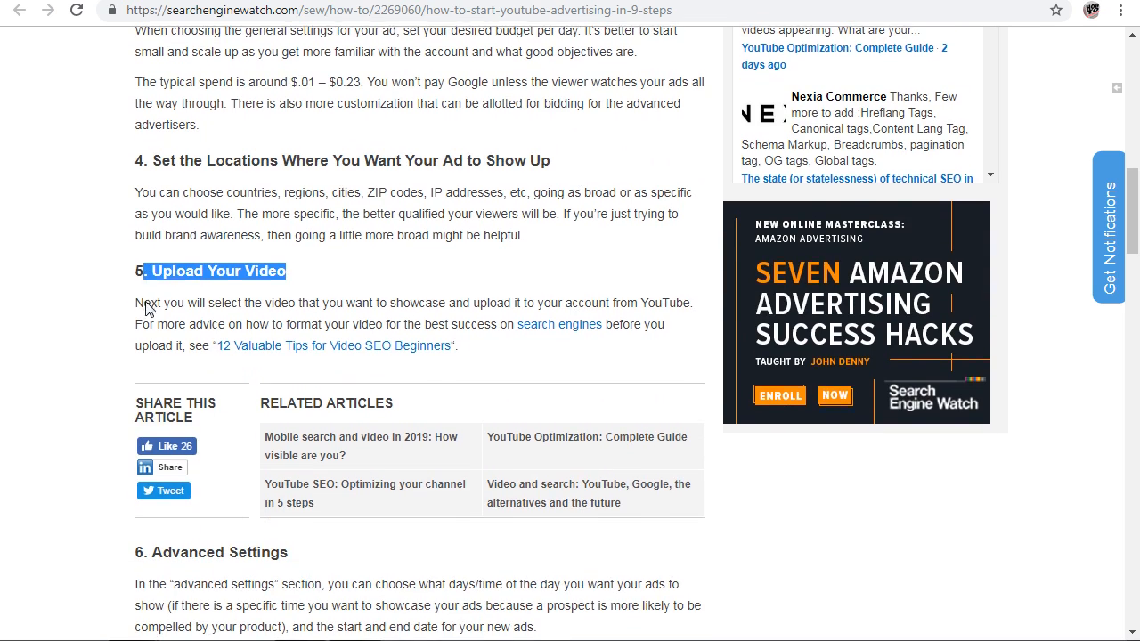
{"action": "scroll", "scroll_direction": "down", "scroll_amount": 3}
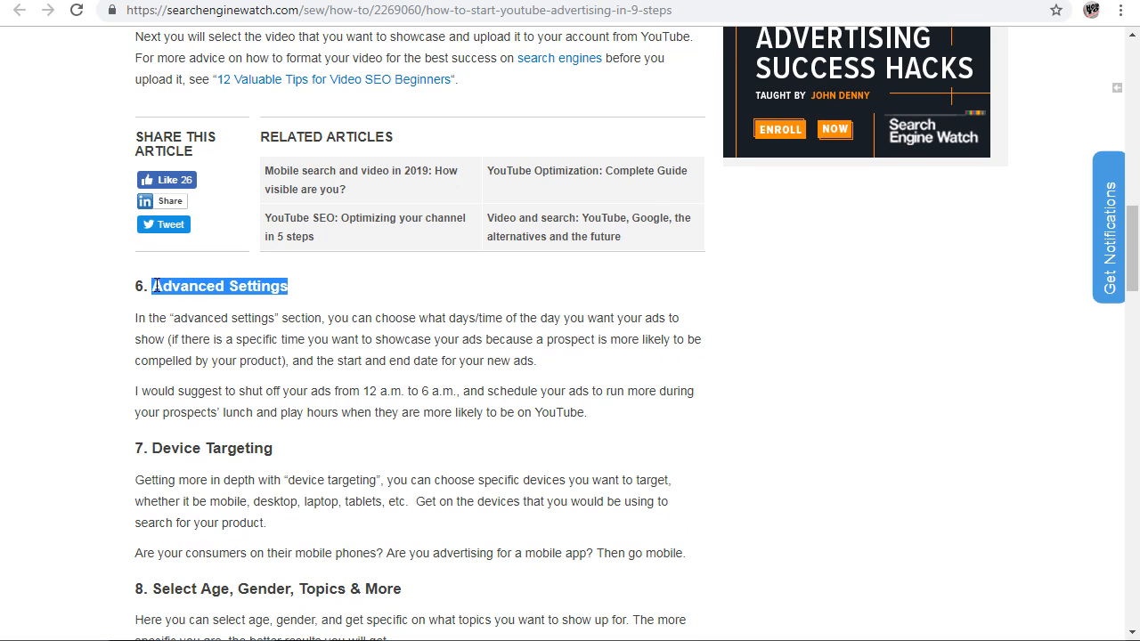
{"action": "mouse_move", "coordinate": [423, 321]}
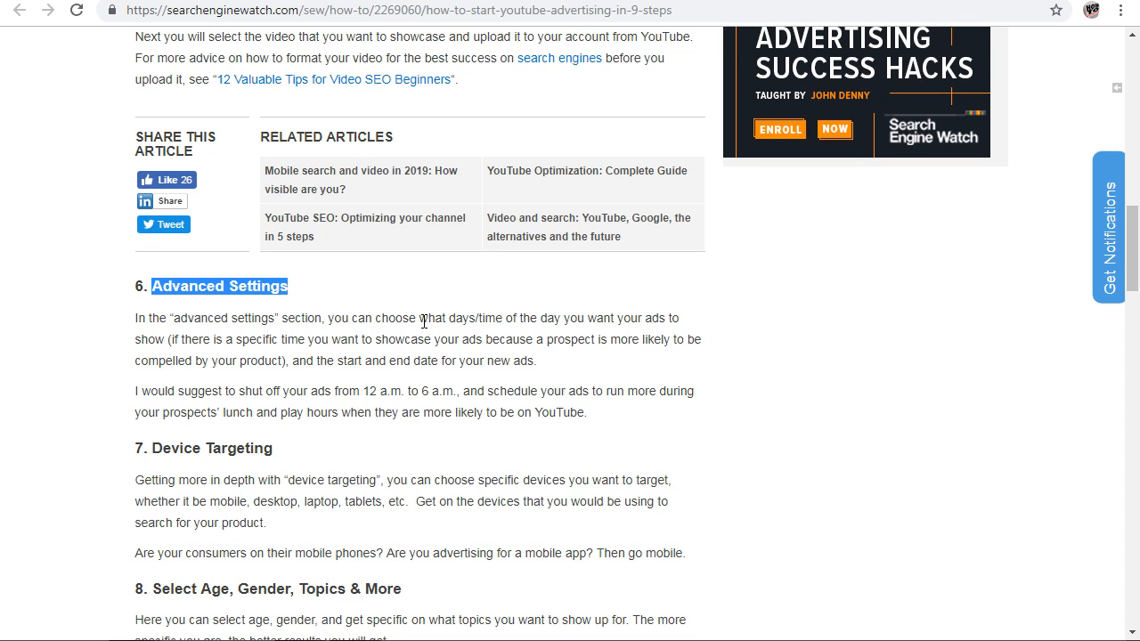
{"action": "scroll", "scroll_direction": "down", "scroll_amount": 3}
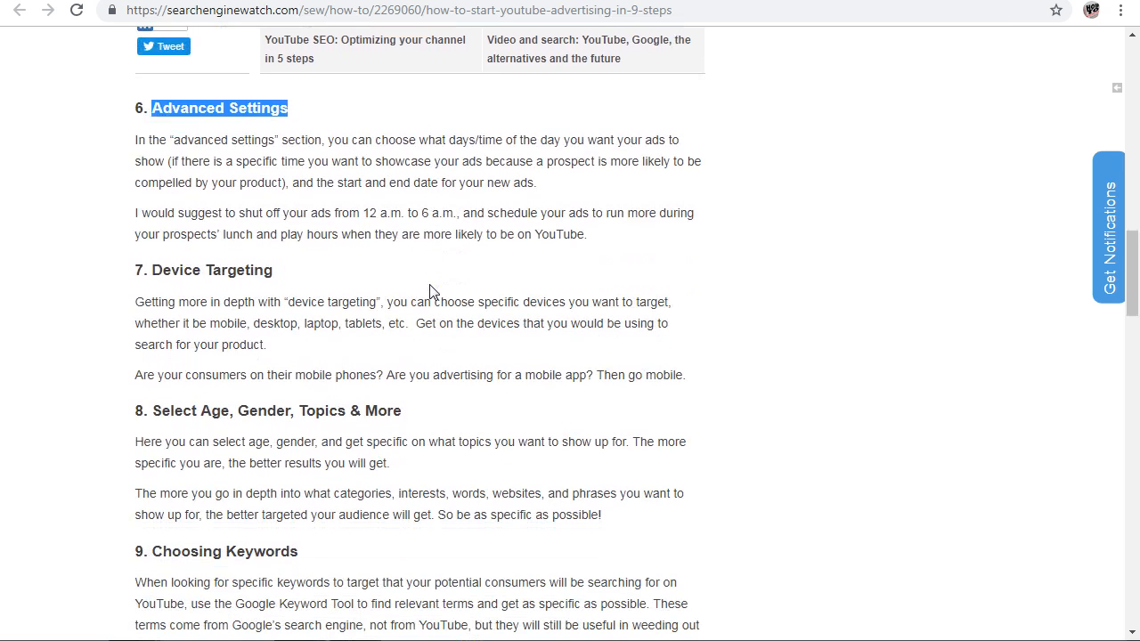
{"action": "double_click", "coordinate": [209, 270]}
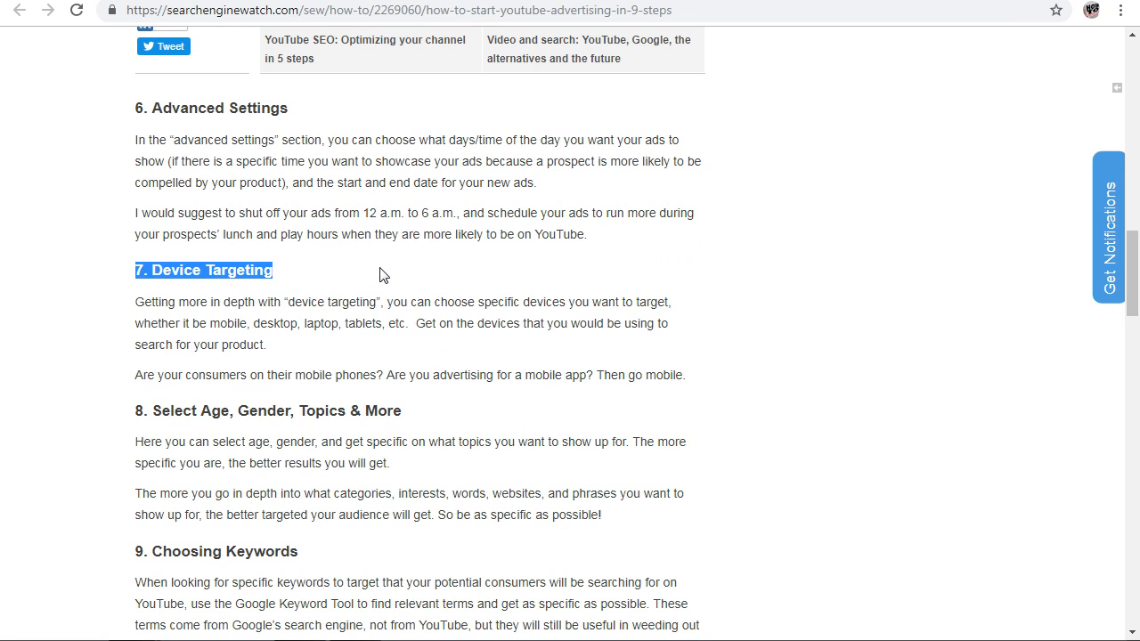
{"action": "scroll", "scroll_direction": "down", "scroll_amount": 3}
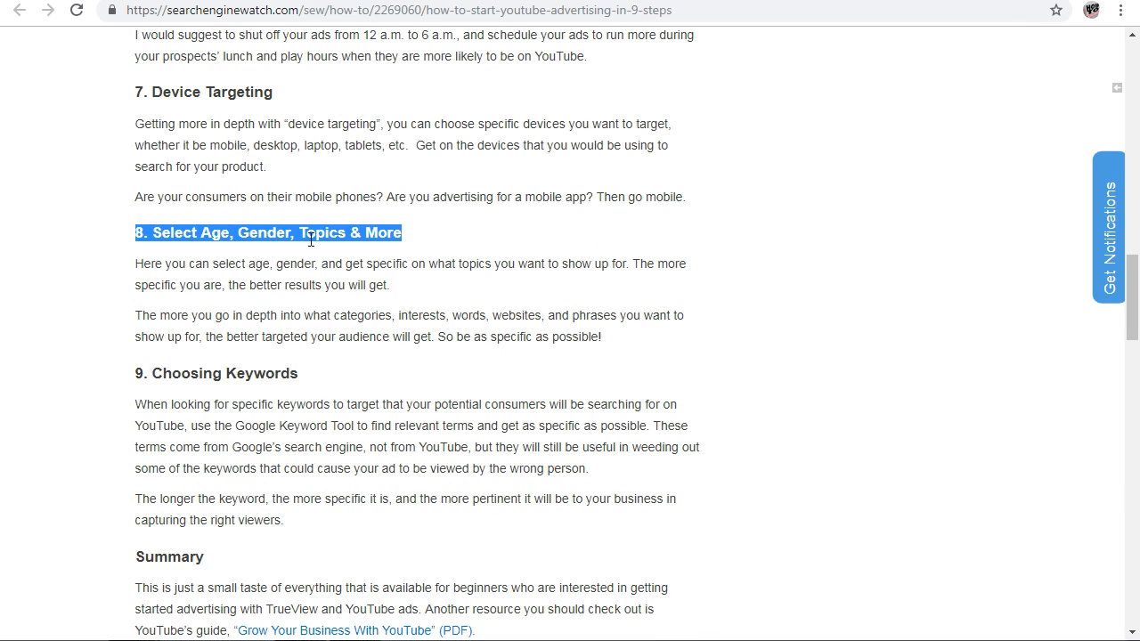
{"action": "mouse_move", "coordinate": [426, 238]}
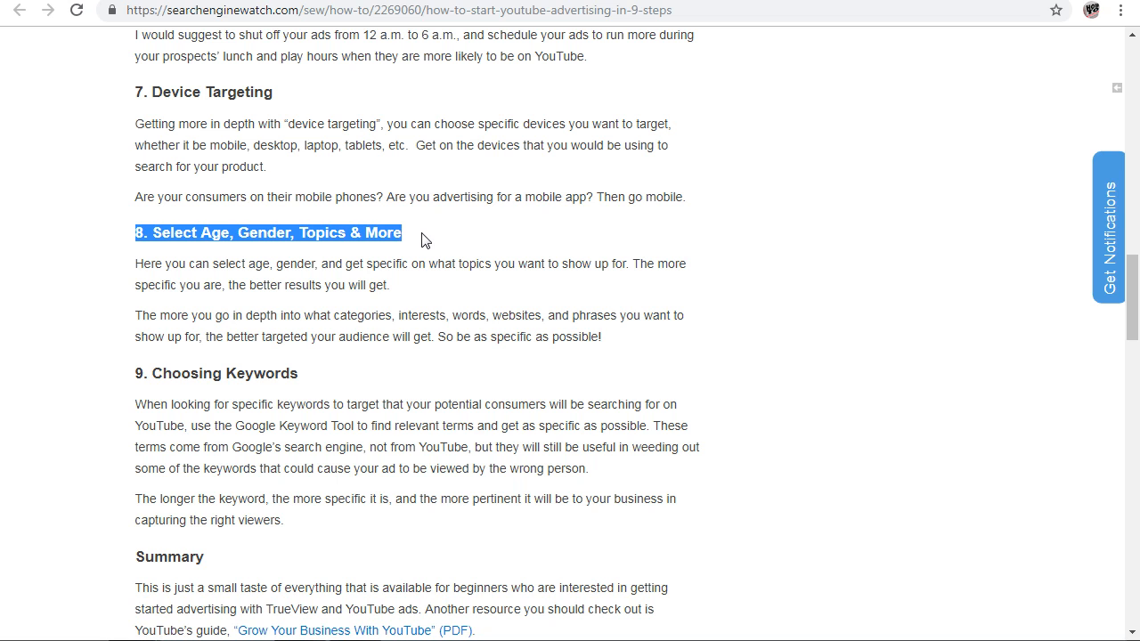
- Highlight the step 9 heading 'Choosing Keywords', with steps 6–8 visible above
{"action": "scroll", "scroll_direction": "down", "scroll_amount": 3}
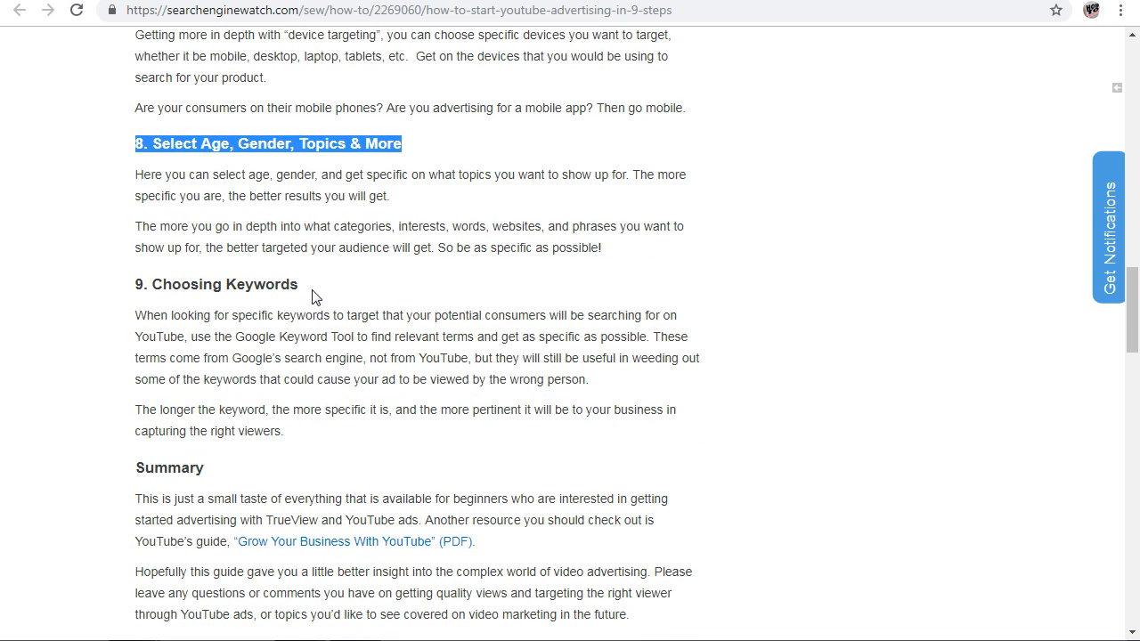
{"action": "double_click", "coordinate": [215, 284]}
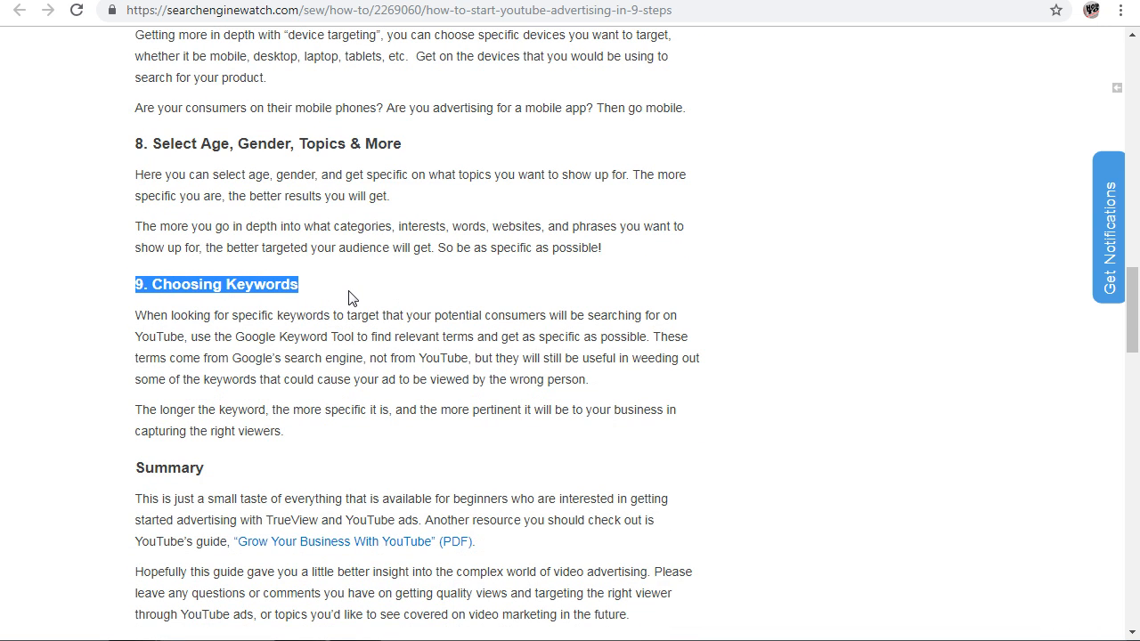
{"action": "mouse_move", "coordinate": [347, 283]}
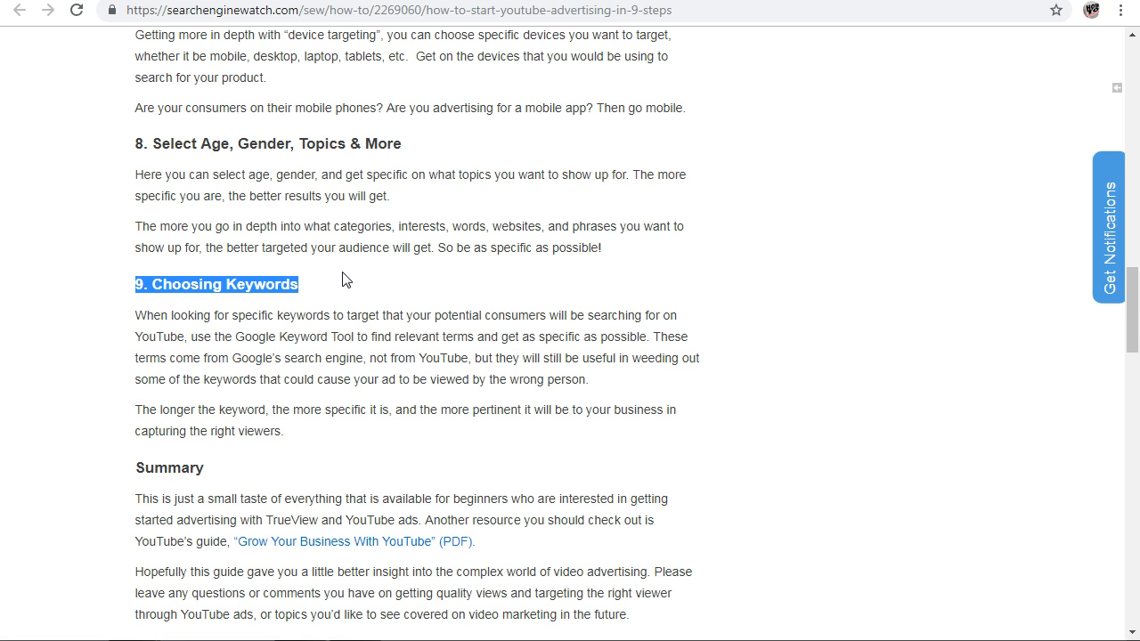
{"action": "mouse_move", "coordinate": [350, 291]}
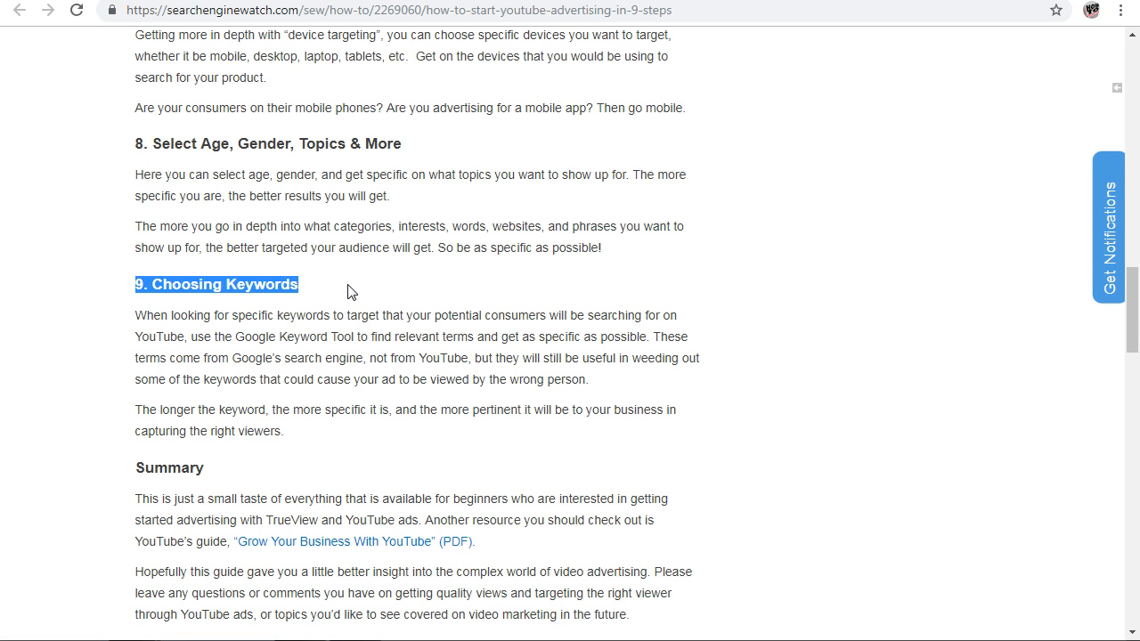
{"action": "scroll", "scroll_direction": "up", "scroll_amount": 3}
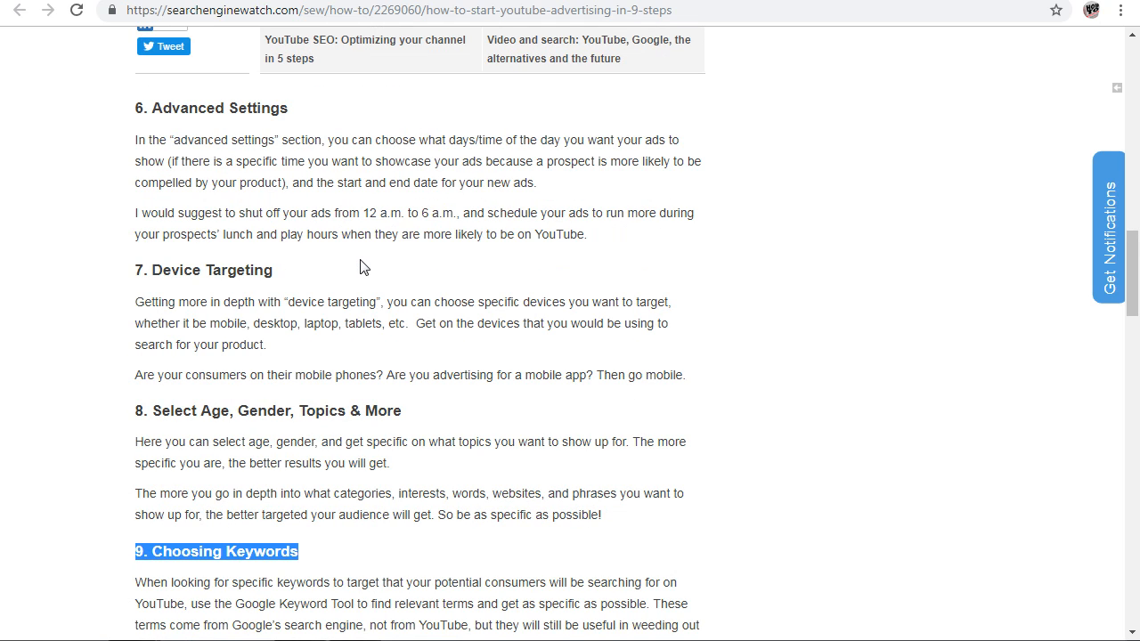
{"action": "mouse_move", "coordinate": [439, 252]}
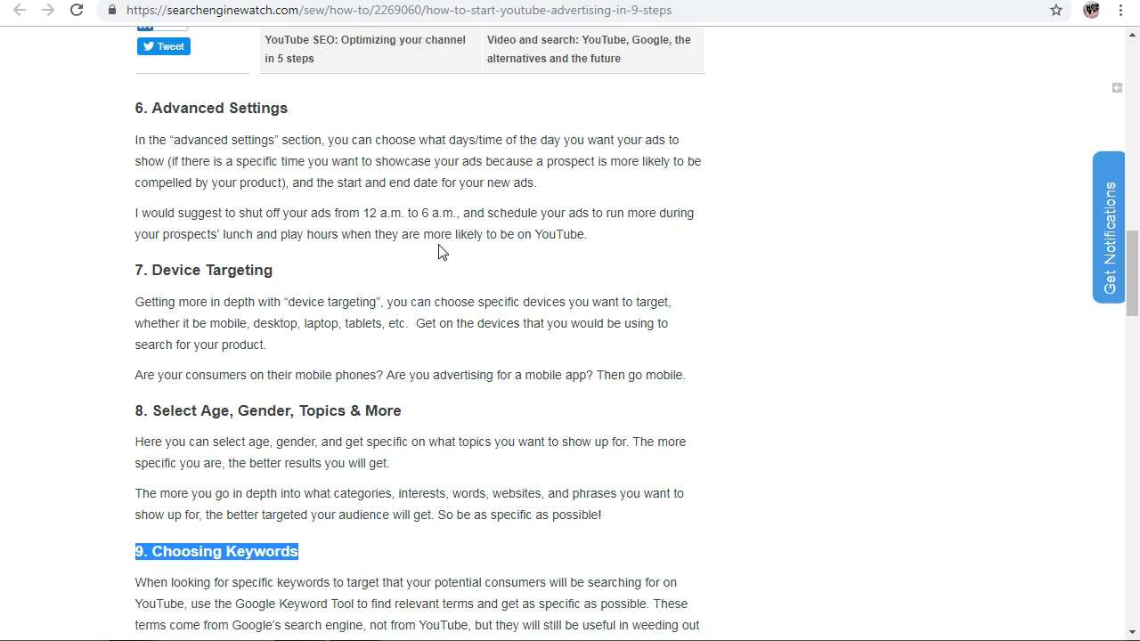
{"action": "mouse_move", "coordinate": [363, 300]}
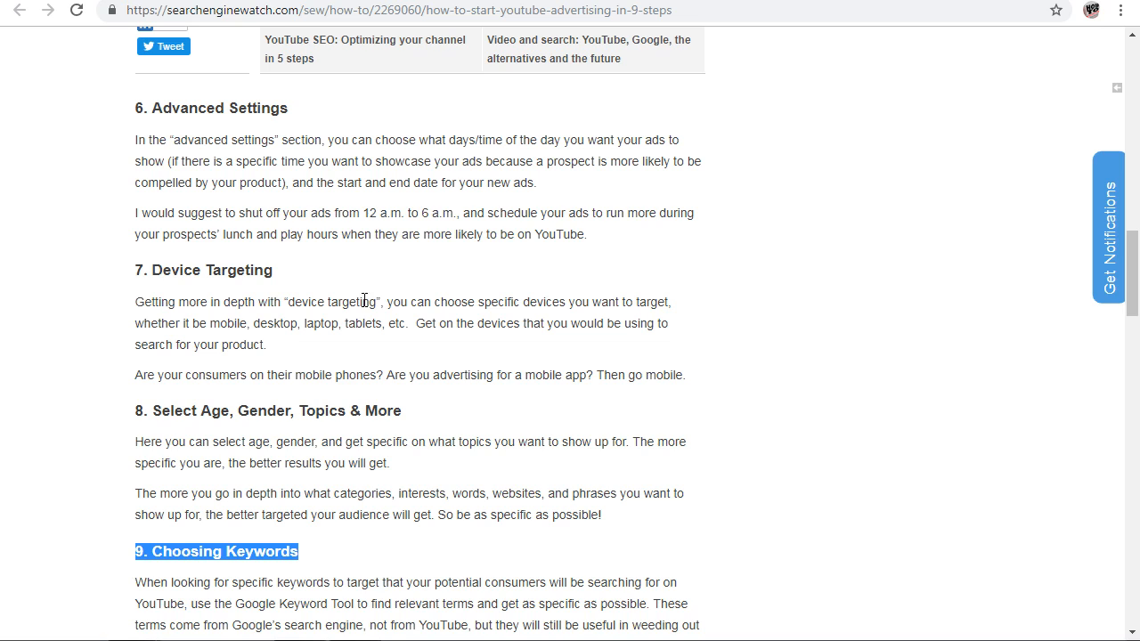
{"action": "mouse_move", "coordinate": [396, 500]}
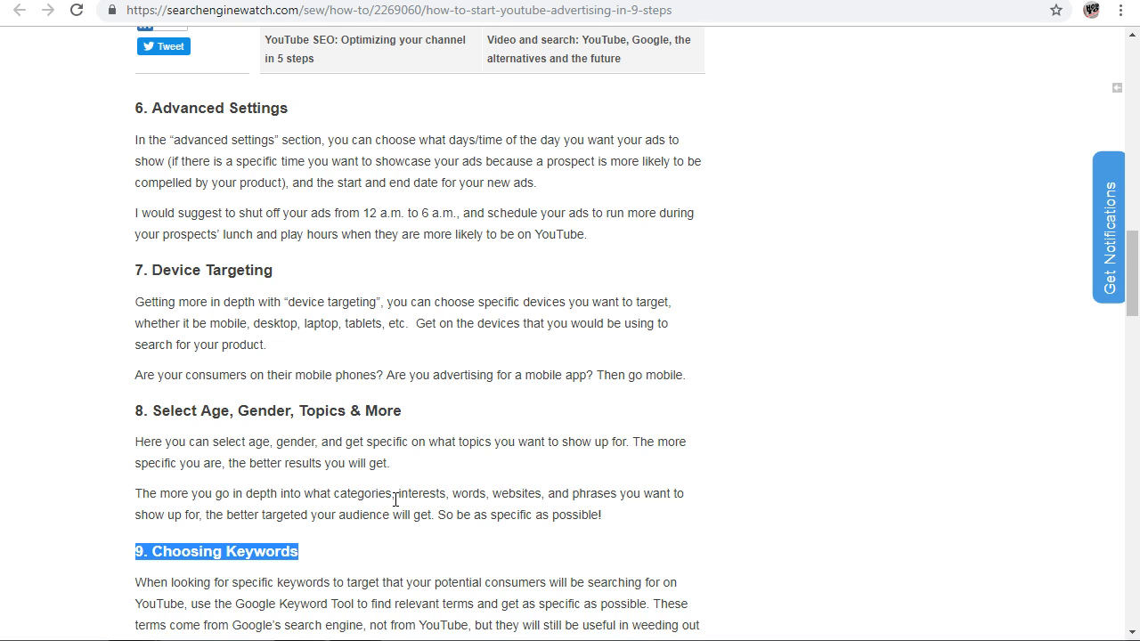